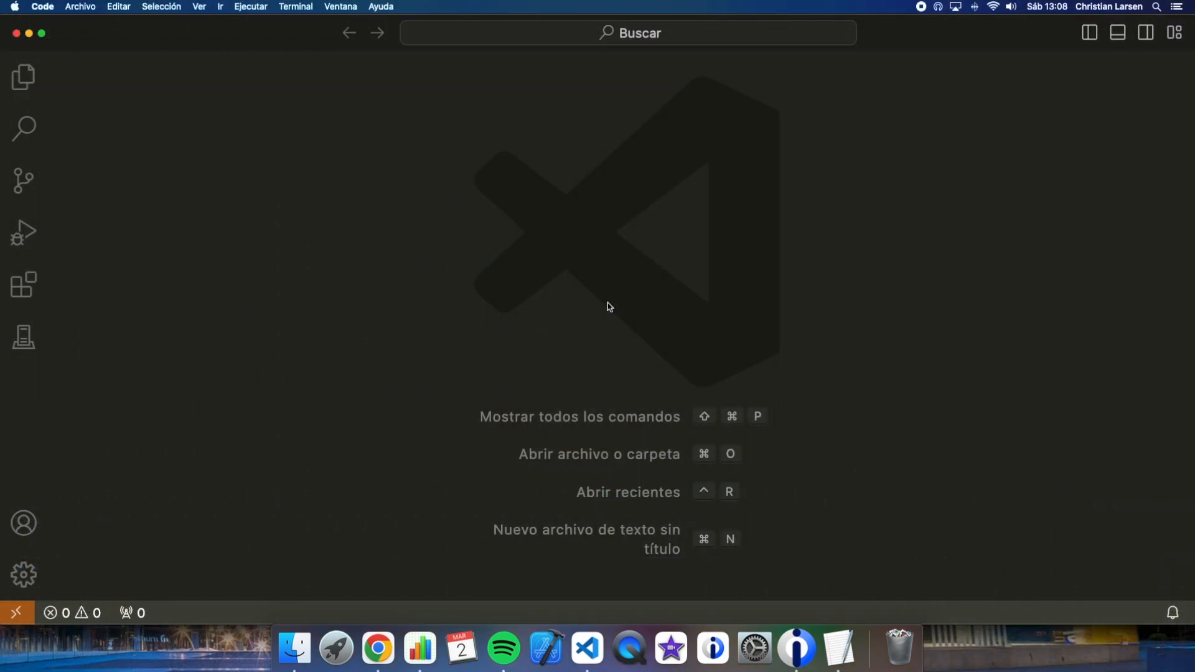
mouse_move(81, 71)
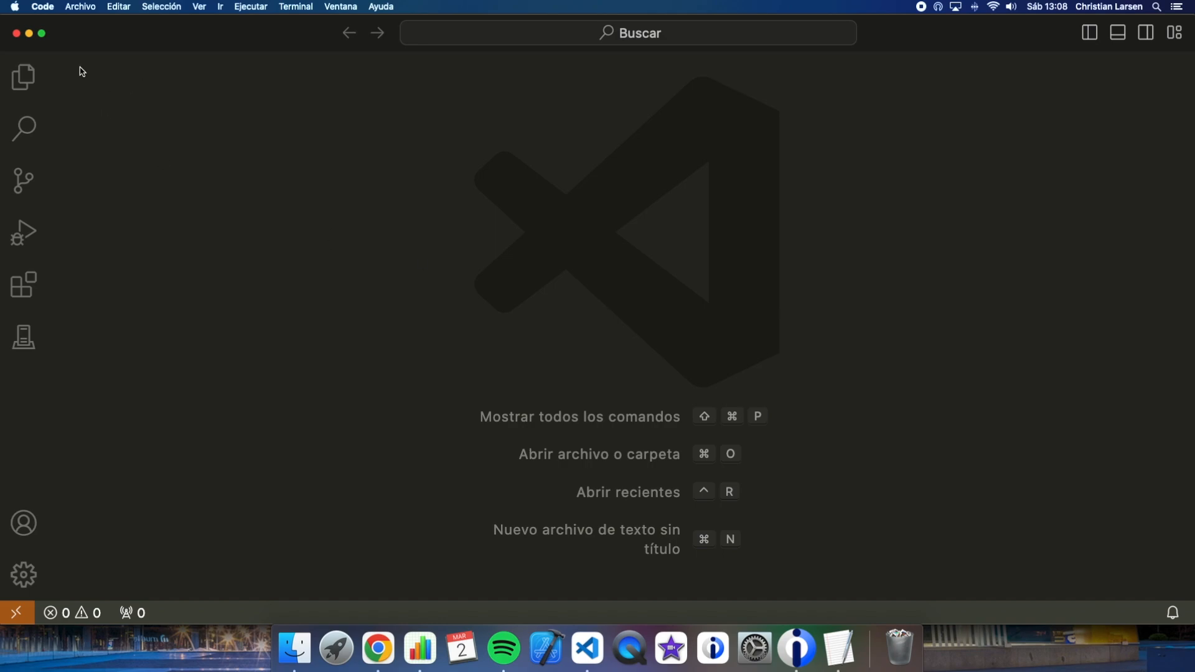
Step: Open TEST102.SQLRPGLE and highlight the main(main) ctl-opt and *caller activation group
click(23, 337)
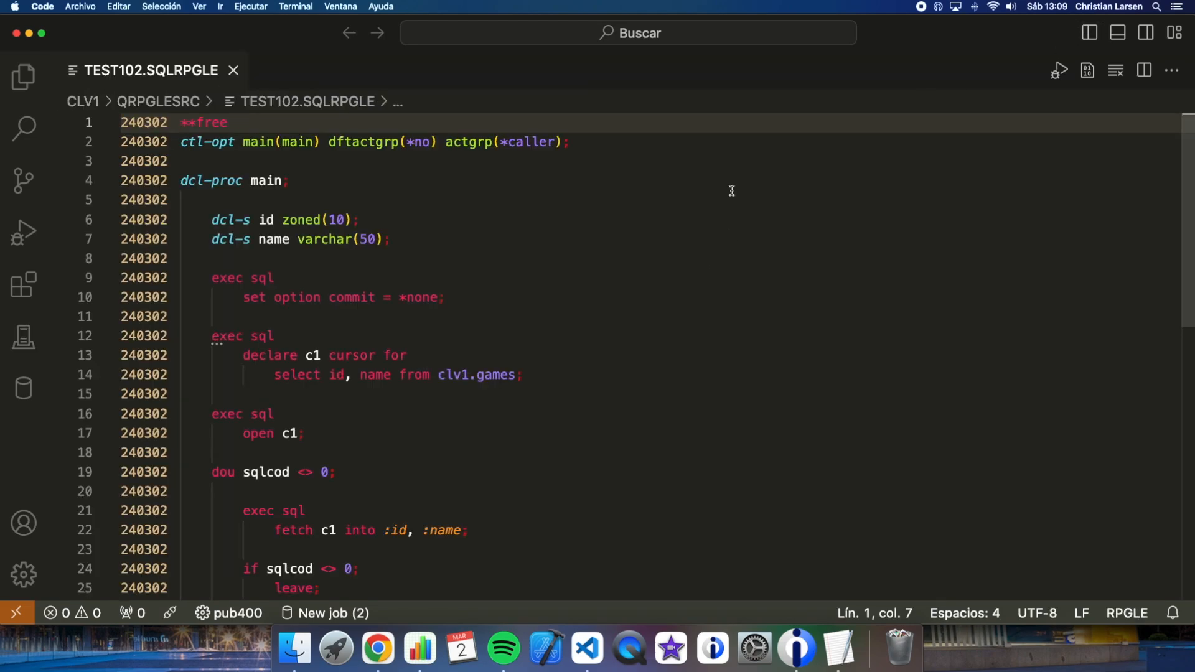
mouse_move(658, 248)
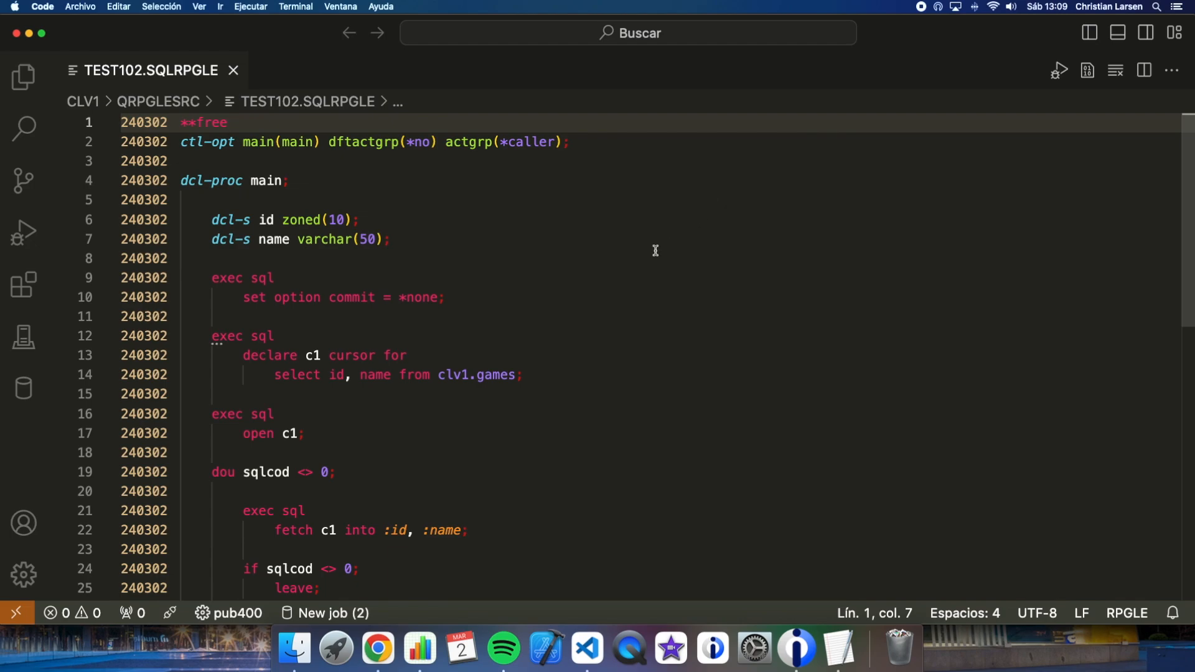
mouse_move(350, 177)
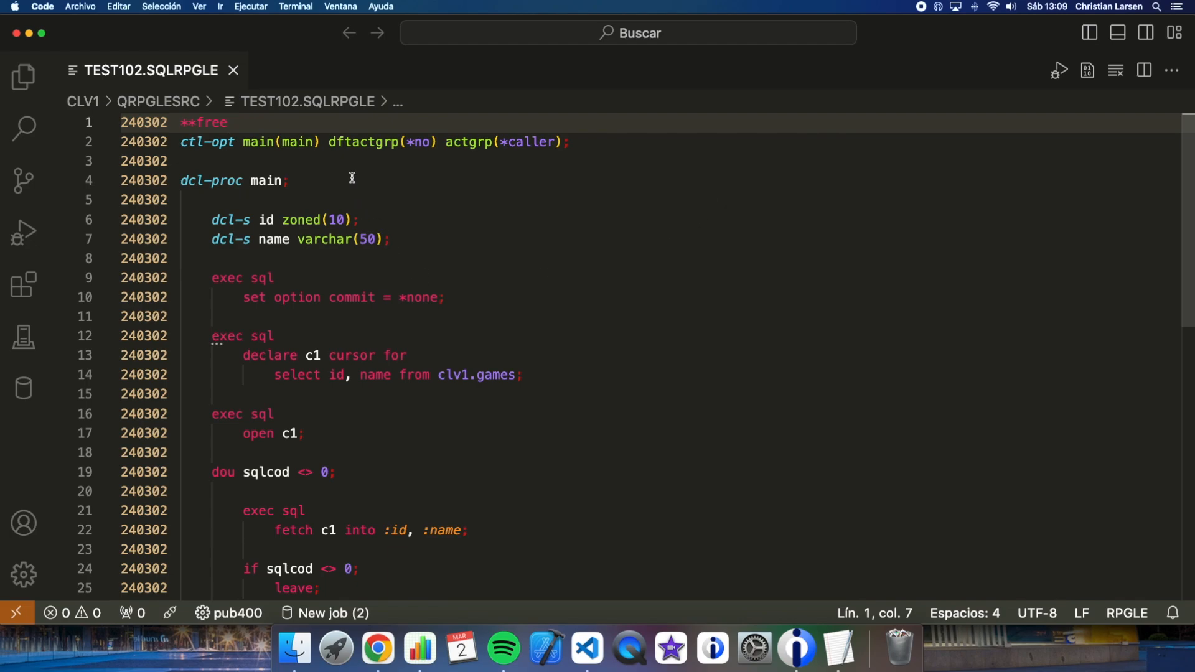
mouse_move(258, 145)
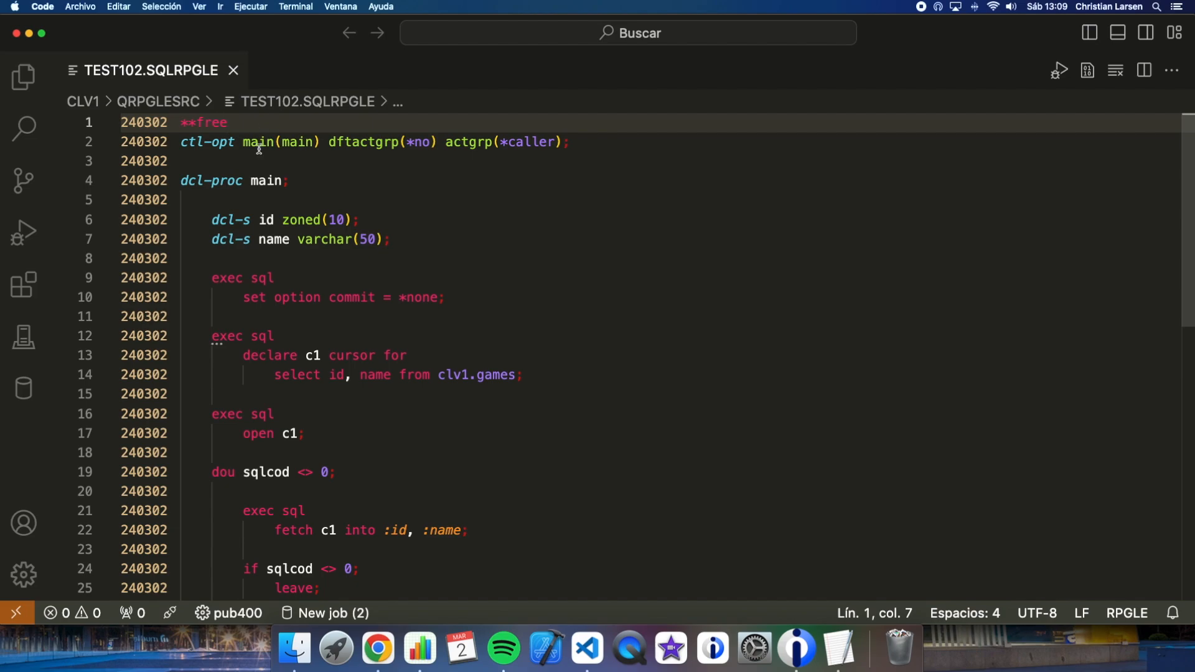
double_click(259, 142)
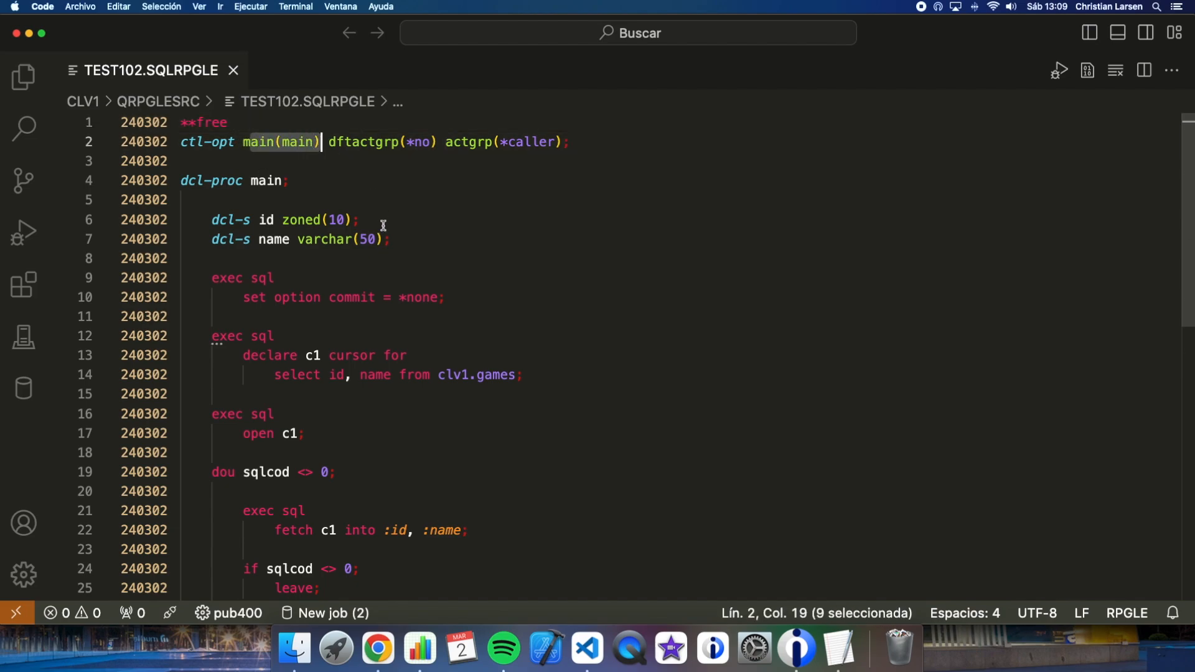
mouse_move(370, 224)
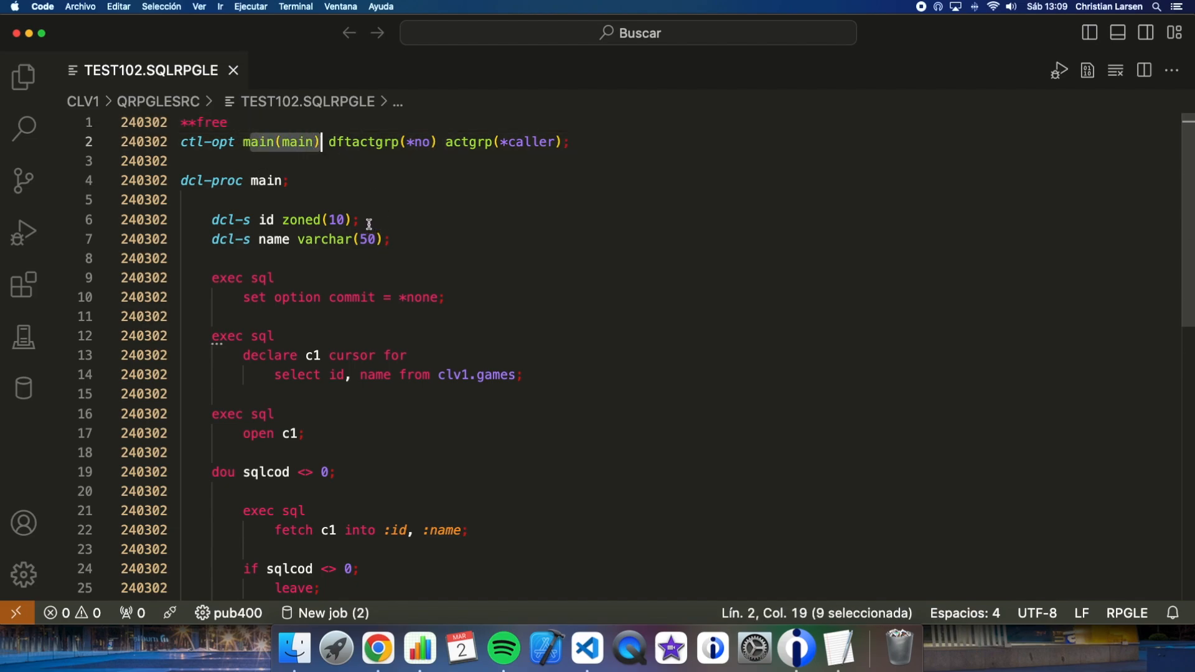
click(364, 220)
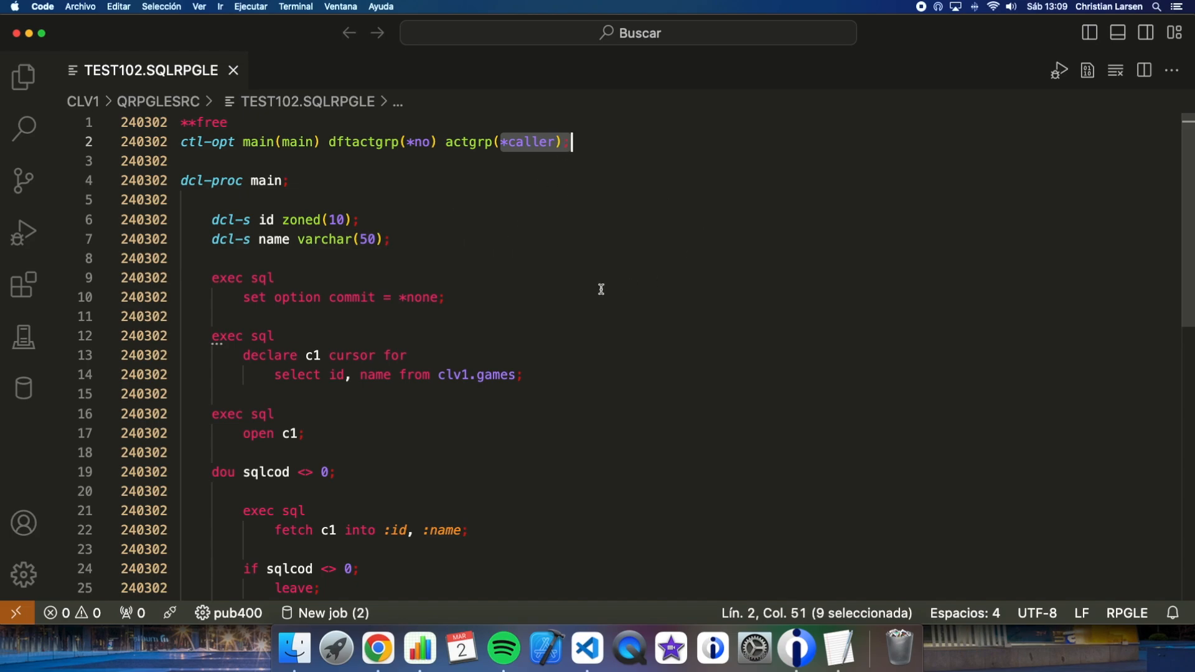
mouse_move(575, 278)
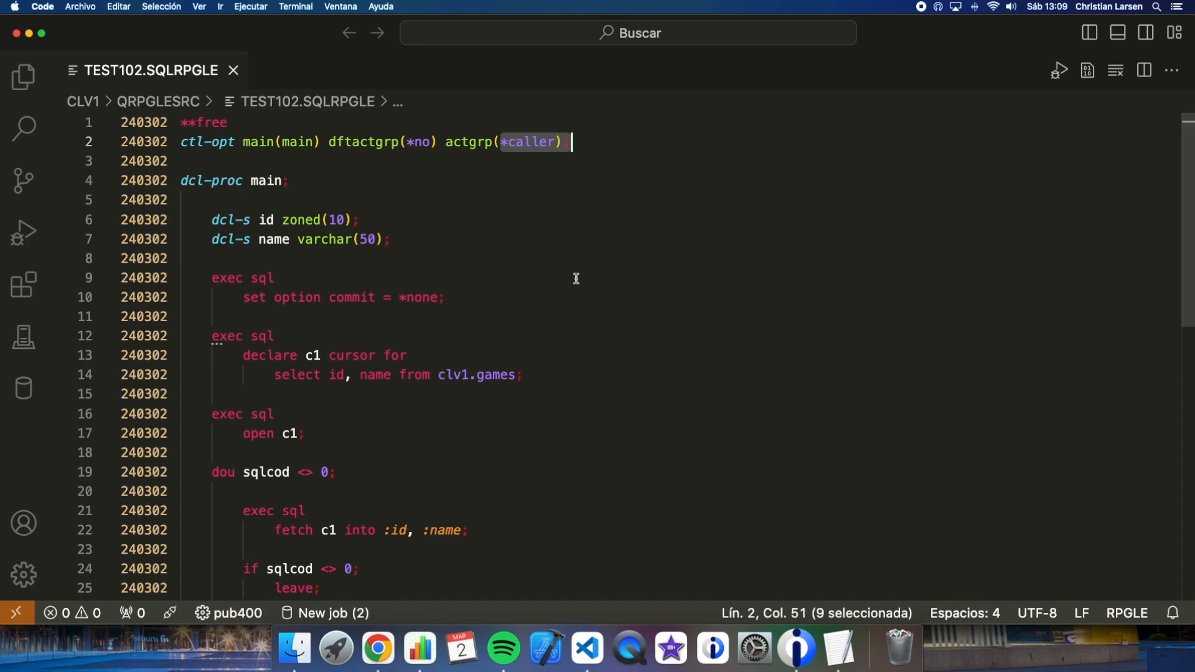
click(445, 298)
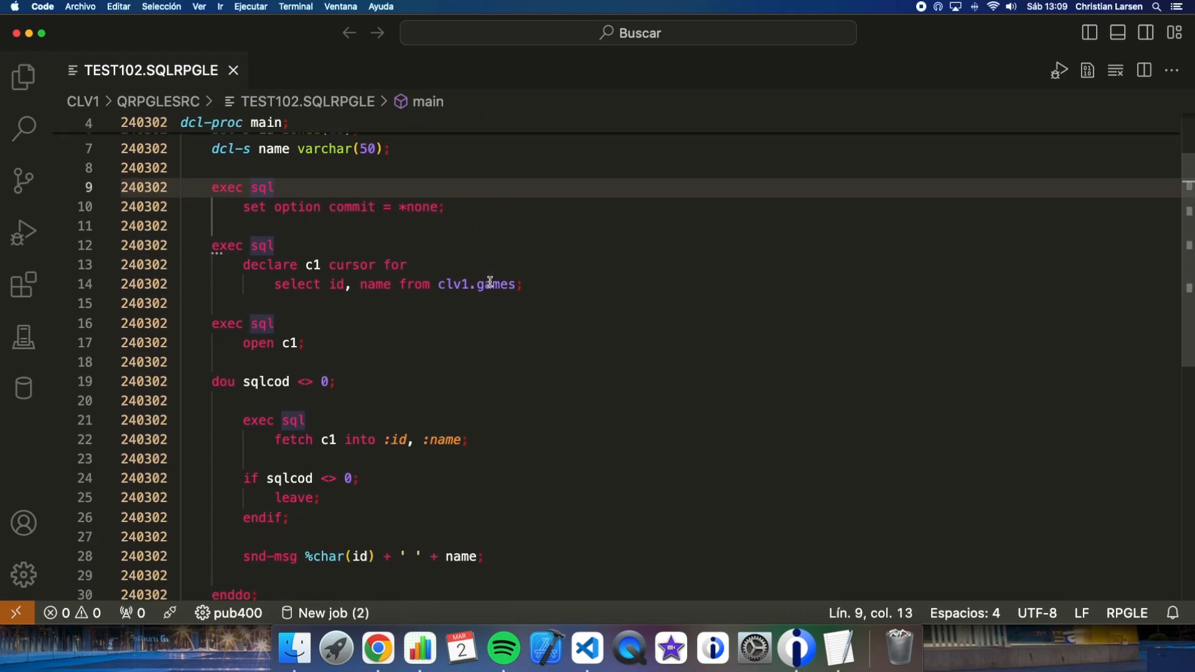
Step: Scroll through the cursor fetch loop down to end-proc and back up
scroll(down, 3)
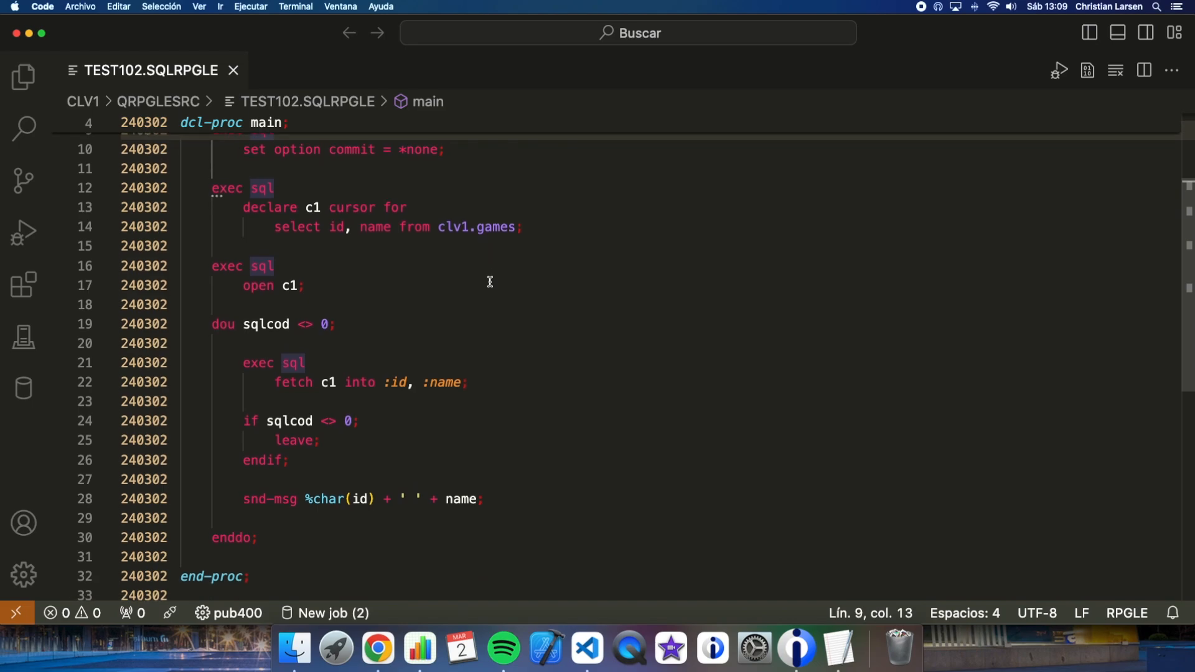
mouse_move(325, 207)
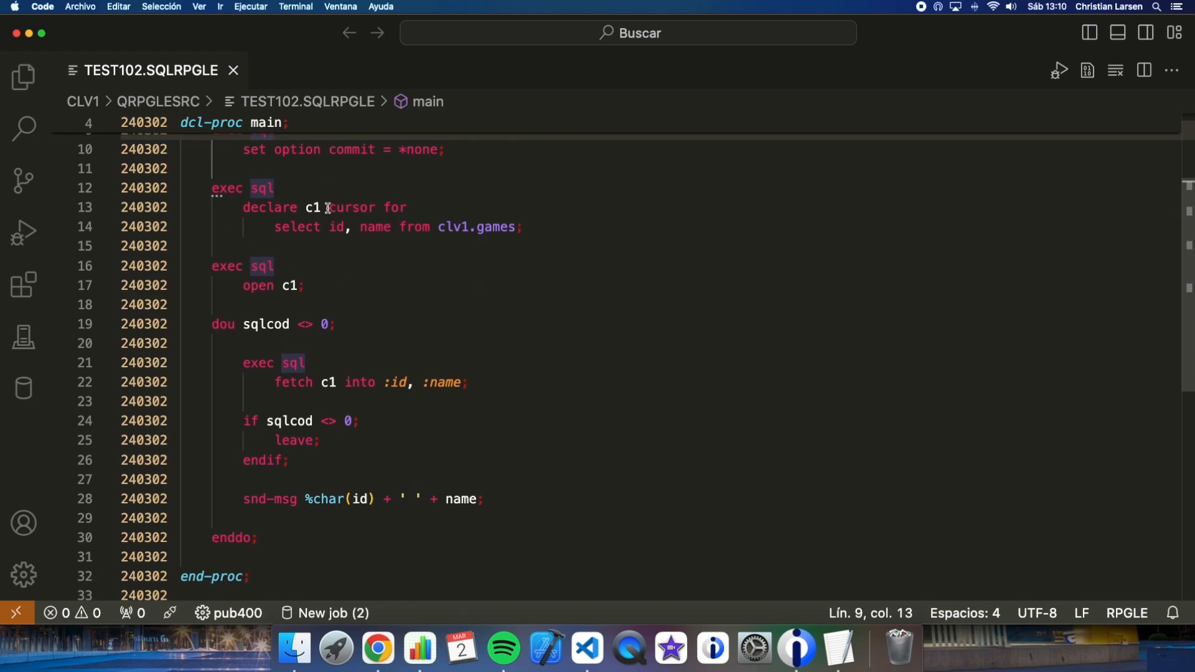
mouse_move(330, 269)
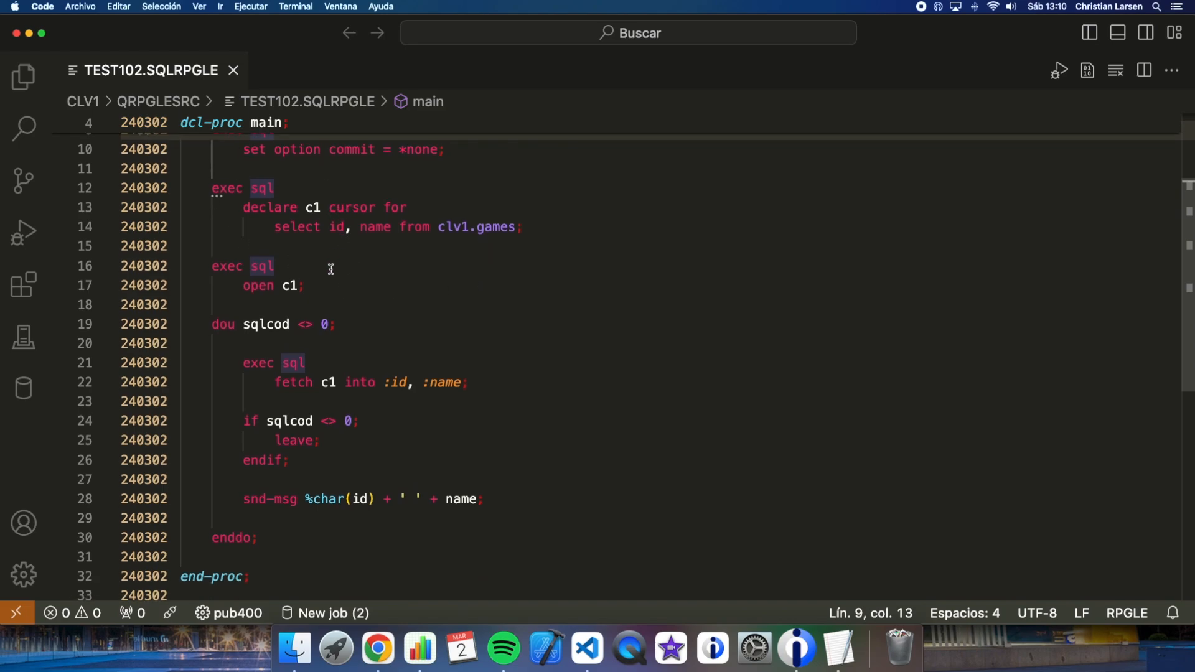
scroll(down, 3)
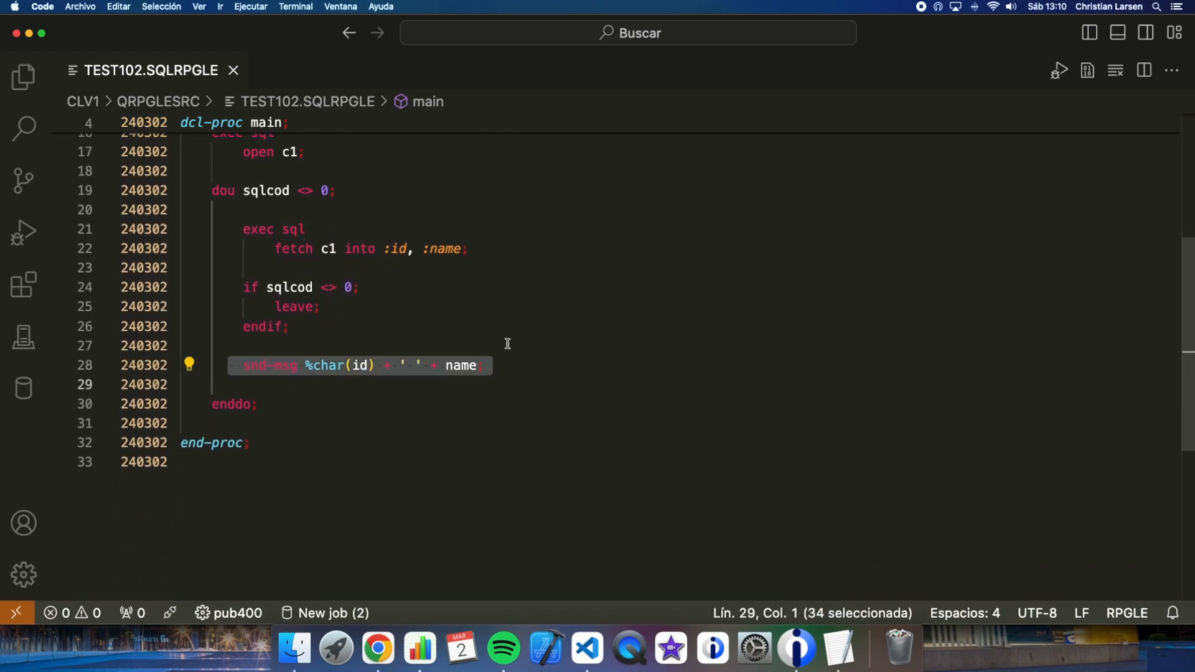
scroll(up, 3)
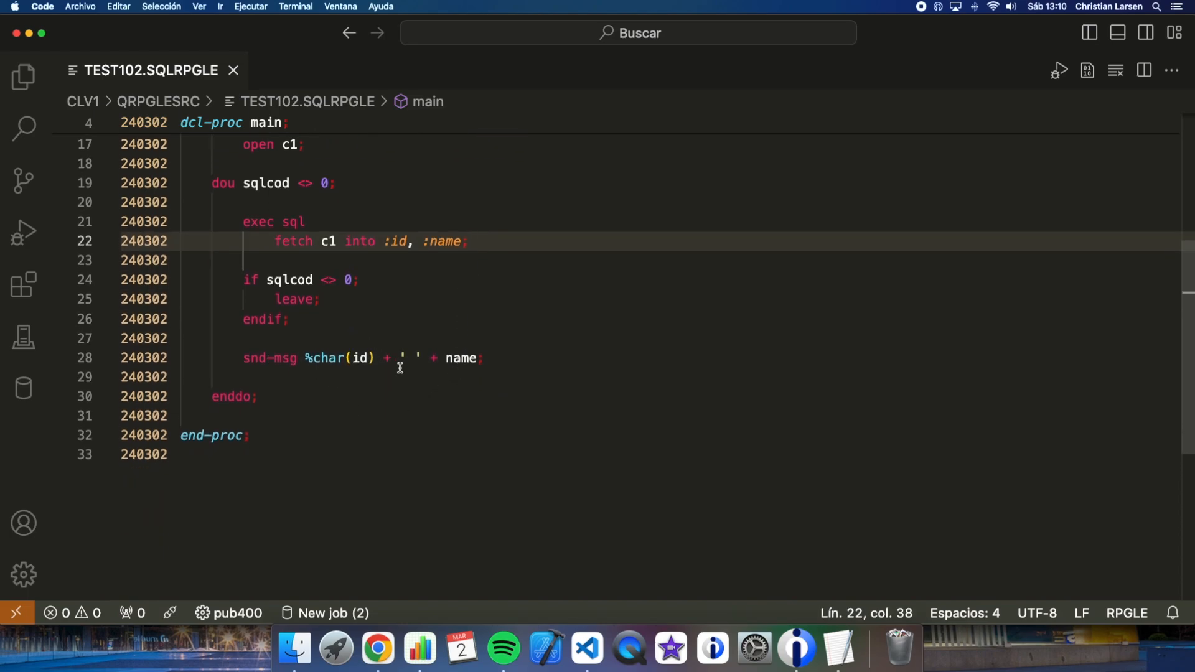
scroll(up, 3)
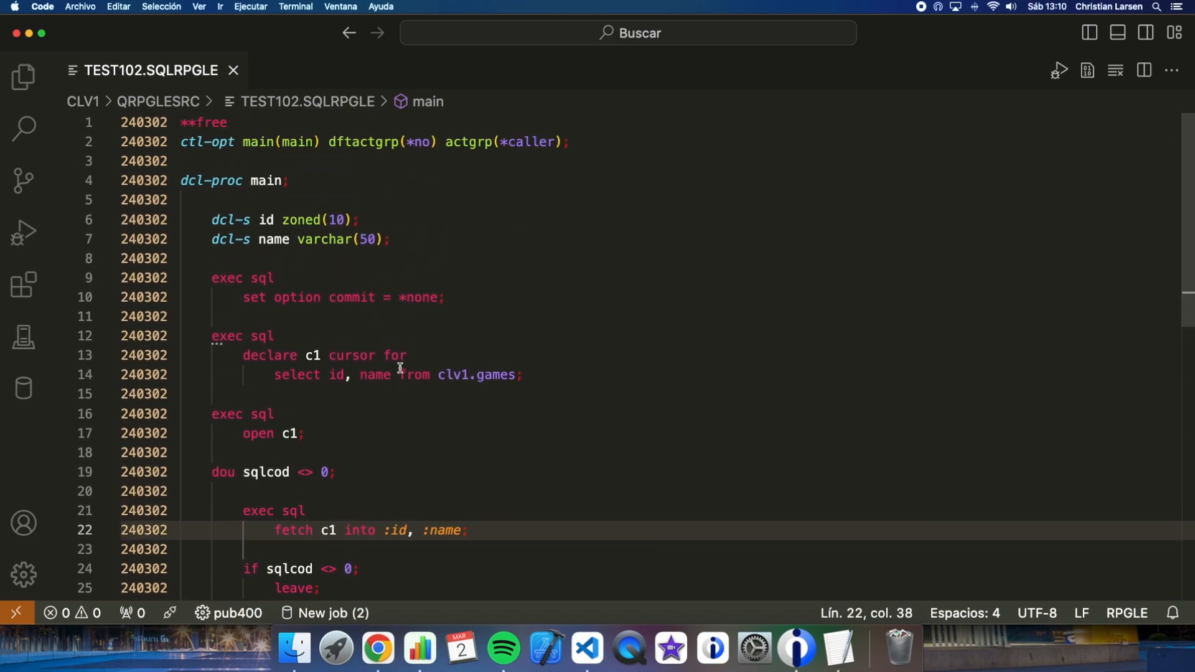
Step: Start the Run Actions compile for TEST102
click(483, 316)
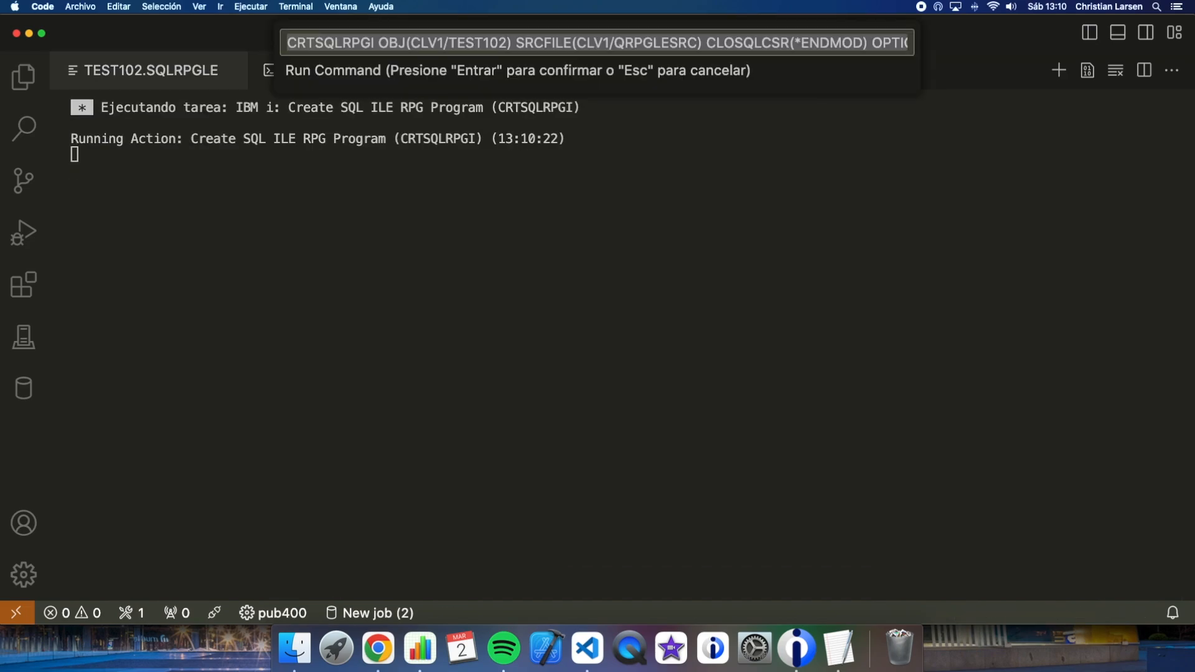
mouse_move(590, 145)
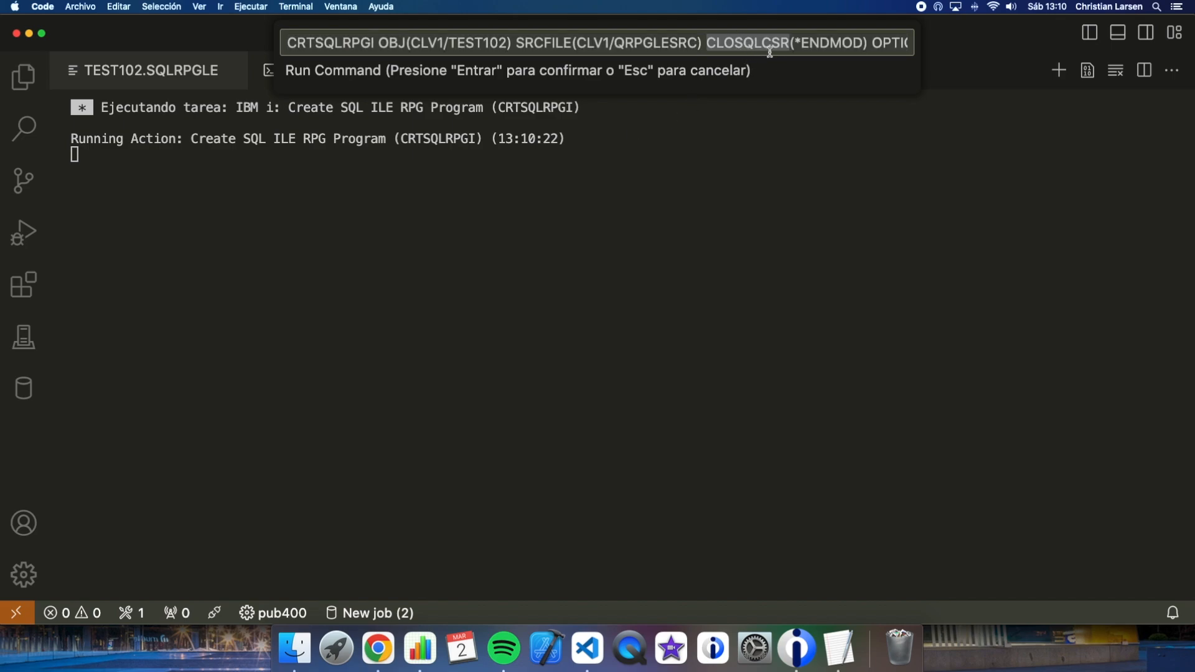
mouse_move(775, 44)
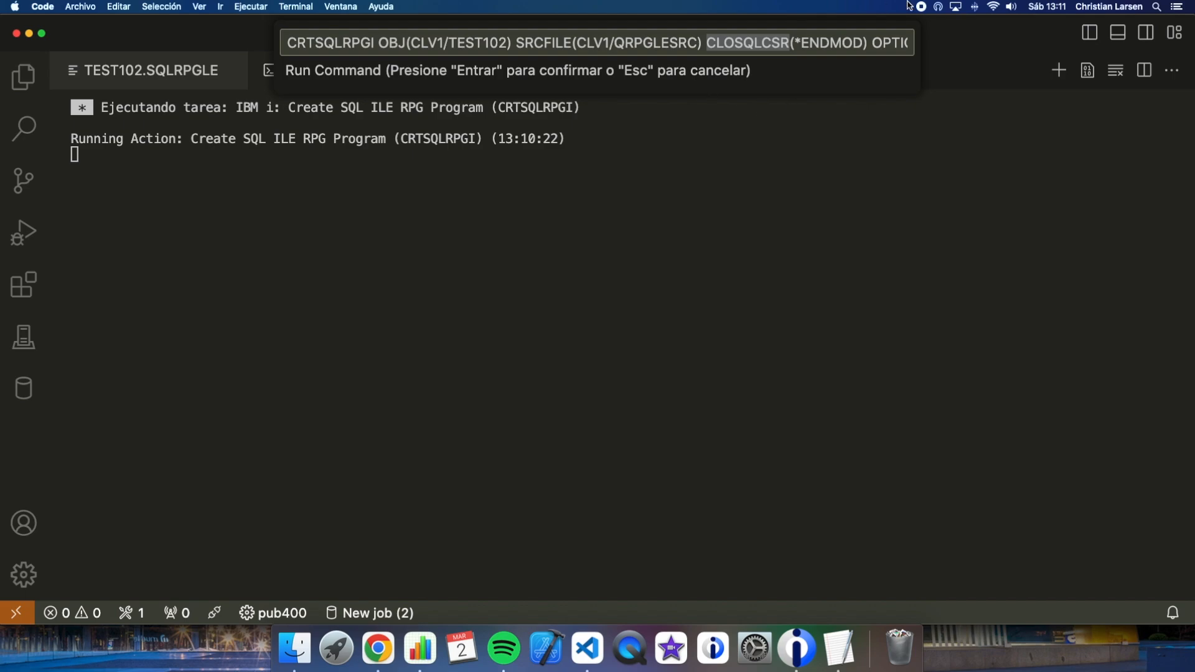
mouse_move(792, 48)
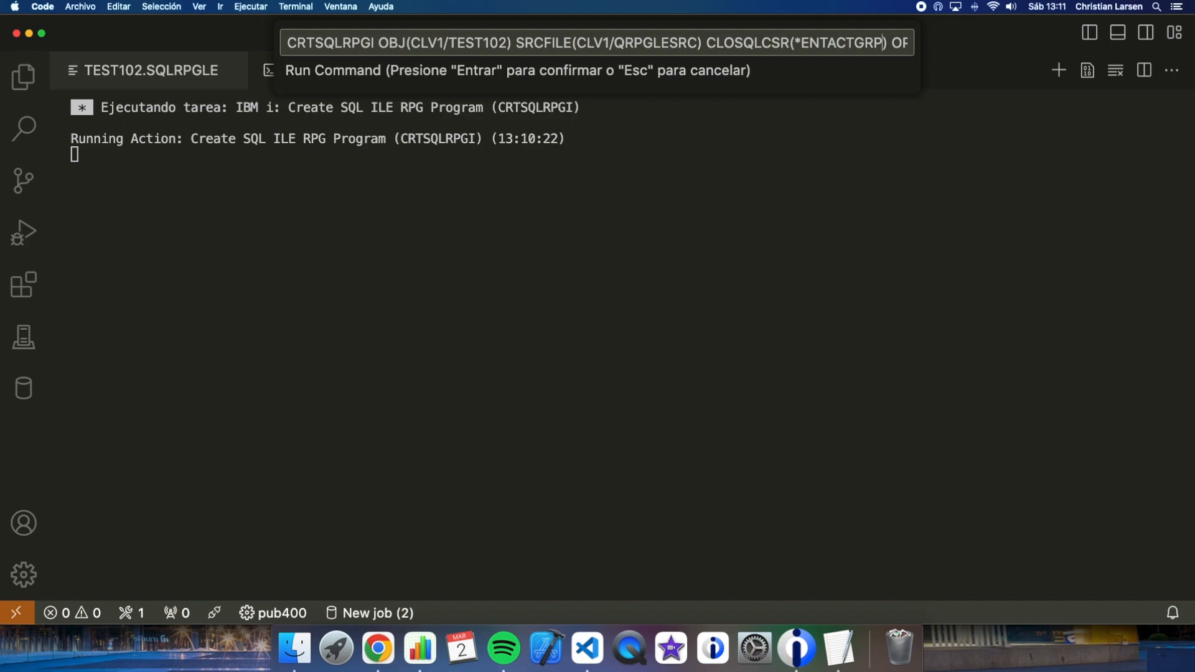
mouse_move(752, 90)
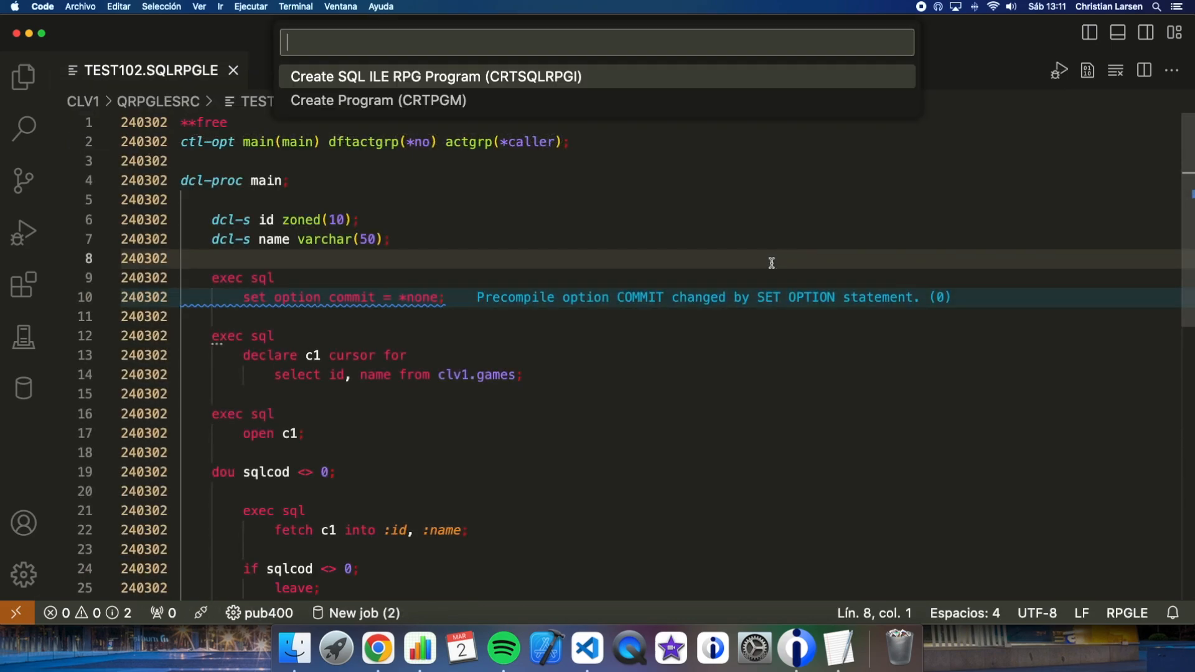
Step: Run Create SQL ILE RPG Program (CRTSQLRPGI) on TEST102
click(436, 76)
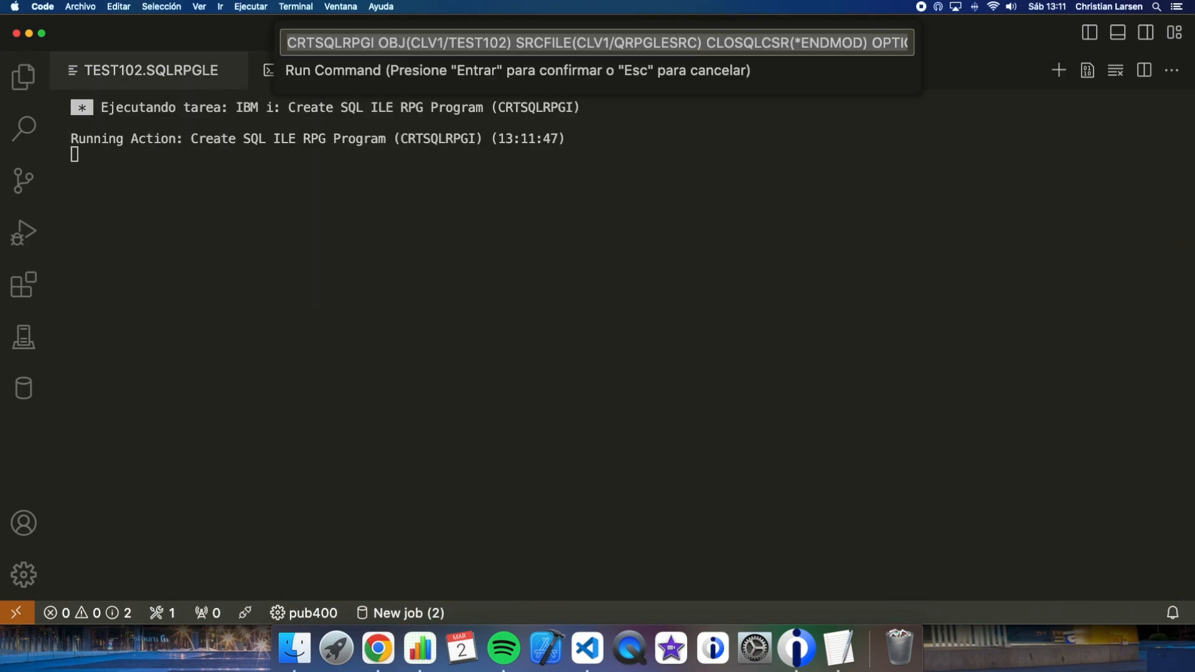
key(Return)
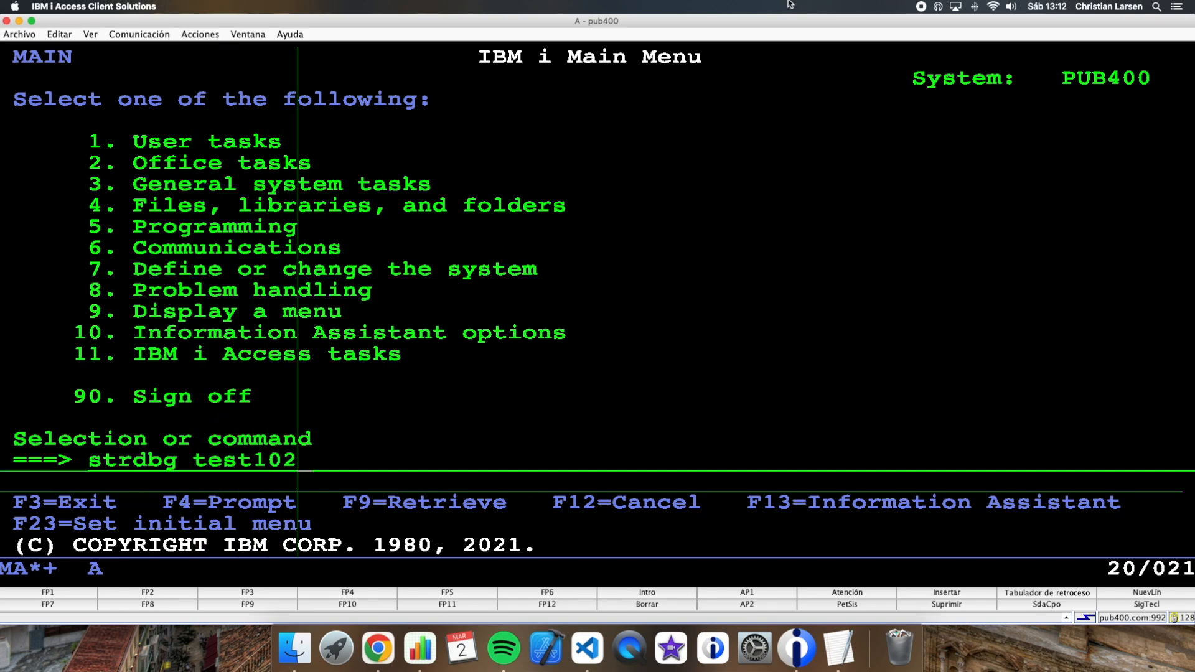
Step: Start debugging TEST102 with updprod(*yes) and step past the cursor open into the loop
text(updprod(*yes))
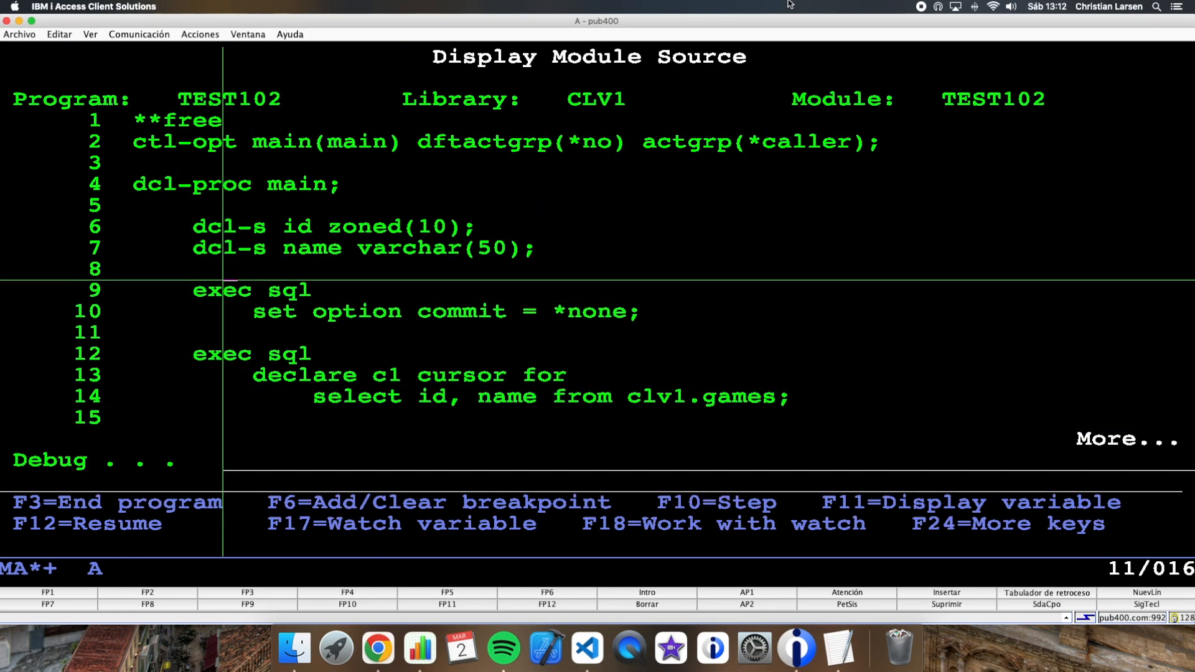
key(F3)
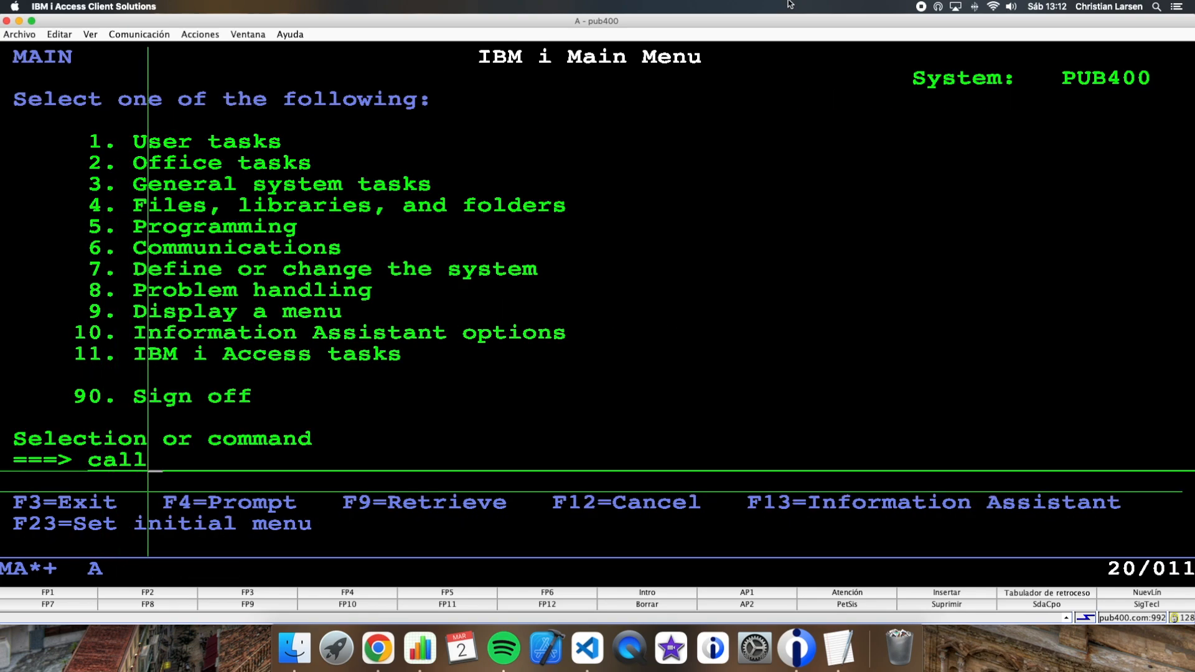
key(Return)
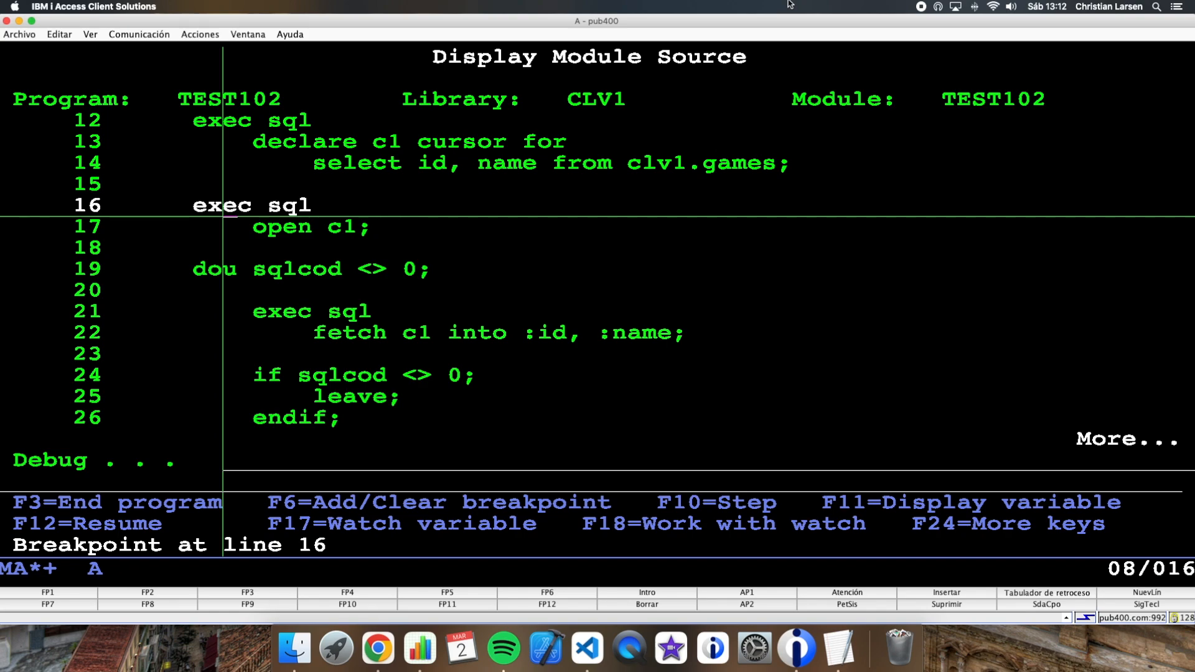
key(F10)
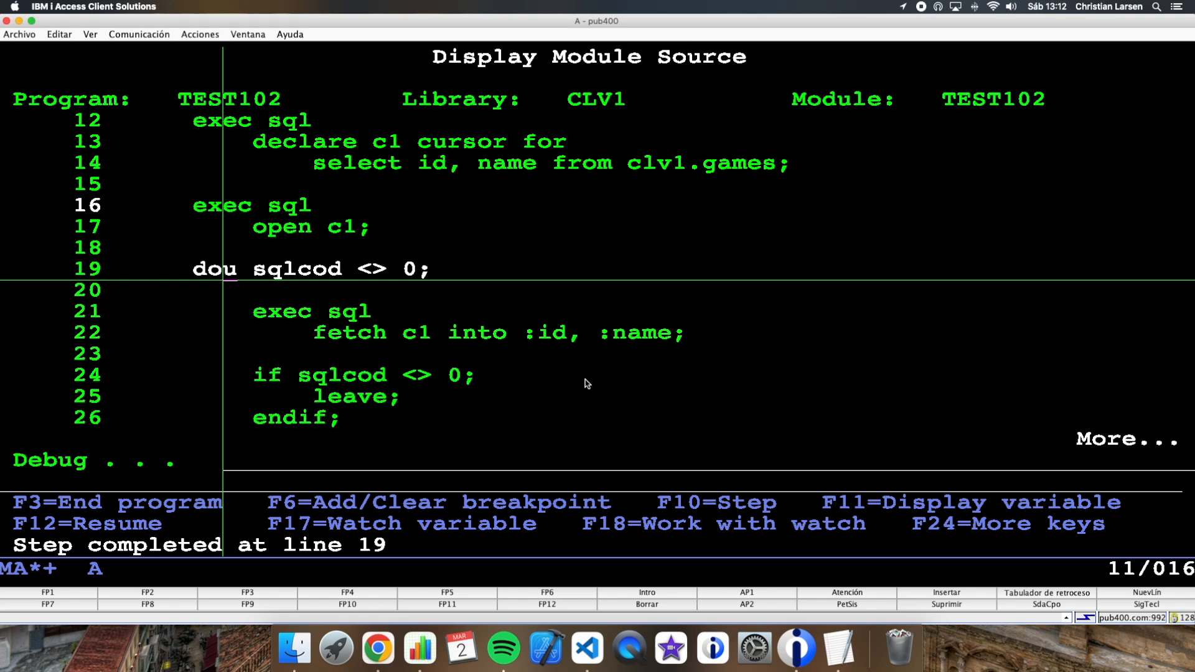
key(F10)
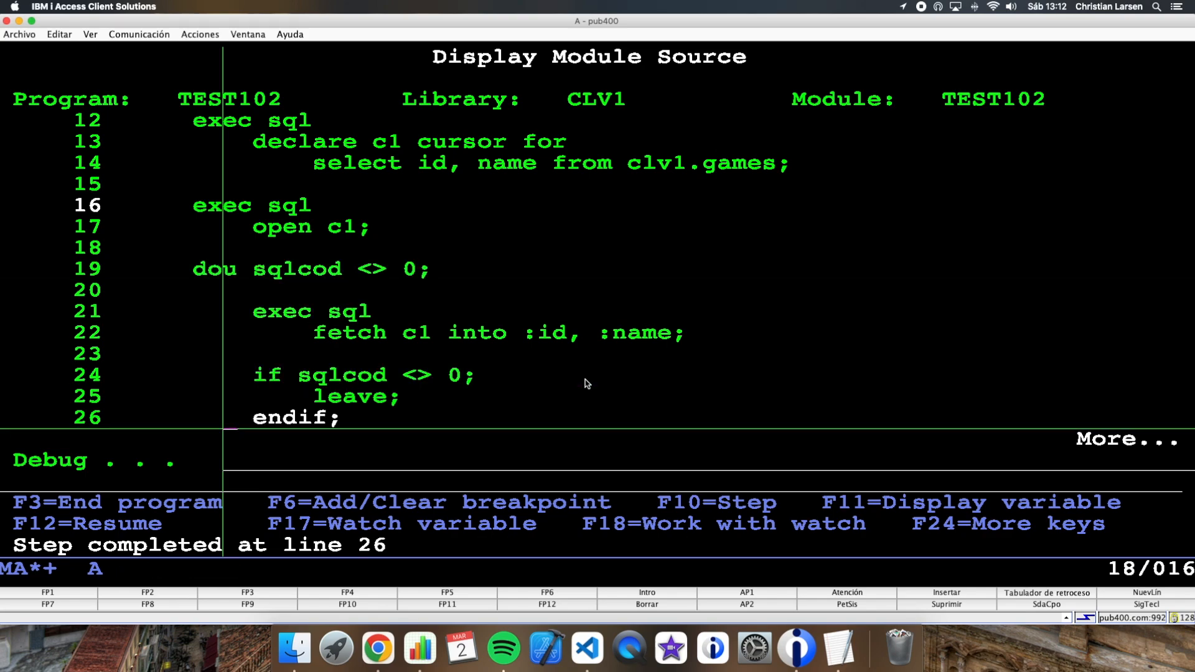
key(f10)
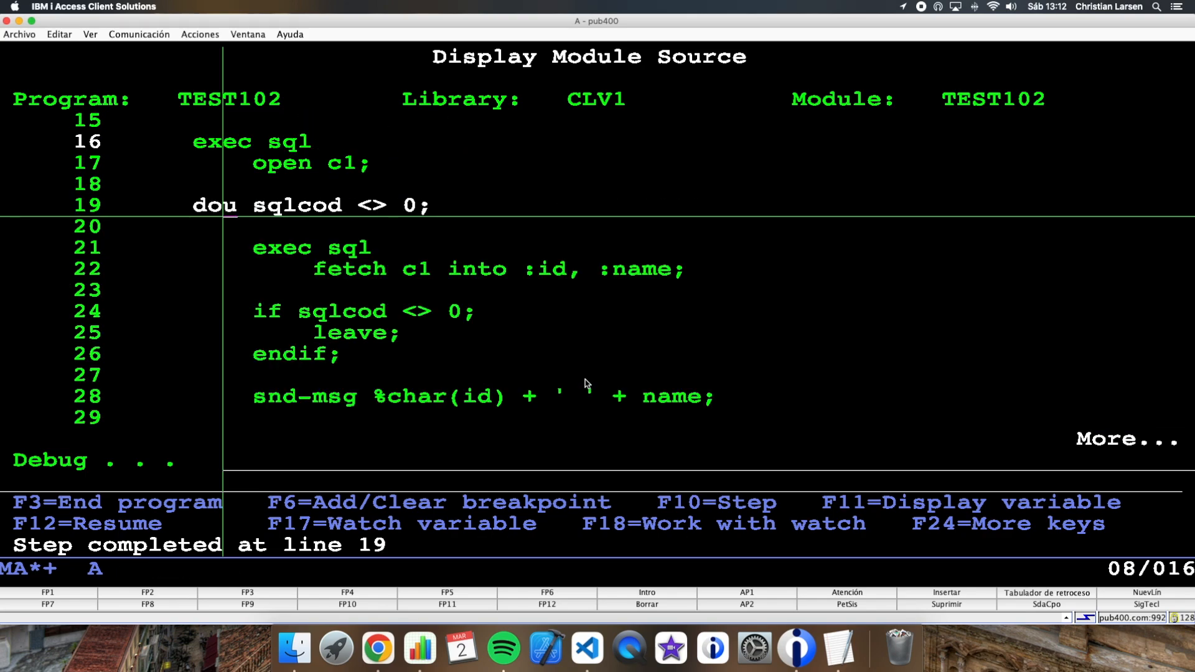
Step: Step through the fetch and sqlcod checks until leave reaches end-proc, then let it finish
key(F10)
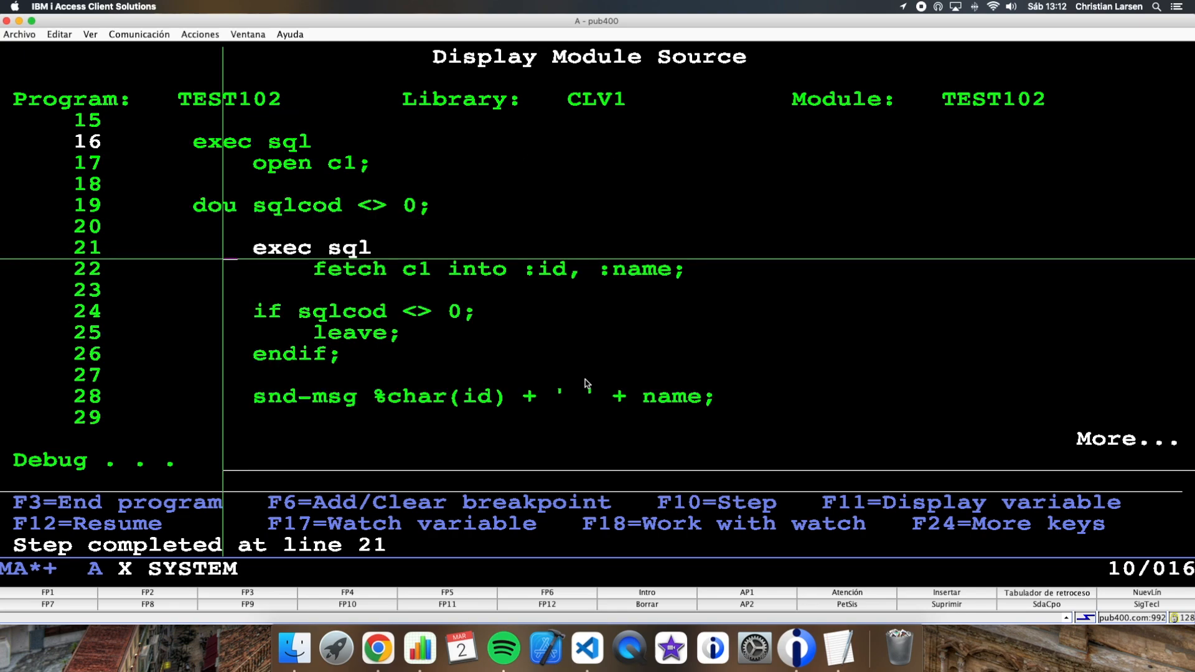
key(F10)
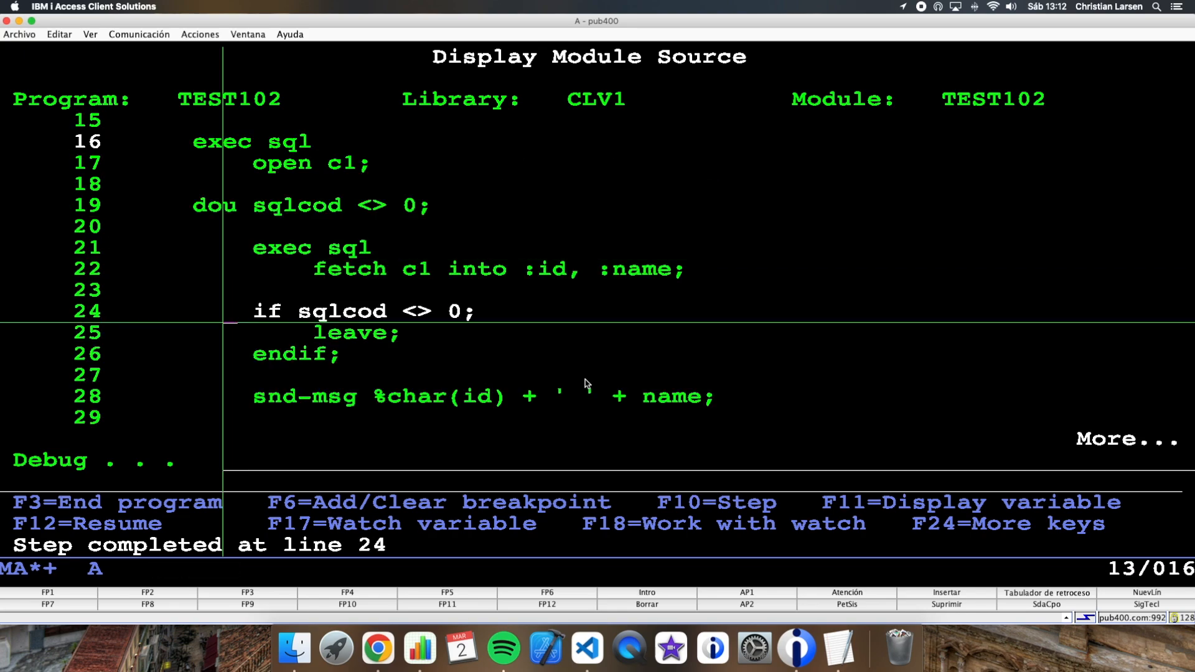
key(F10)
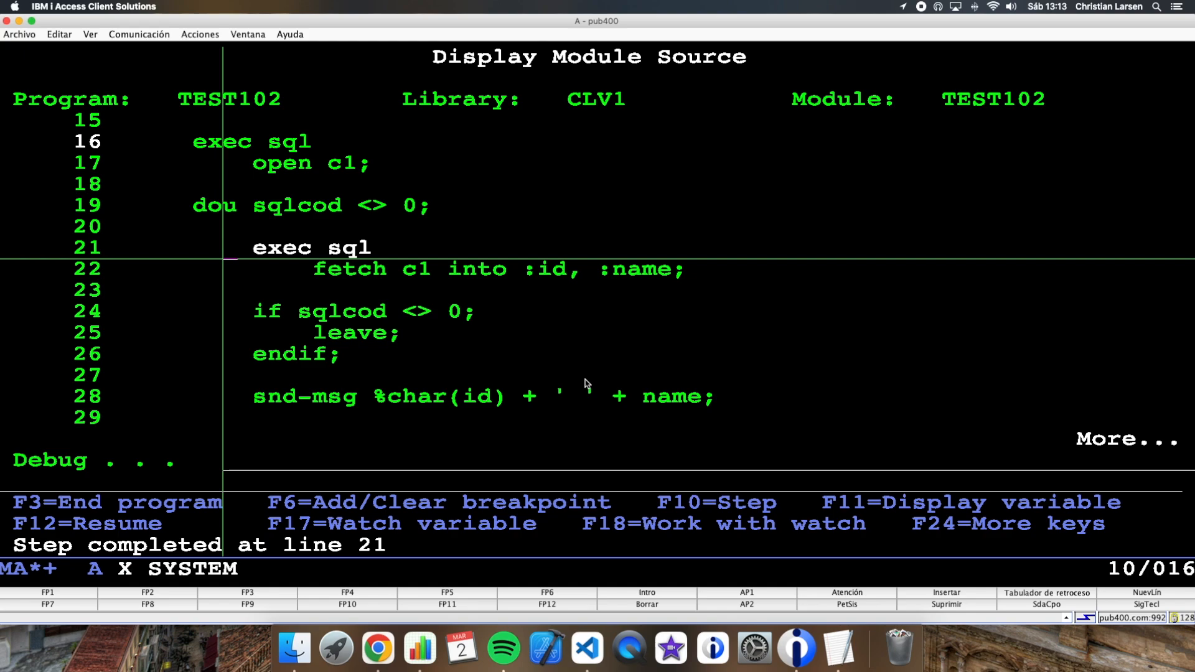
key(F10)
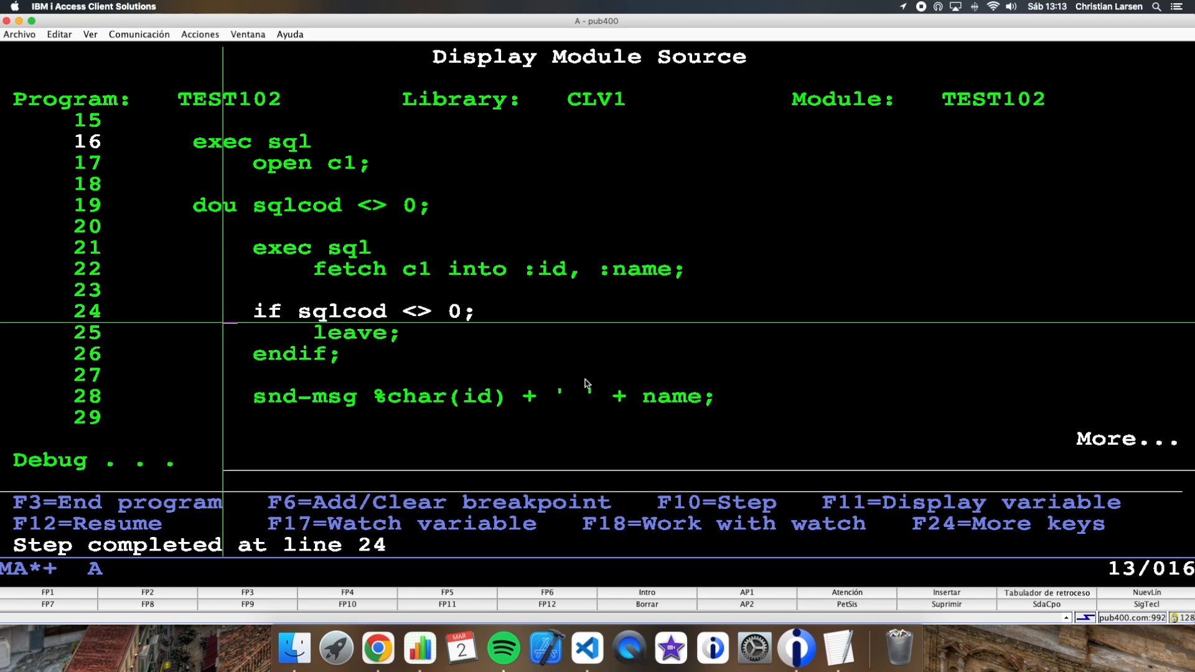
key(F10)
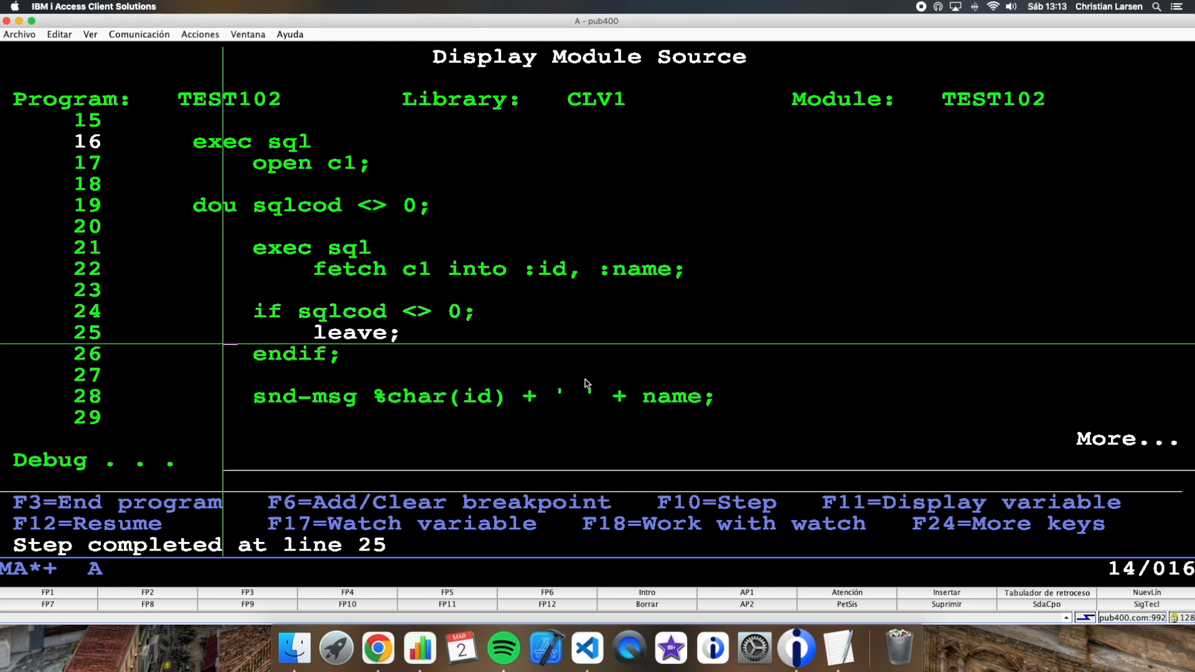
key(F10)
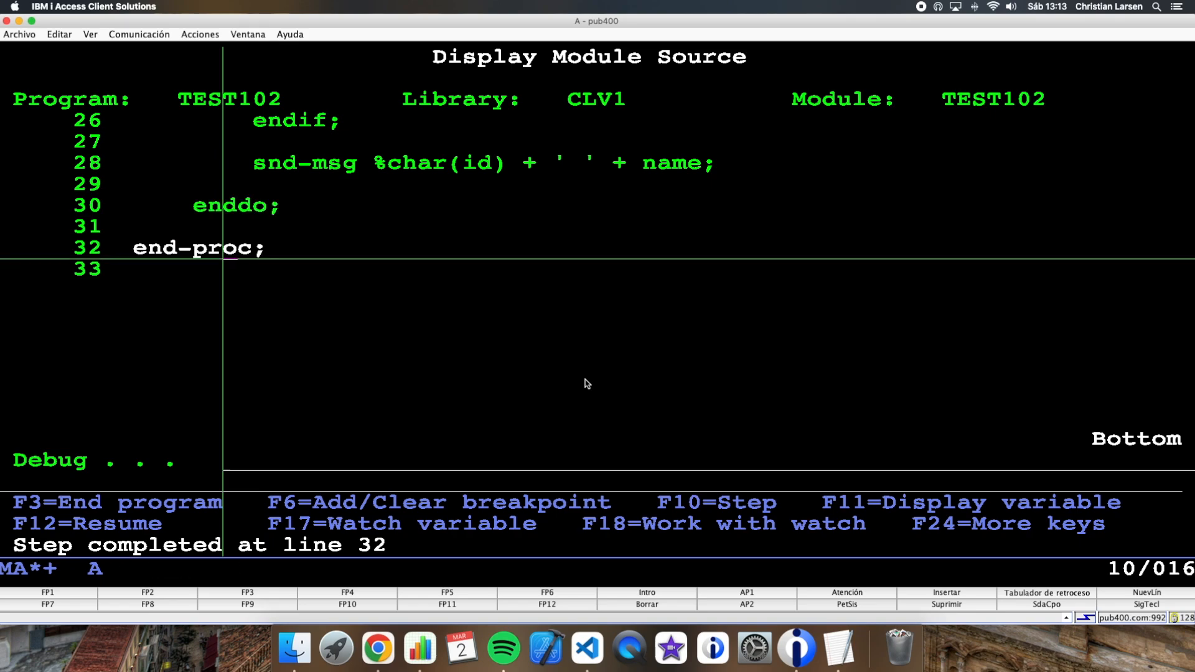
key(f3)
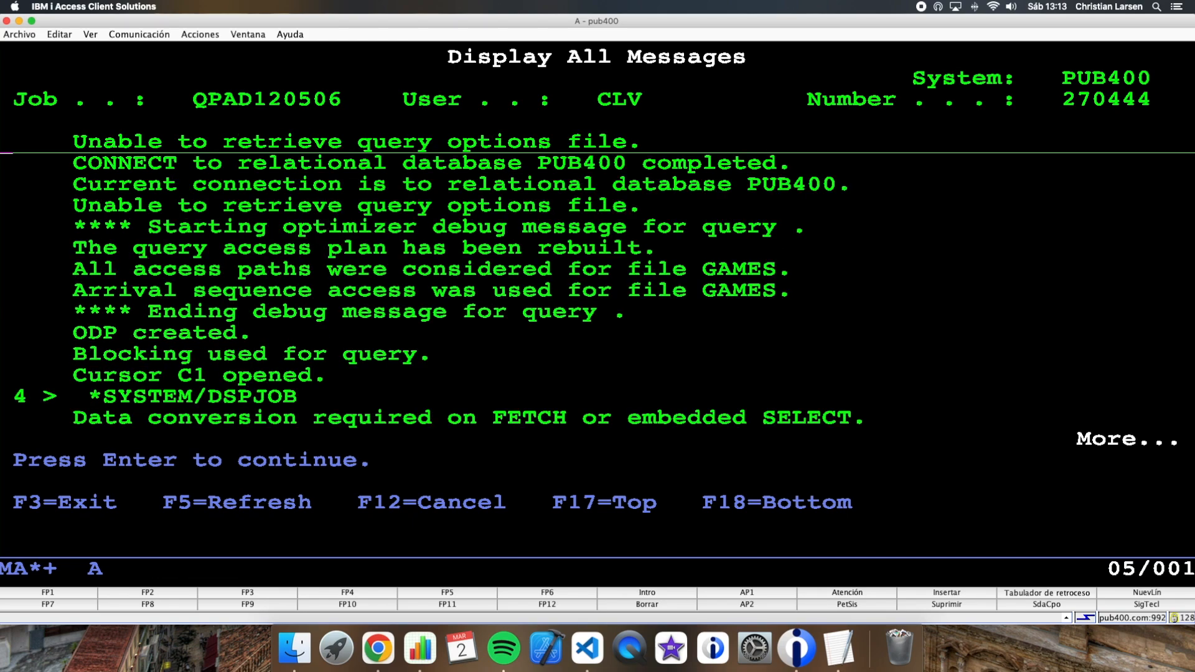
mouse_move(539, 343)
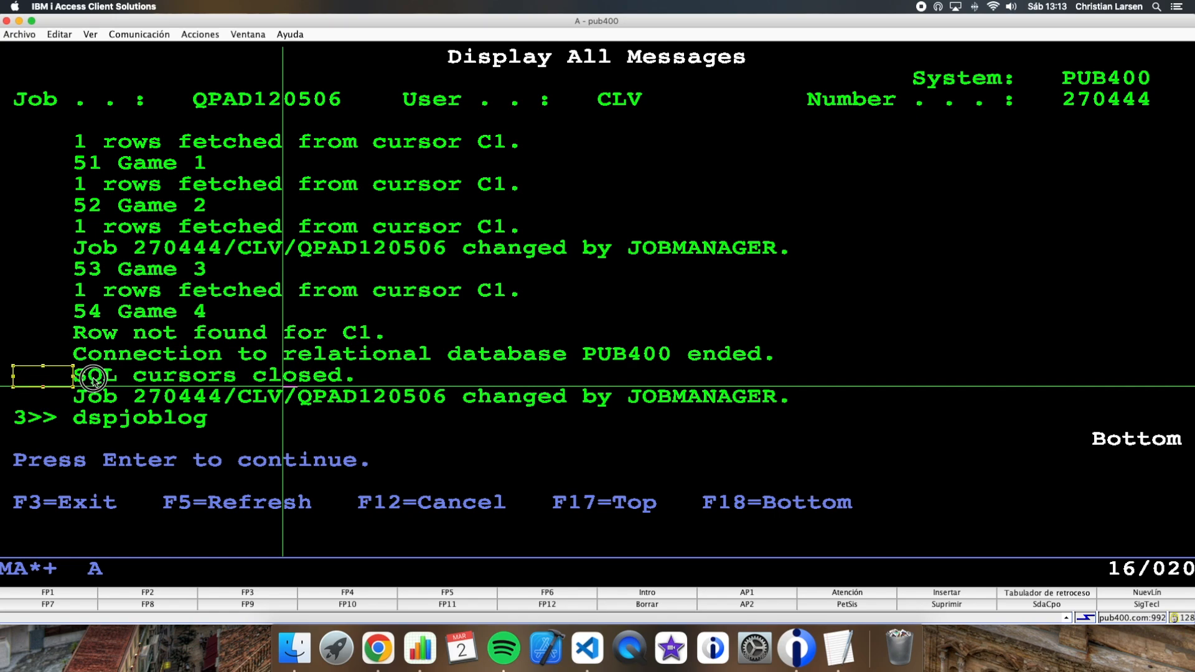
mouse_move(491, 315)
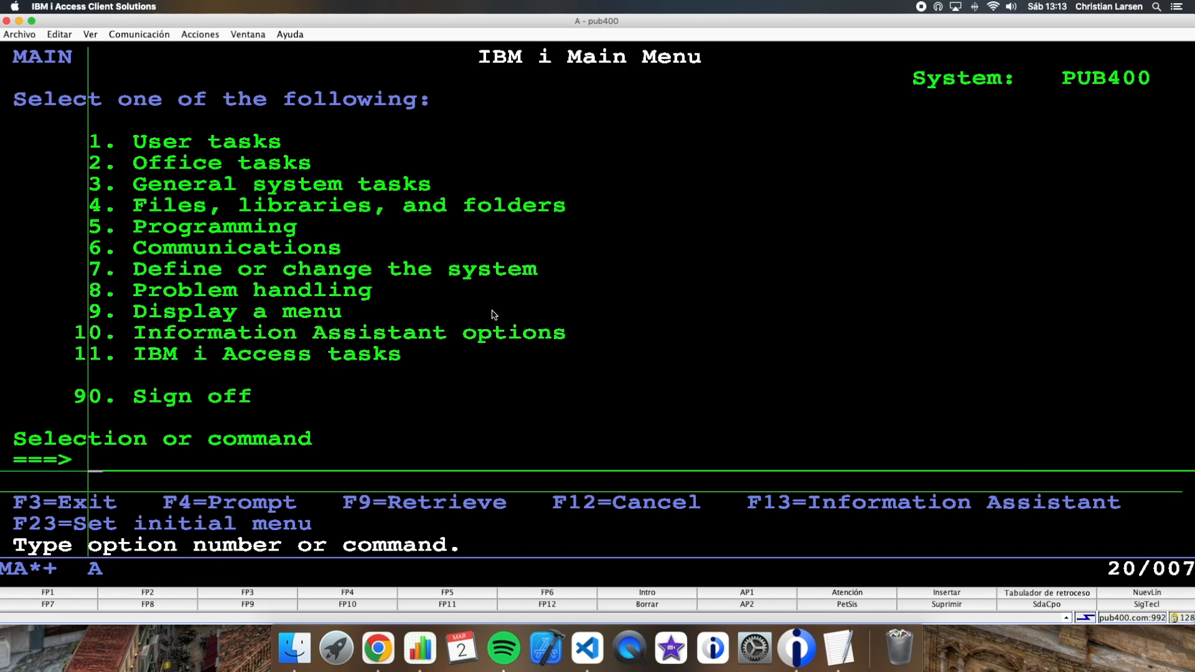
Step: End the debug session with ENDDBG and return to the TEST102 source editor
key(f1)
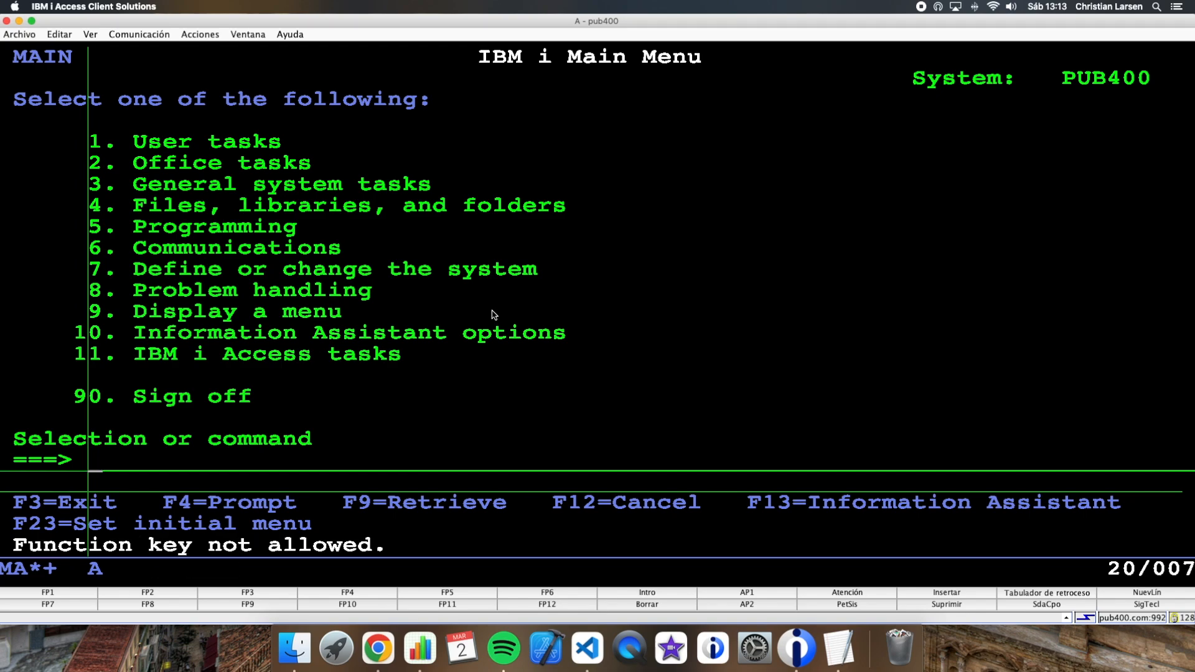
text(enddb)
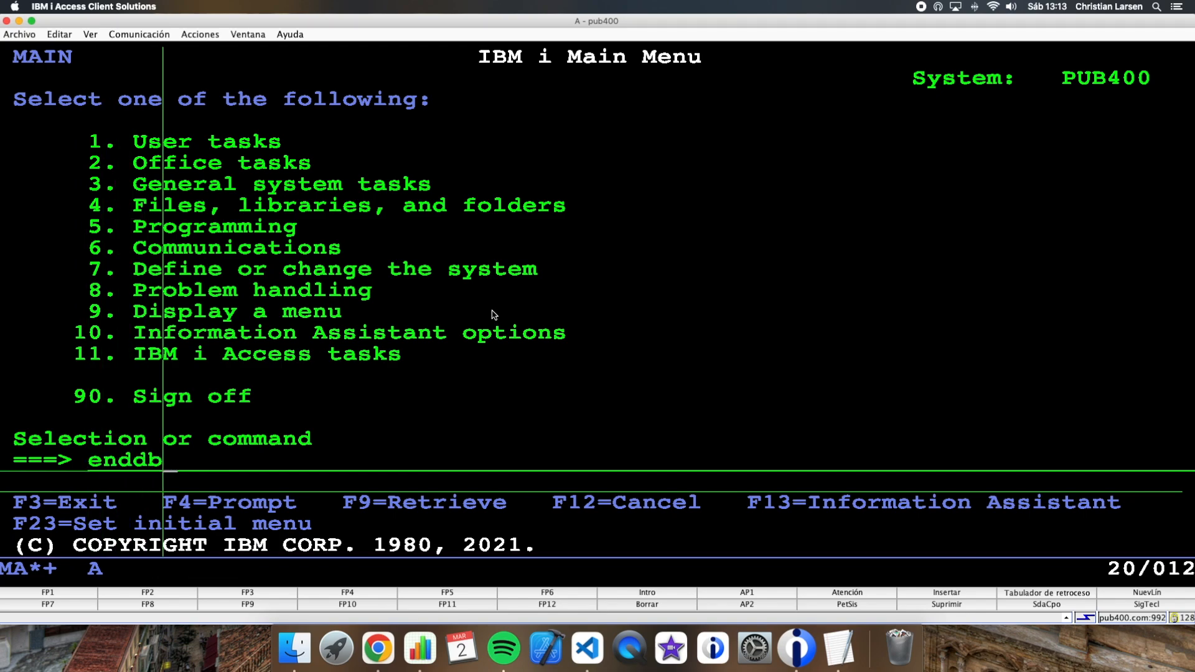
text(call tet1)
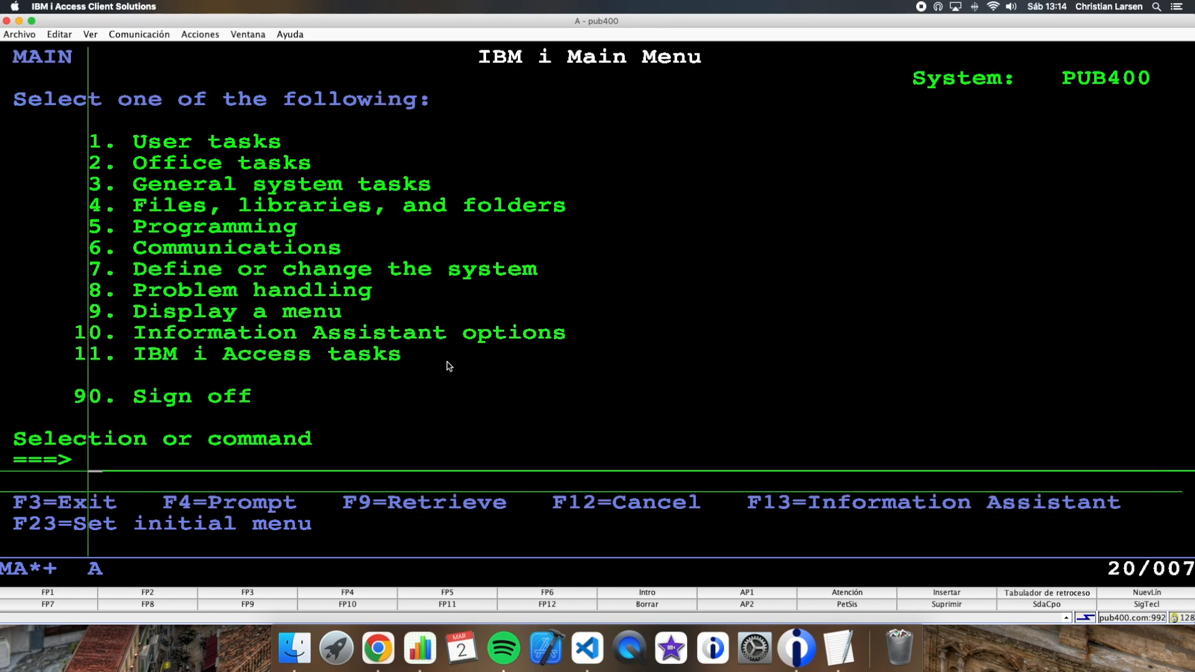
mouse_move(584, 644)
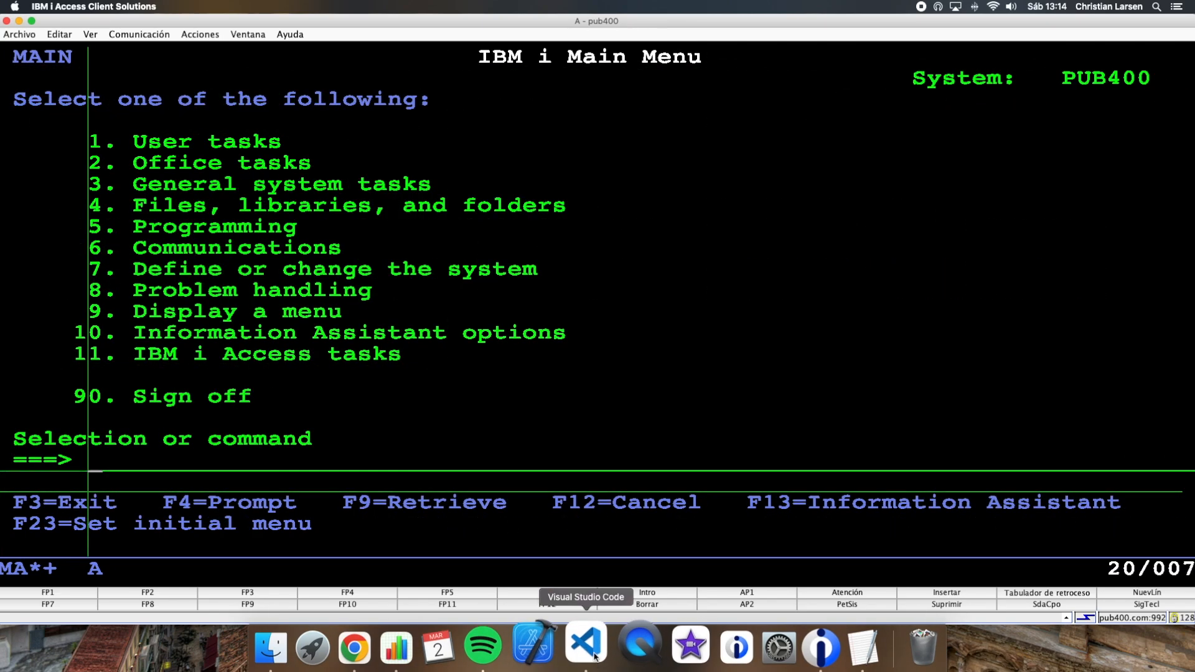
click(584, 647)
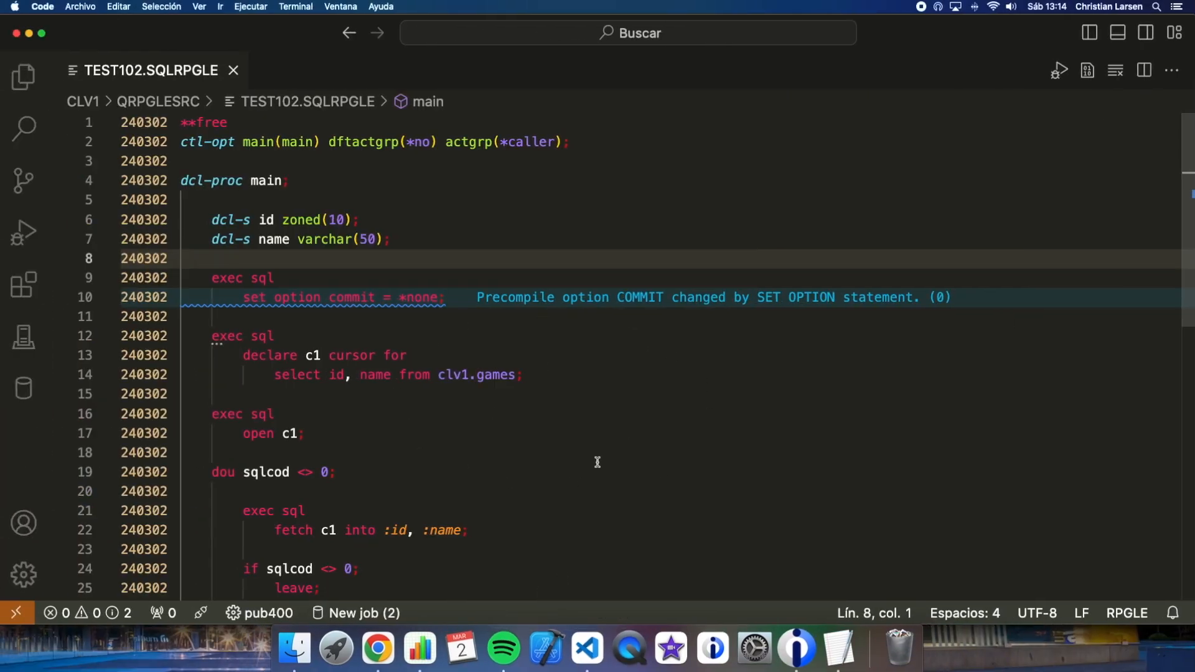
Step: Add ', closqlcsr = *endactgrp' after commit = *none in SET OPTION and save
scroll(down, 3)
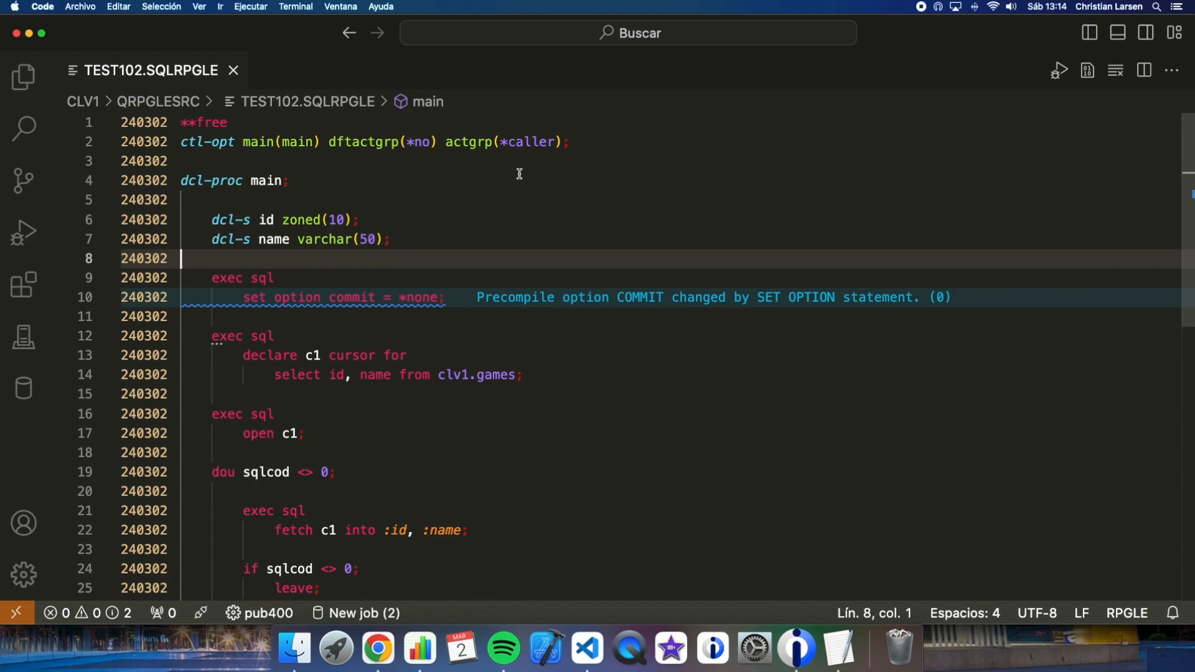
click(652, 200)
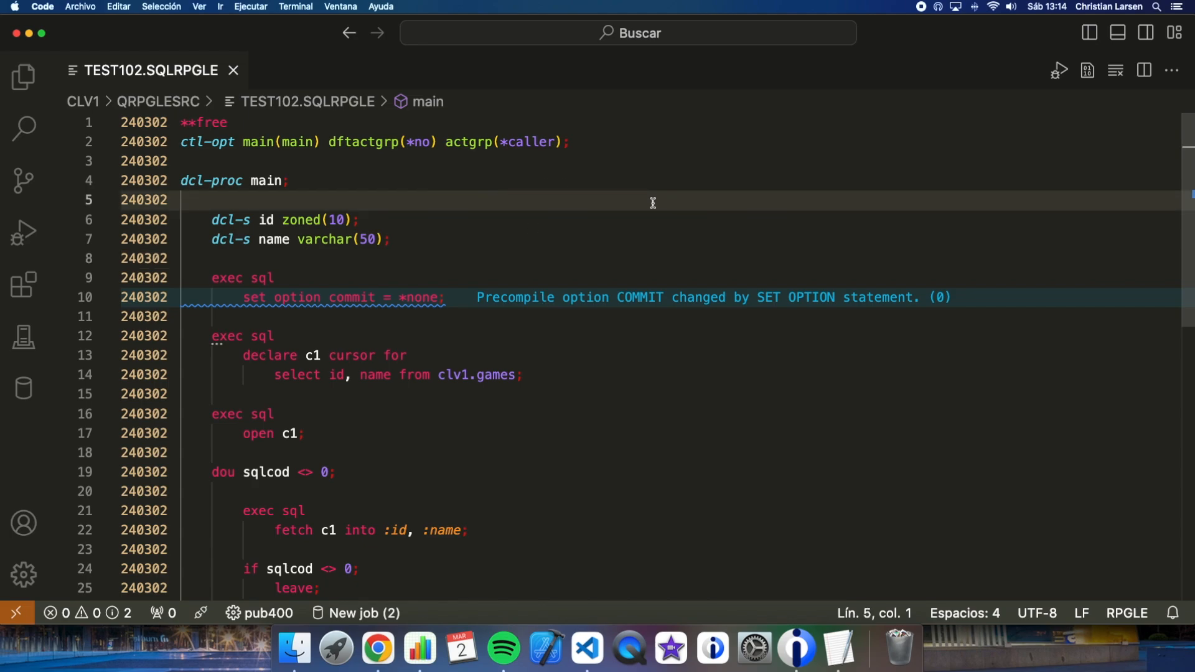
key(Backspace)
text(,)
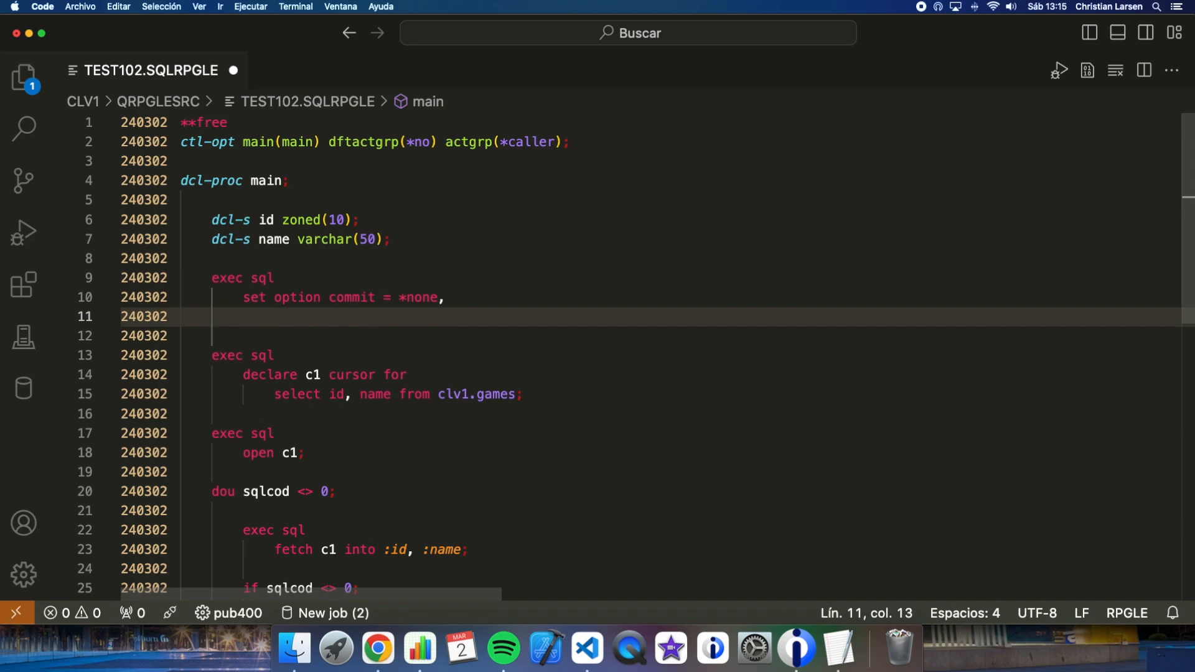
text(clsqlcsr)
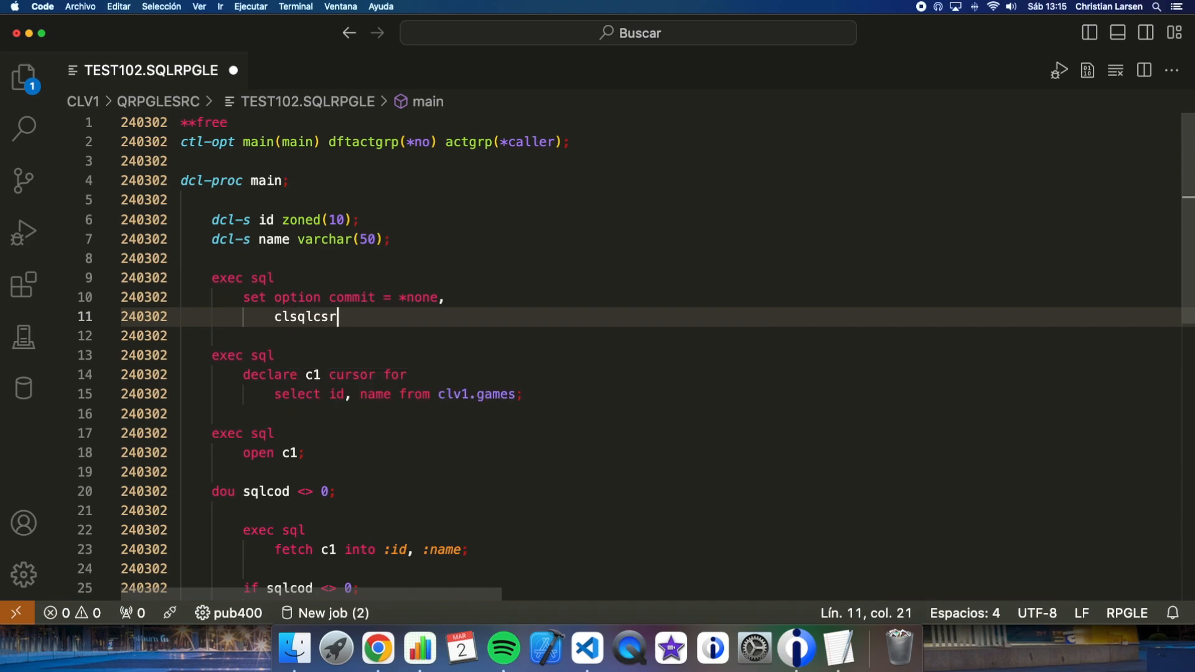
click(293, 317)
text(o)
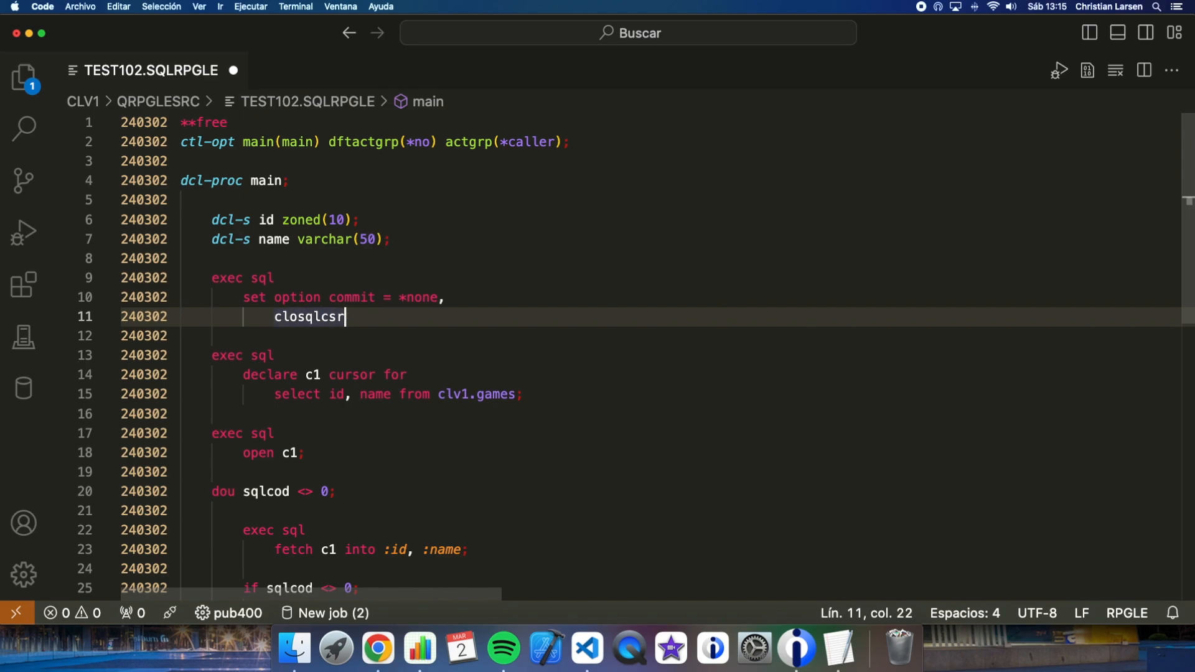
text(= *endactgrp;)
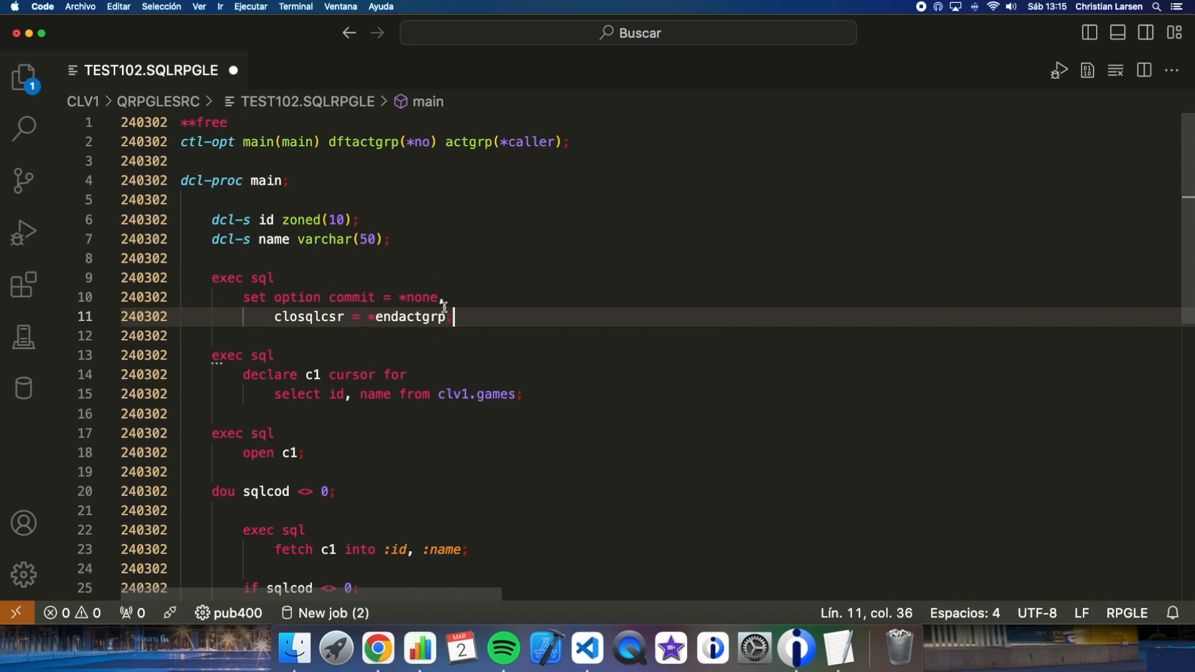
mouse_move(569, 82)
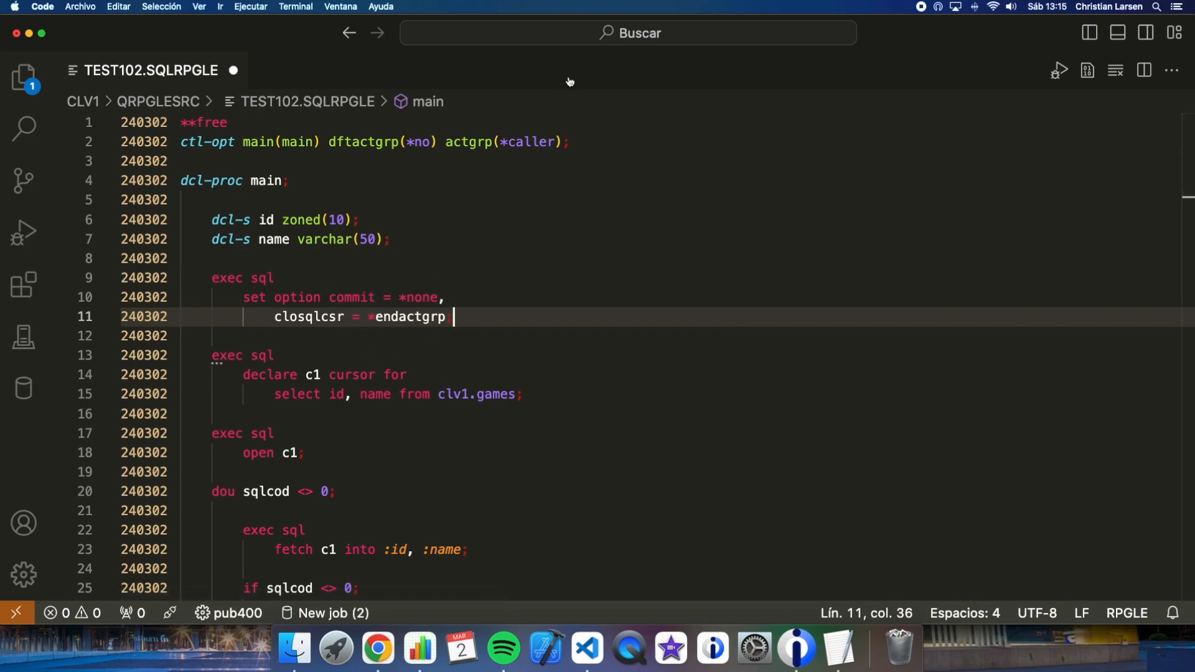
click(1058, 70)
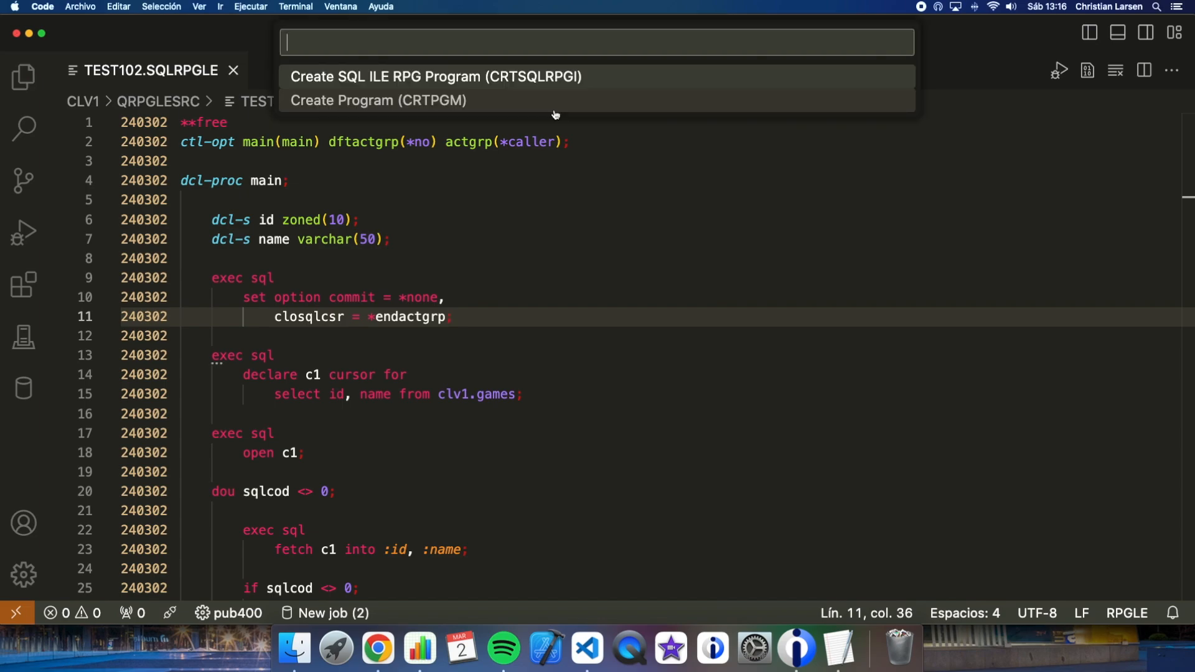
Step: Run CRTSQLRPGI to recreate CLV1/TEST102, then move to the IBM i 5250 session
click(435, 76)
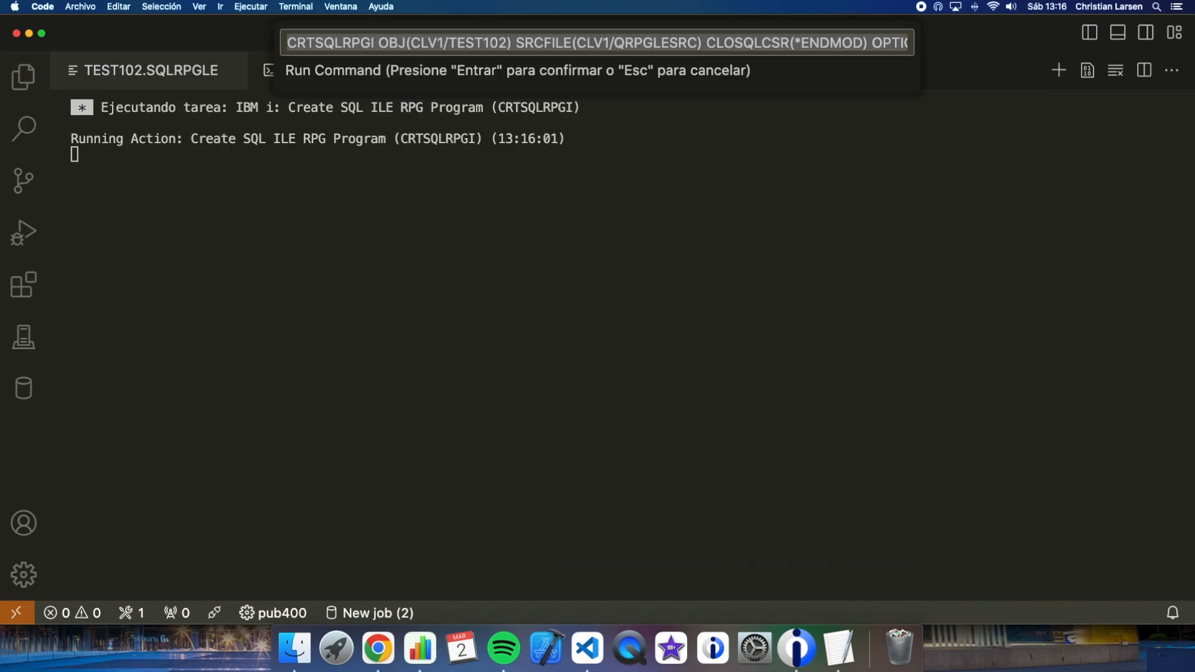
key(Return)
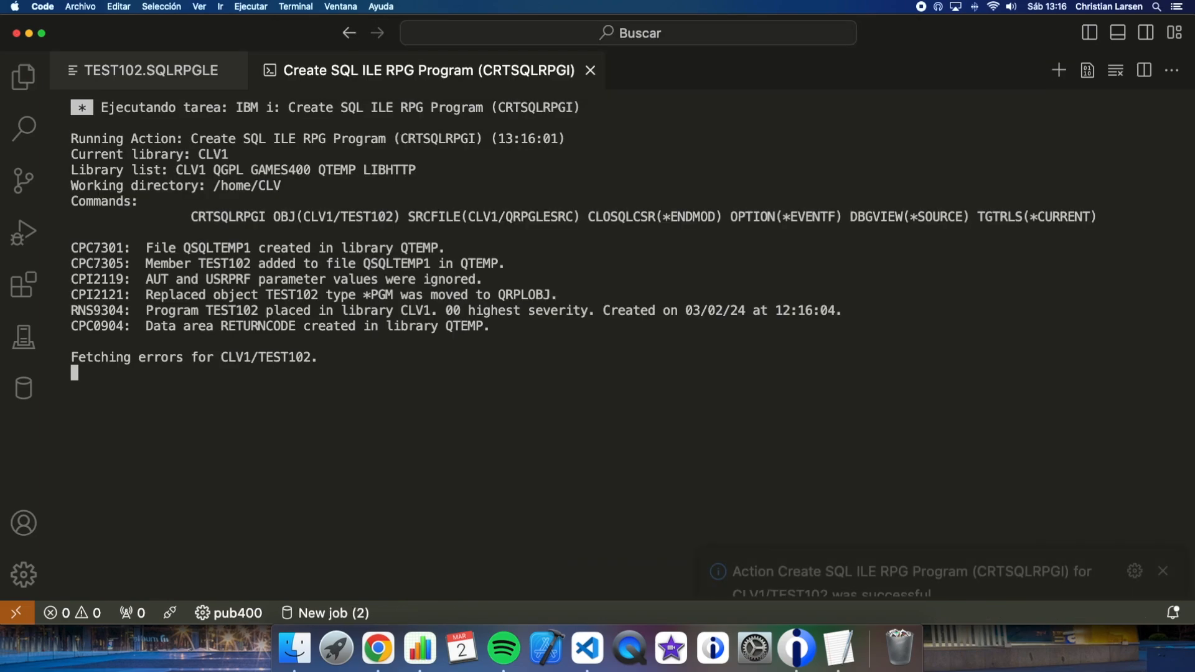
click(149, 71)
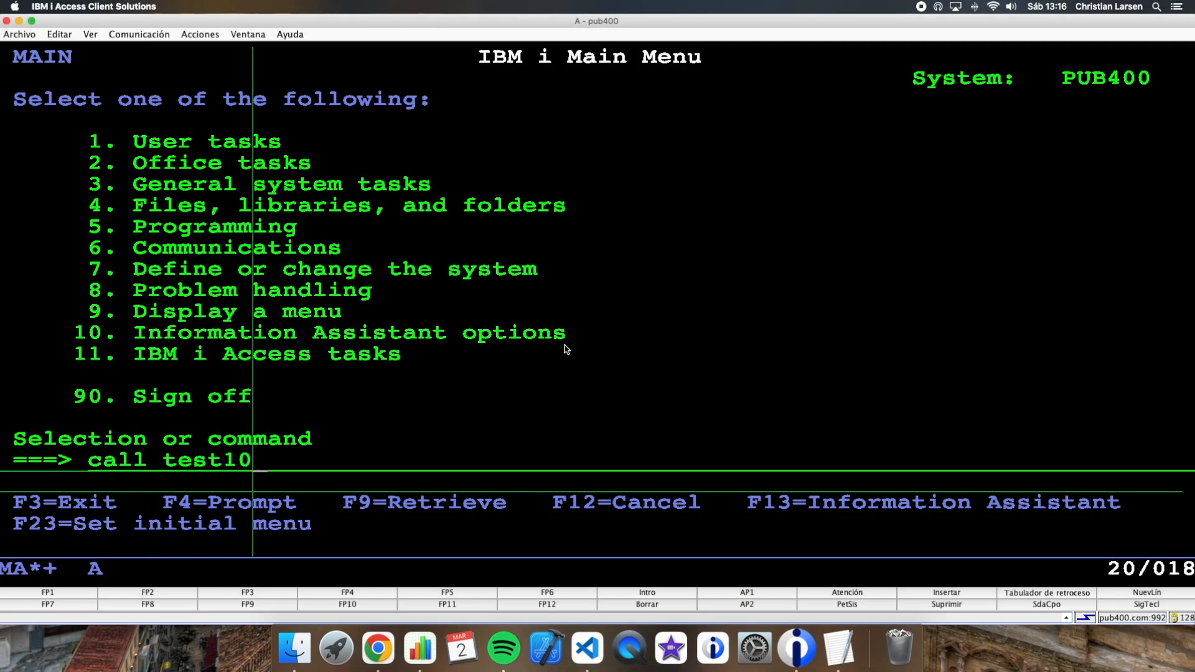
Step: Call TEST102 in the debugger and let it finish back to the main menu
key(Return)
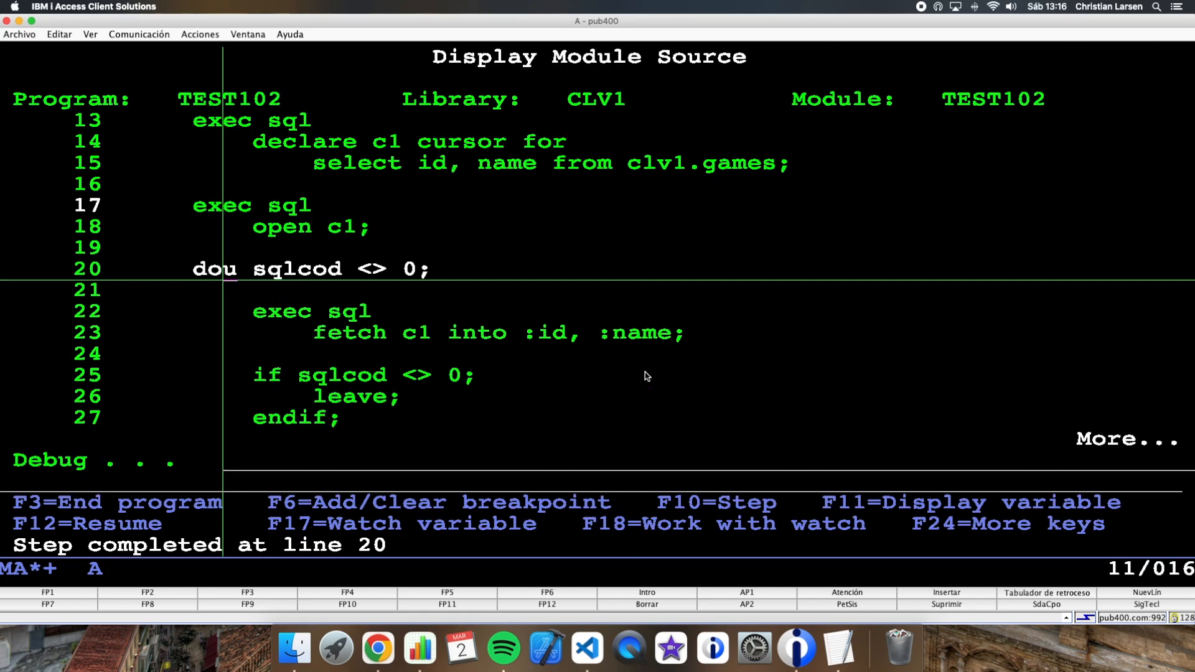
key(f3)
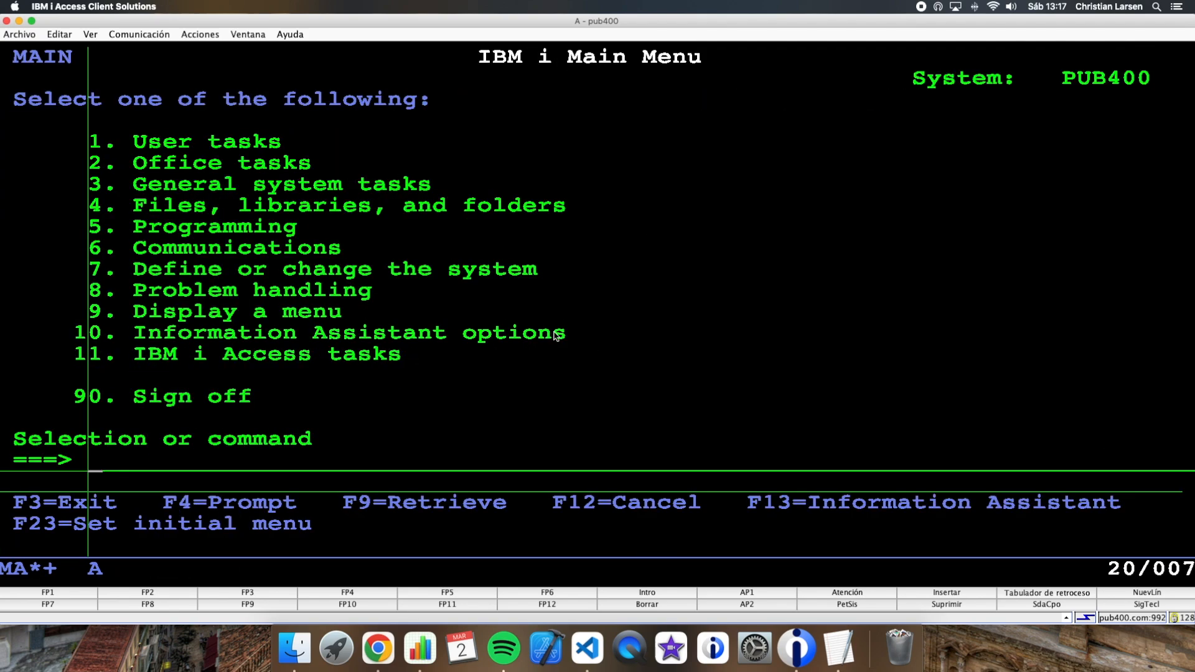
Step: Rerun TEST102, step past opening C1, show SQLCOD is -502 and view the job message log
text(*SYSTEM/DSPJOB)
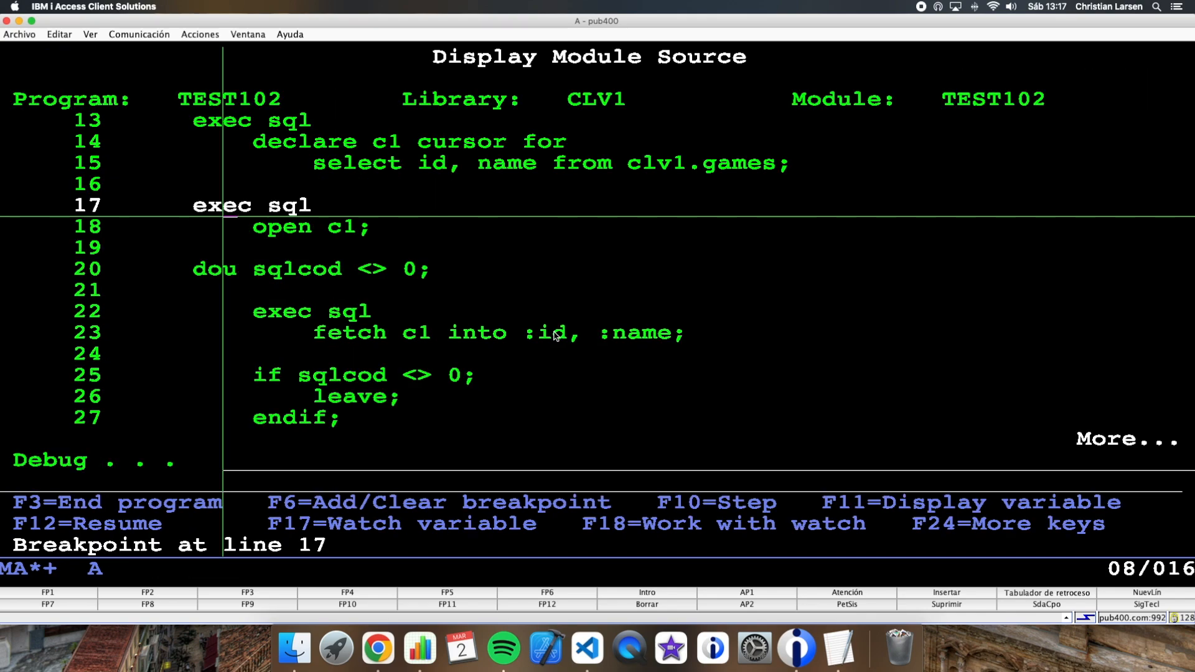
key(F10)
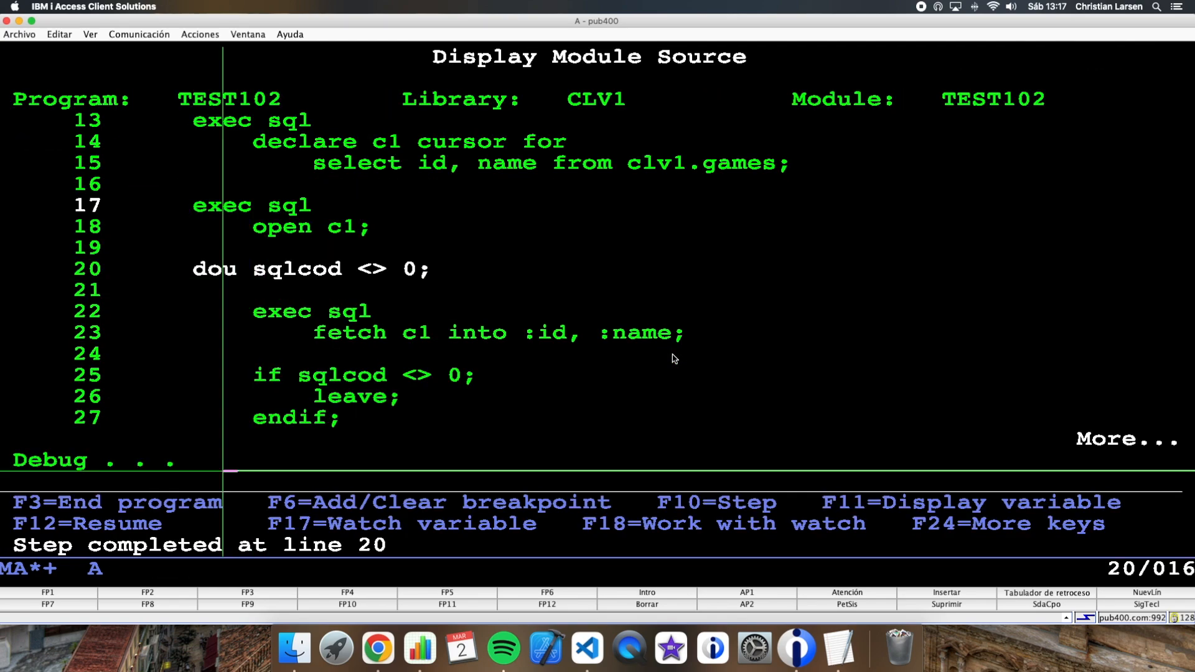
key(F11)
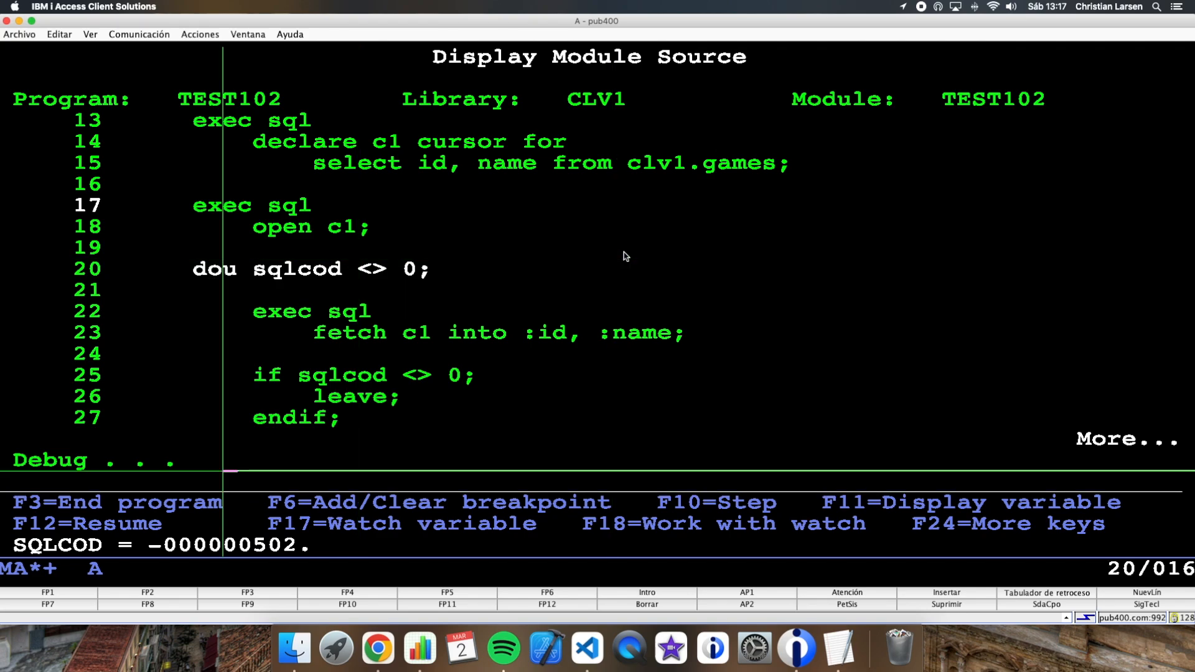
key(F10)
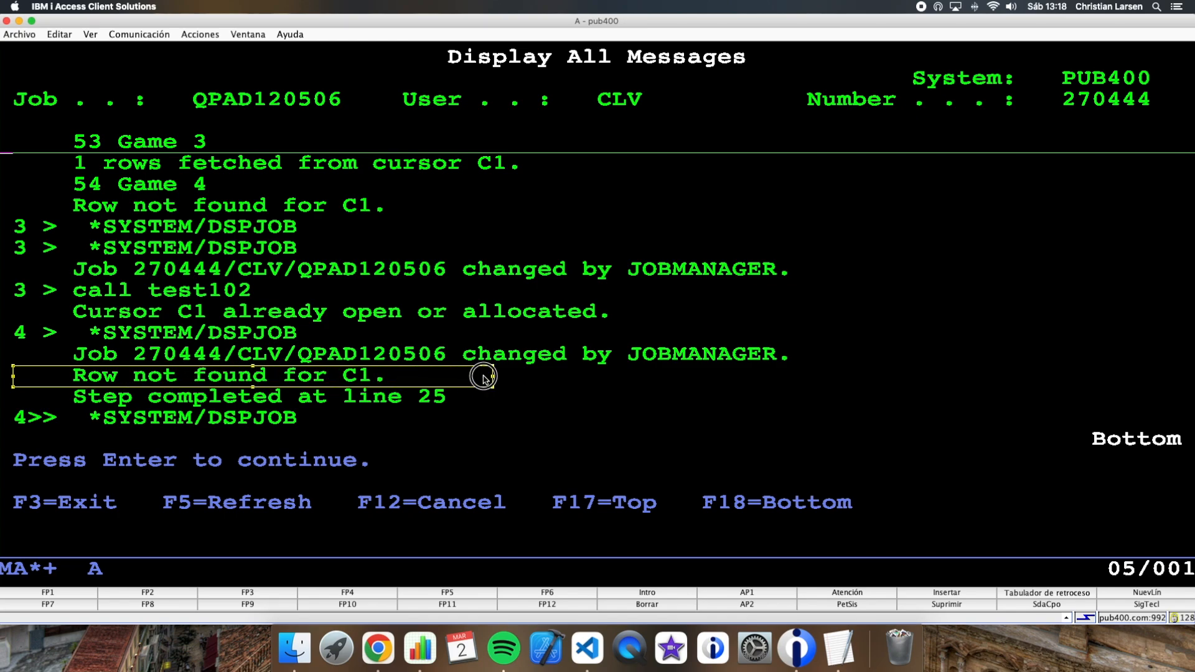
mouse_move(89, 385)
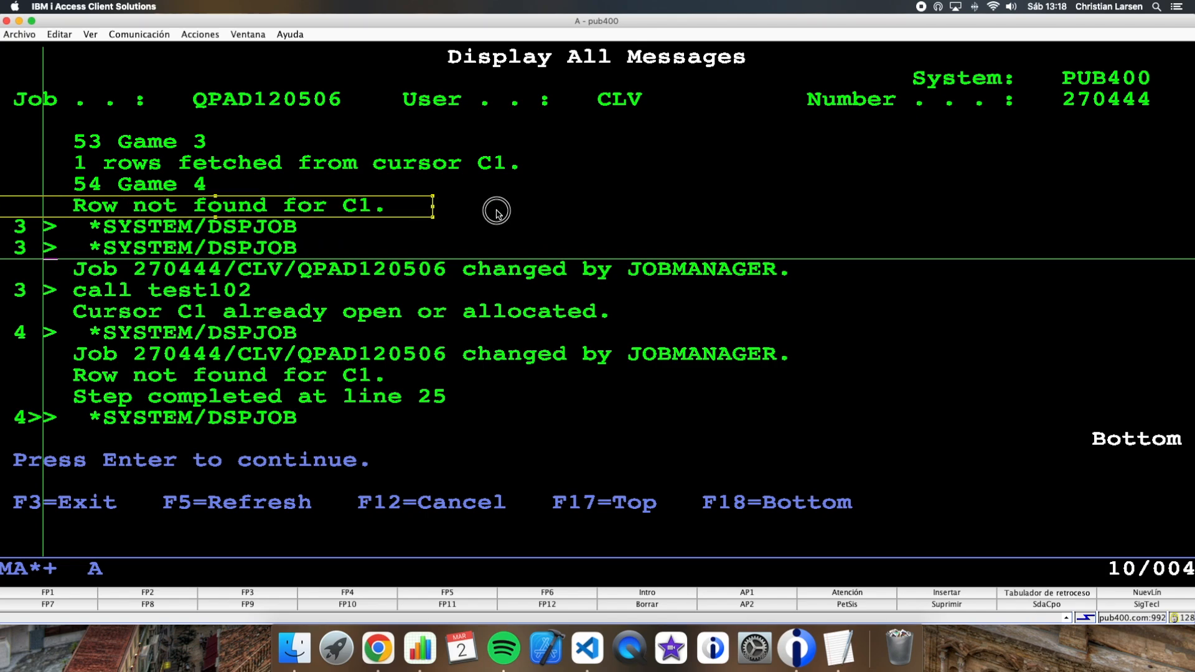
mouse_move(212, 397)
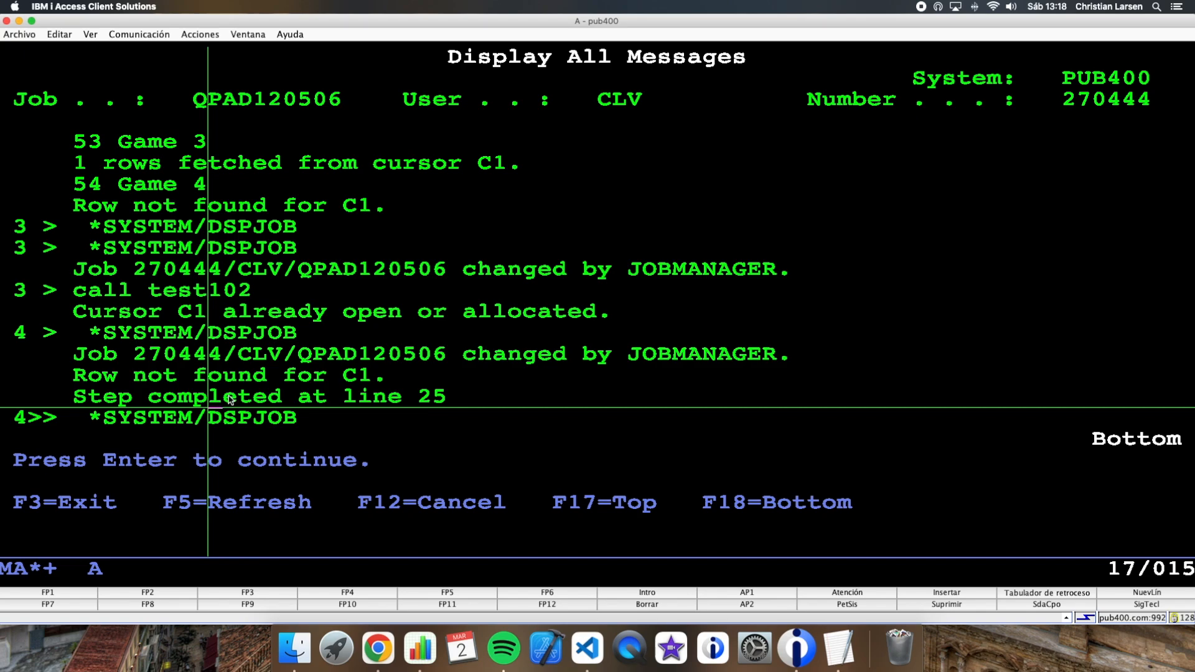
mouse_move(460, 327)
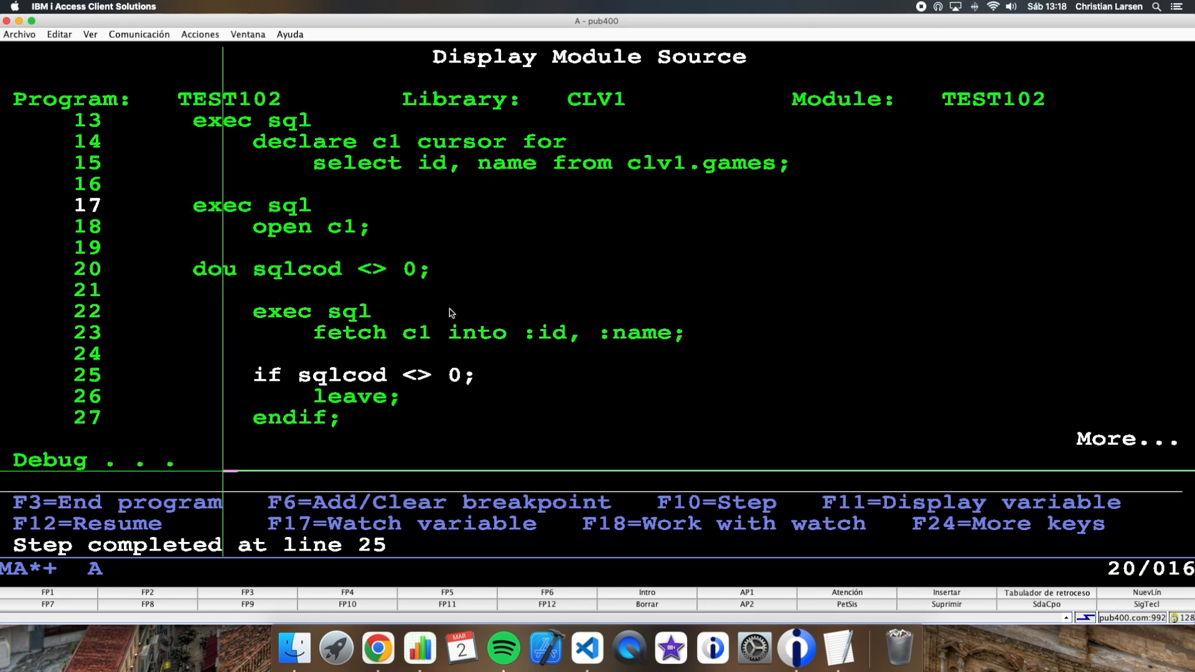
Step: Step to the leave on line 26, let TEST102 end, and return to the source editor
key(F10)
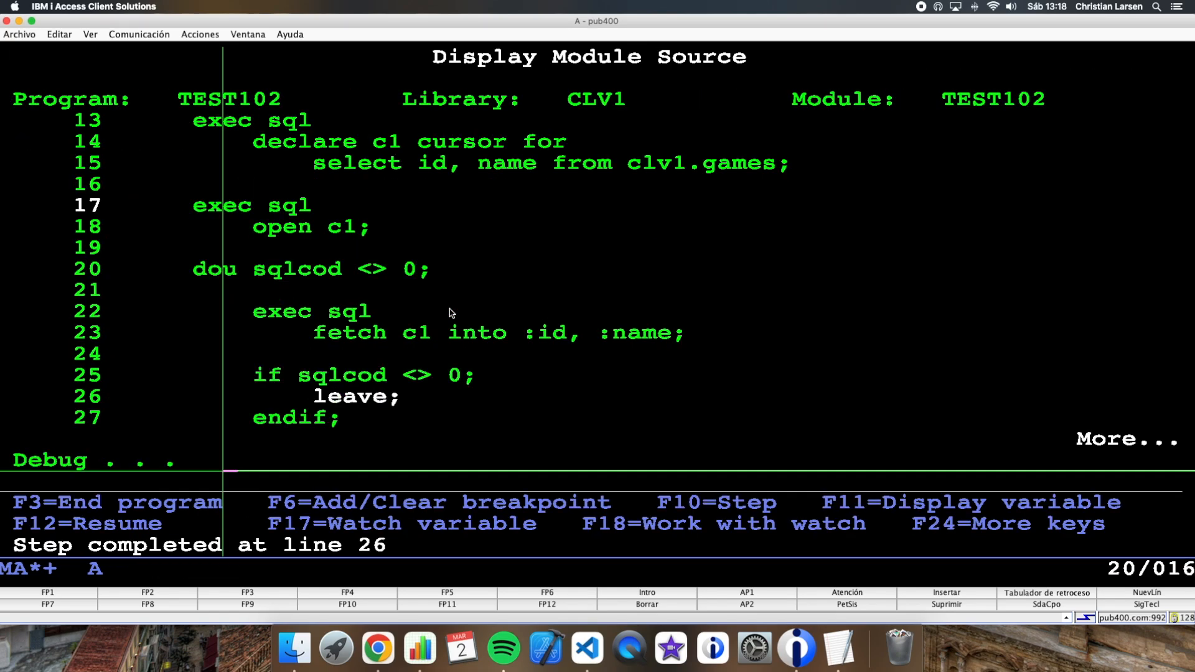
key(f3)
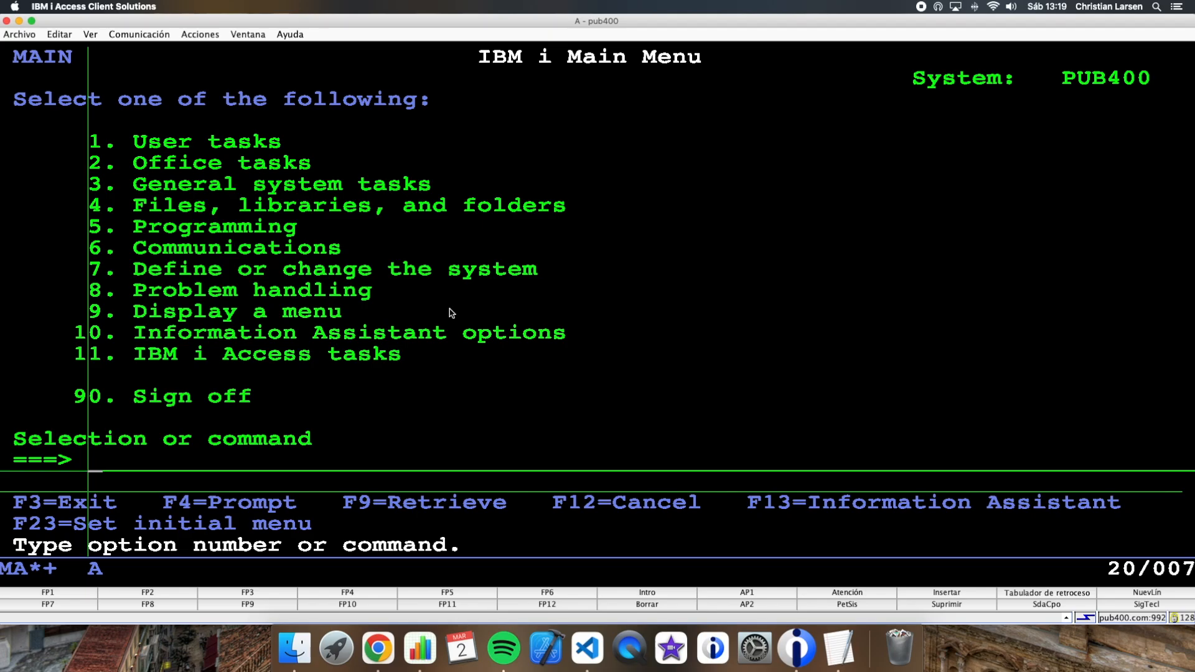
click(585, 650)
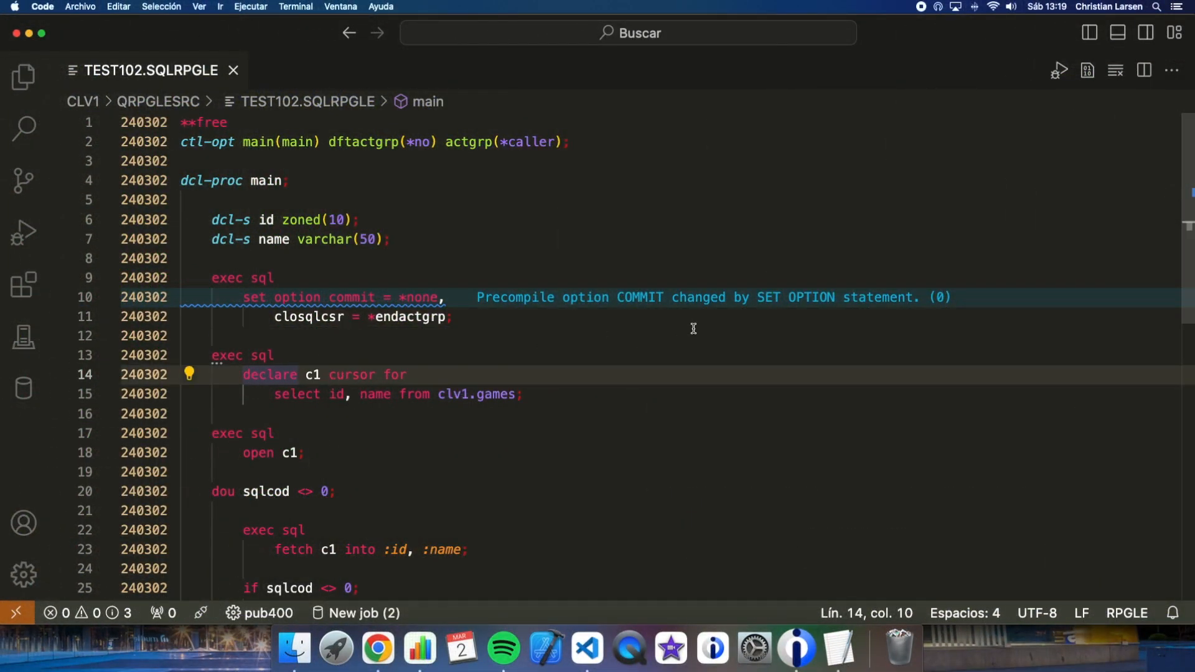
Step: Add 'scroll' to the c1 cursor declaration on line 14
click(328, 374)
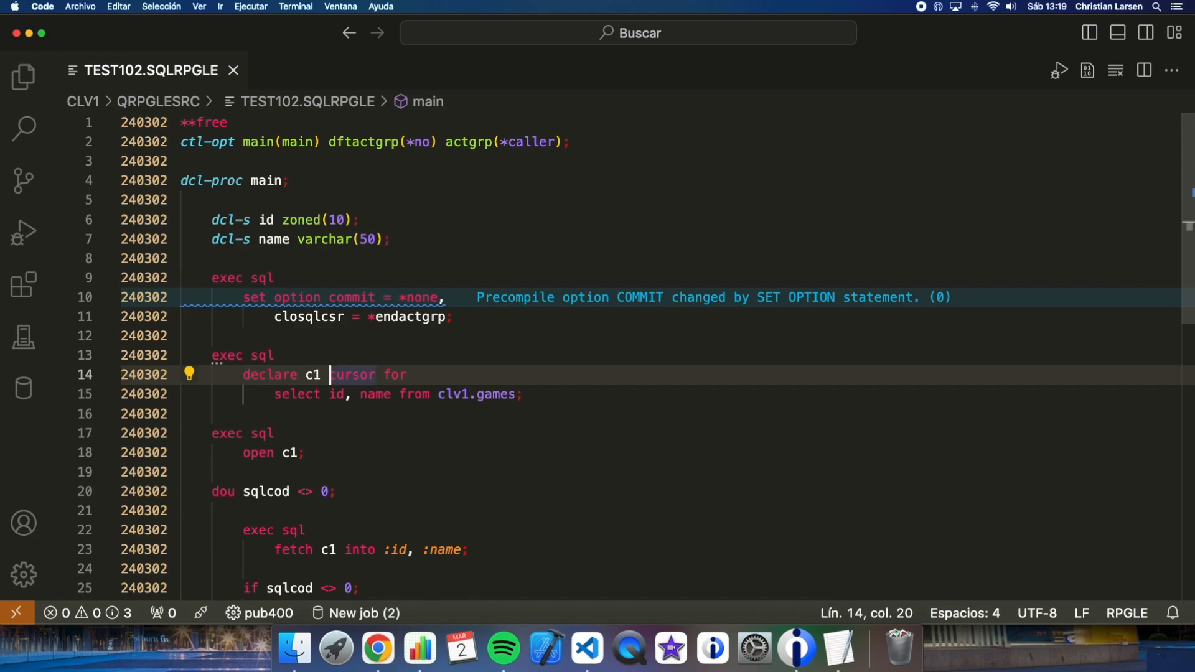
text(scroll)
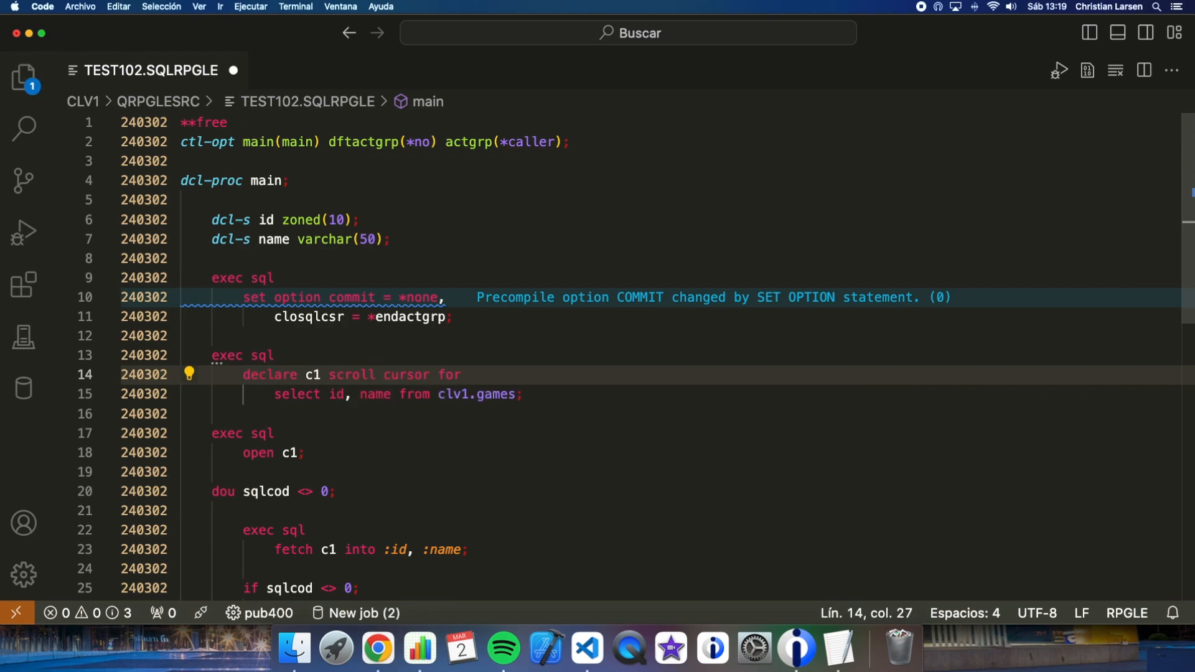
Step: Add exec sql fetch first from c1 into :id, :name right after open c1
click(190, 414)
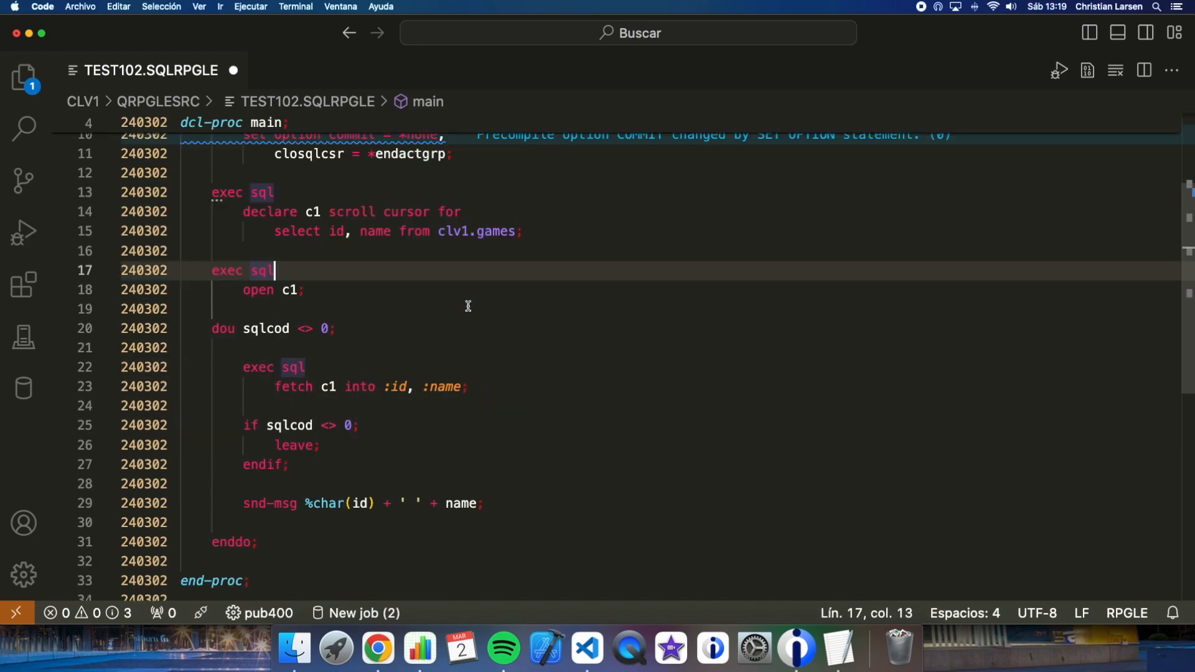
mouse_move(356, 261)
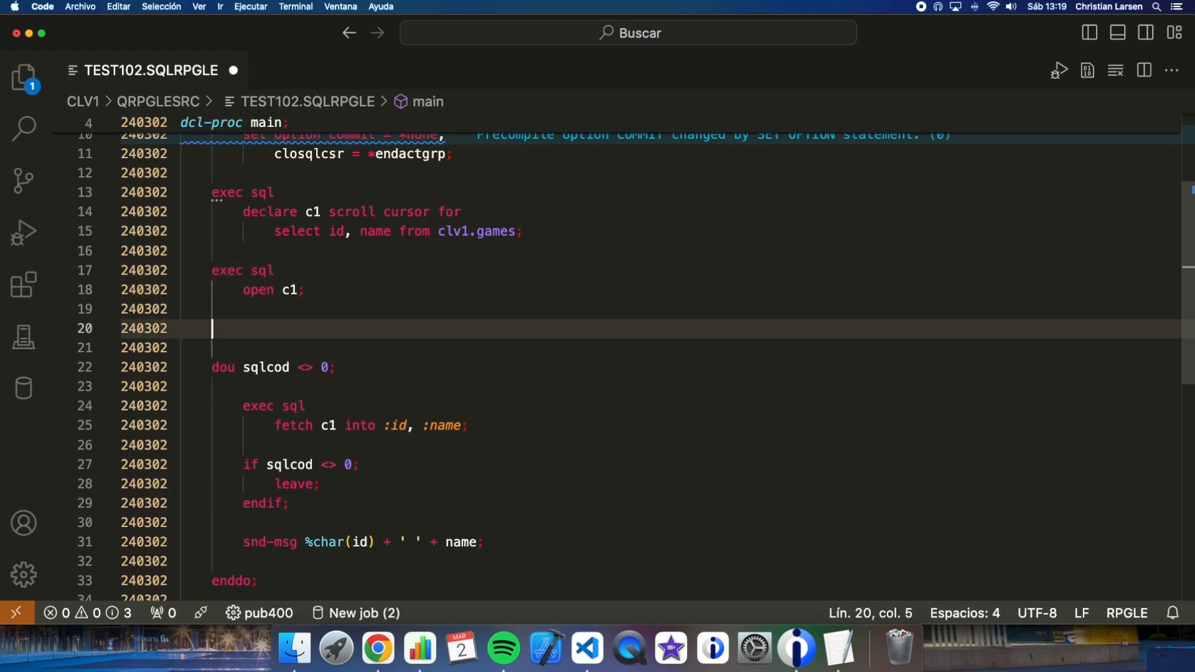
text(exec sql)
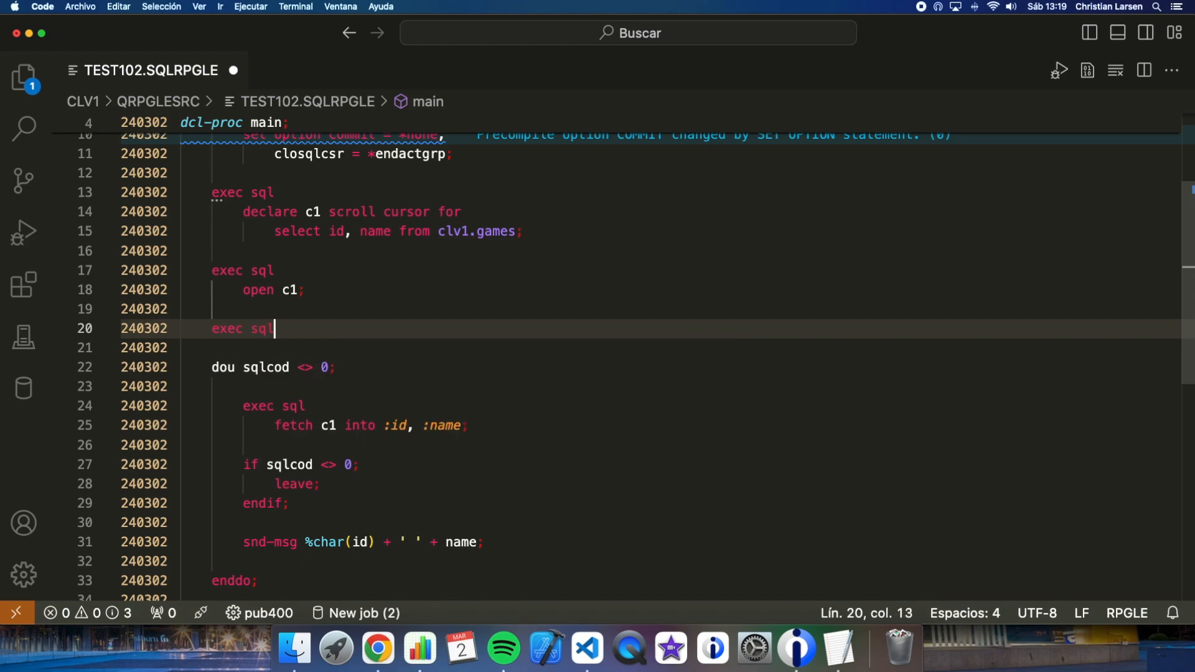
text(fetch)
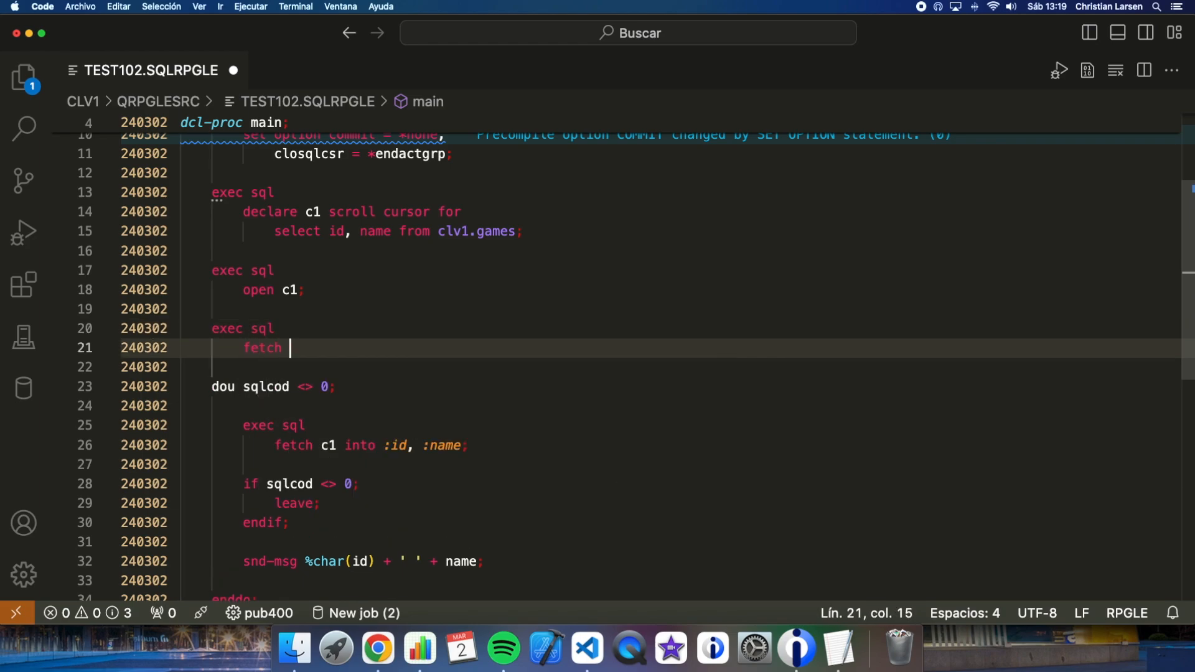
text(first from)
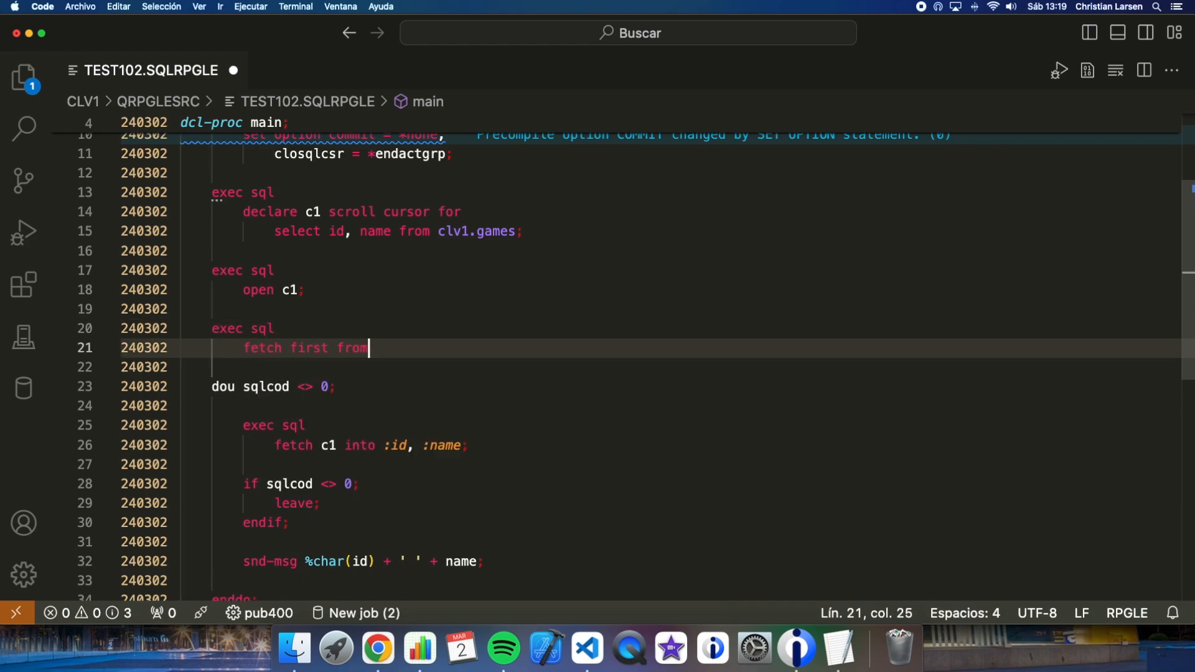
text(c1 into)
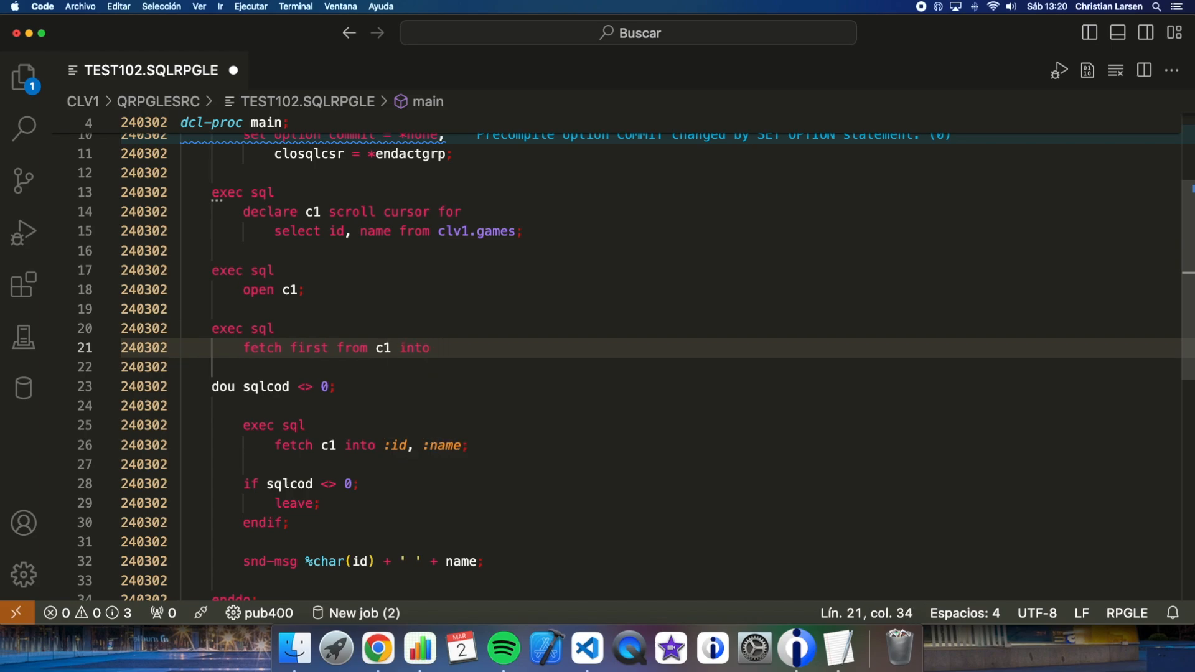
text(:id, :name;)
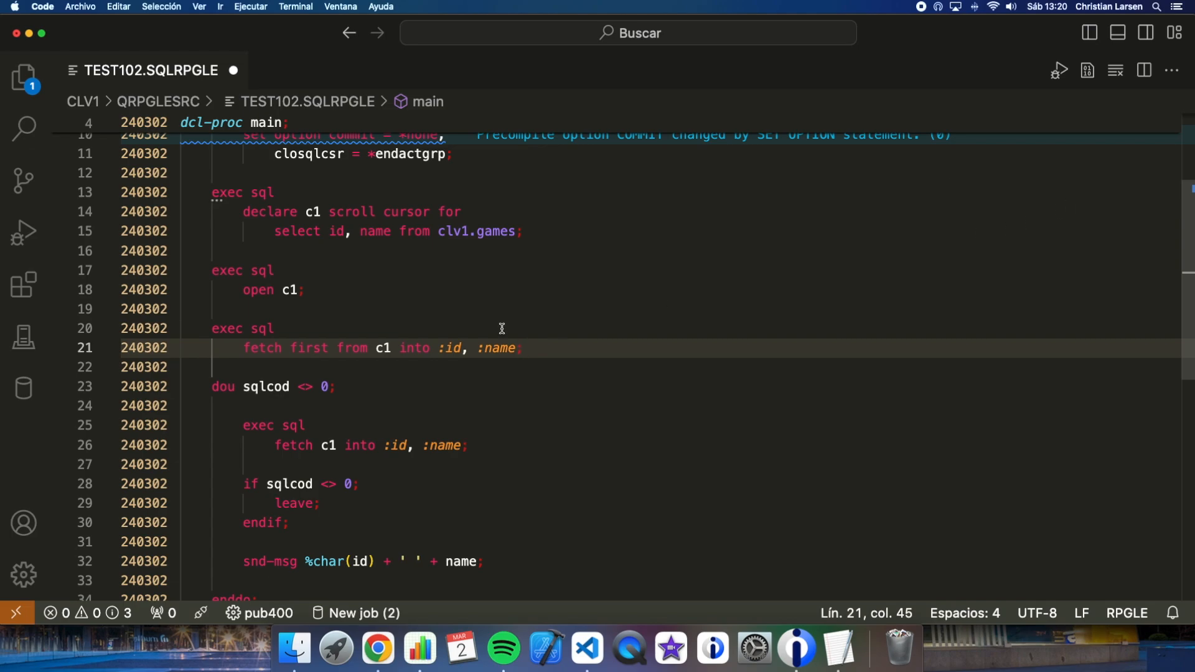
mouse_move(415, 325)
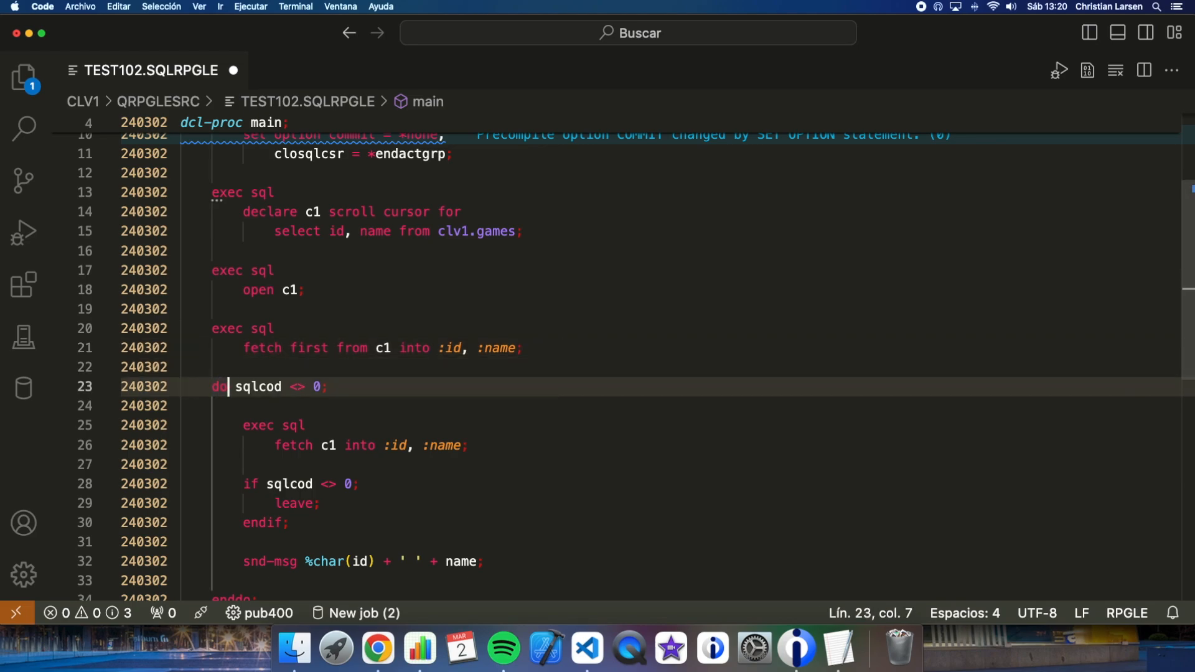
Step: Put snd-msg %char(id) + ' ' + name; inside the dow loop and compile with CRTSQLRPGI
text(w)
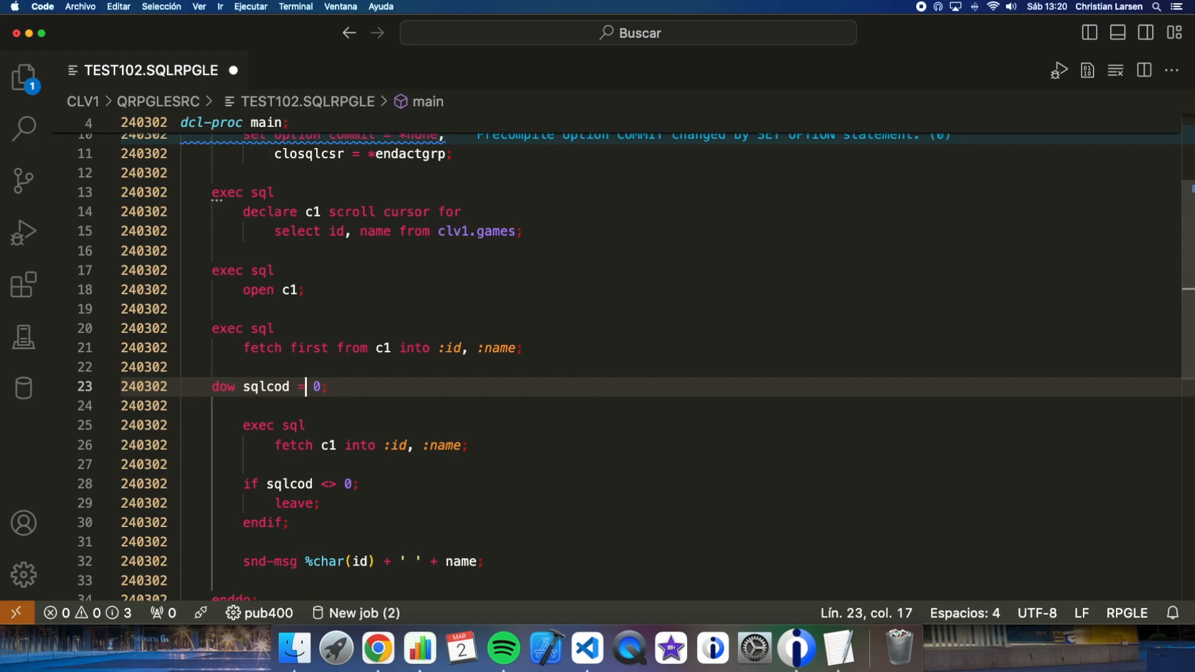
click(305, 445)
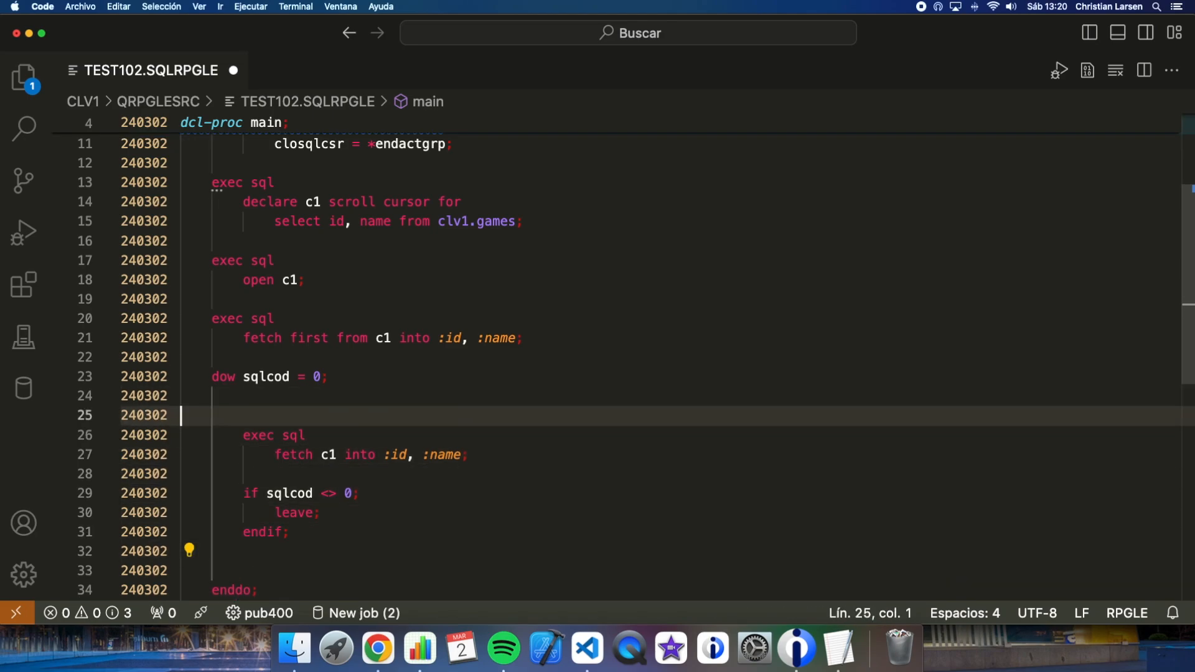
text(snd-msg %char(id) + ' ' + name;)
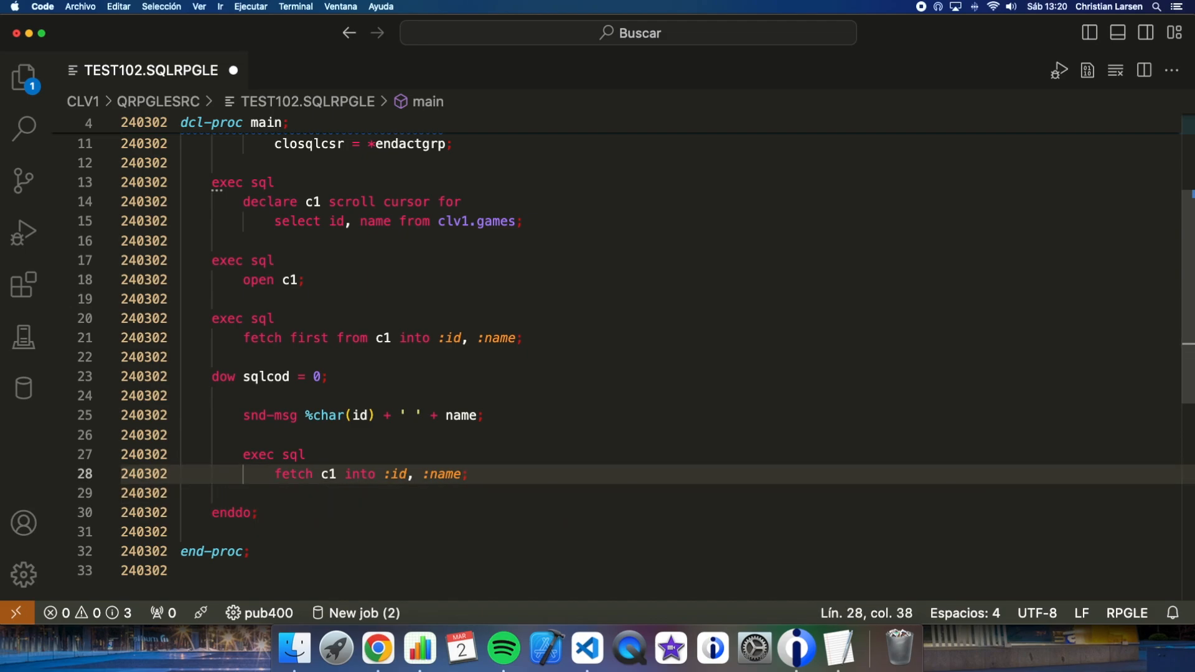
scroll(up, 3)
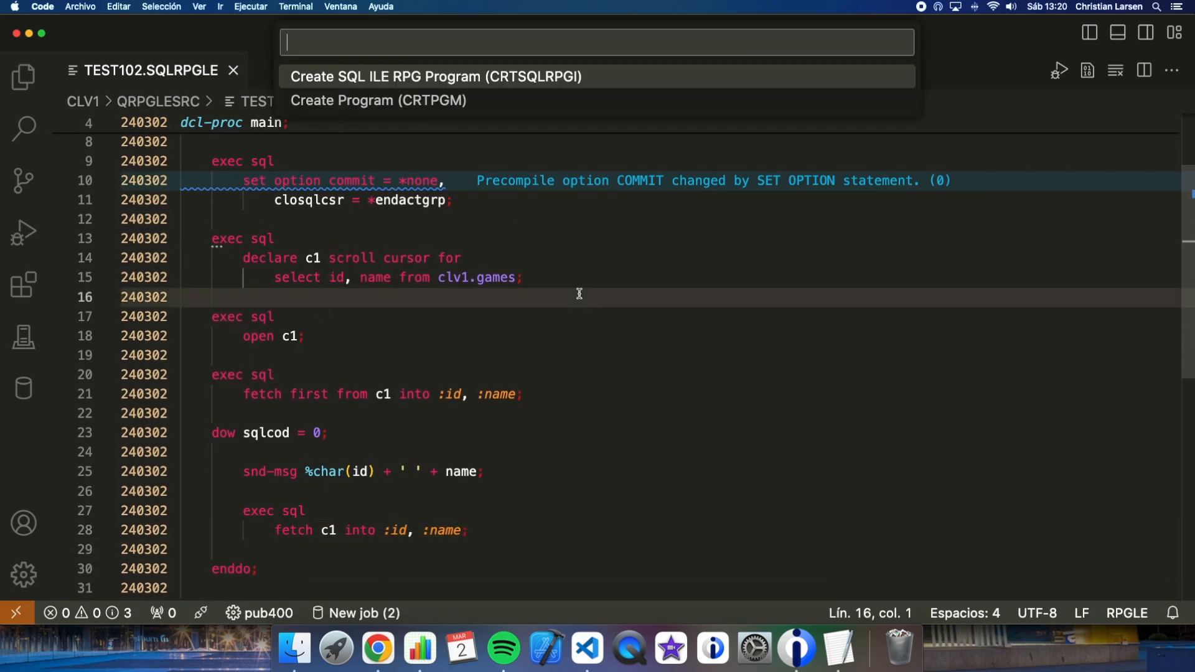
click(434, 76)
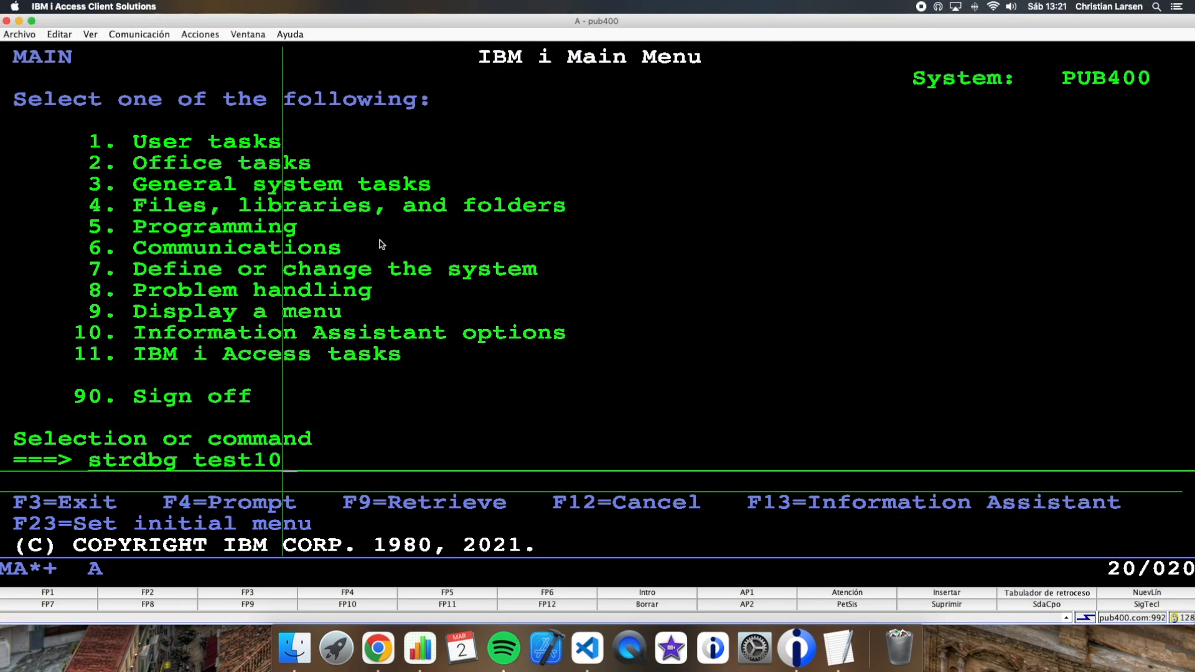
Step: Start STRDBG TEST102 UPDPROD(*YES) and step past the cursor open and first fetch
text(2 updprod(*)
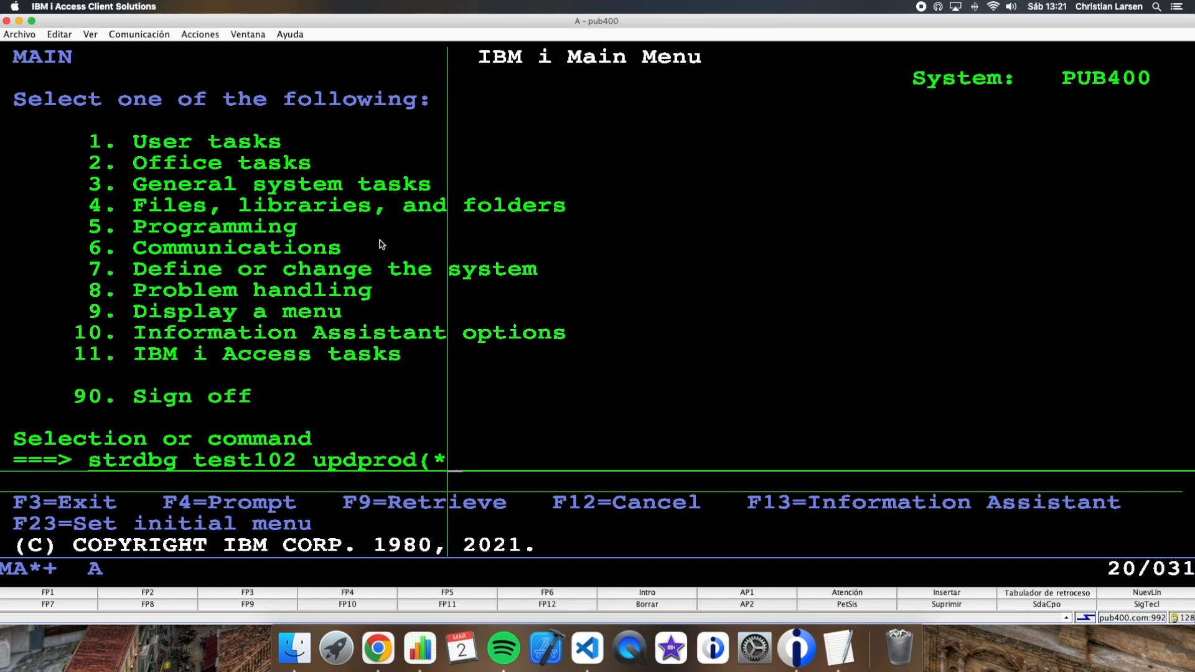
text(Yes))
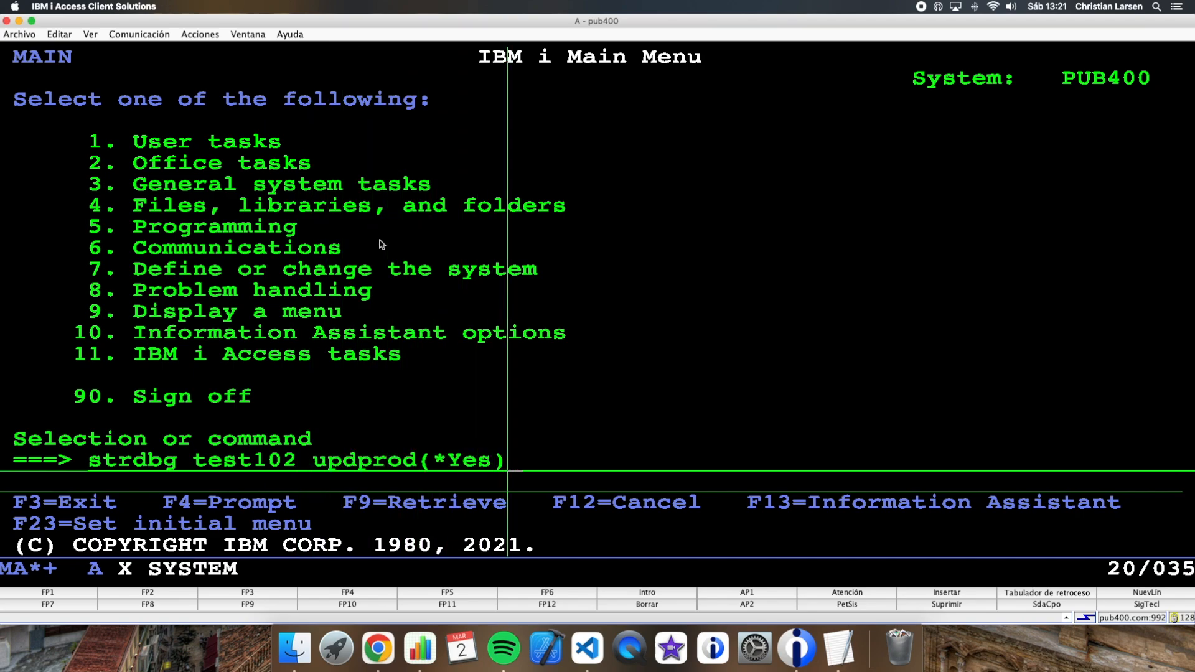
key(Return)
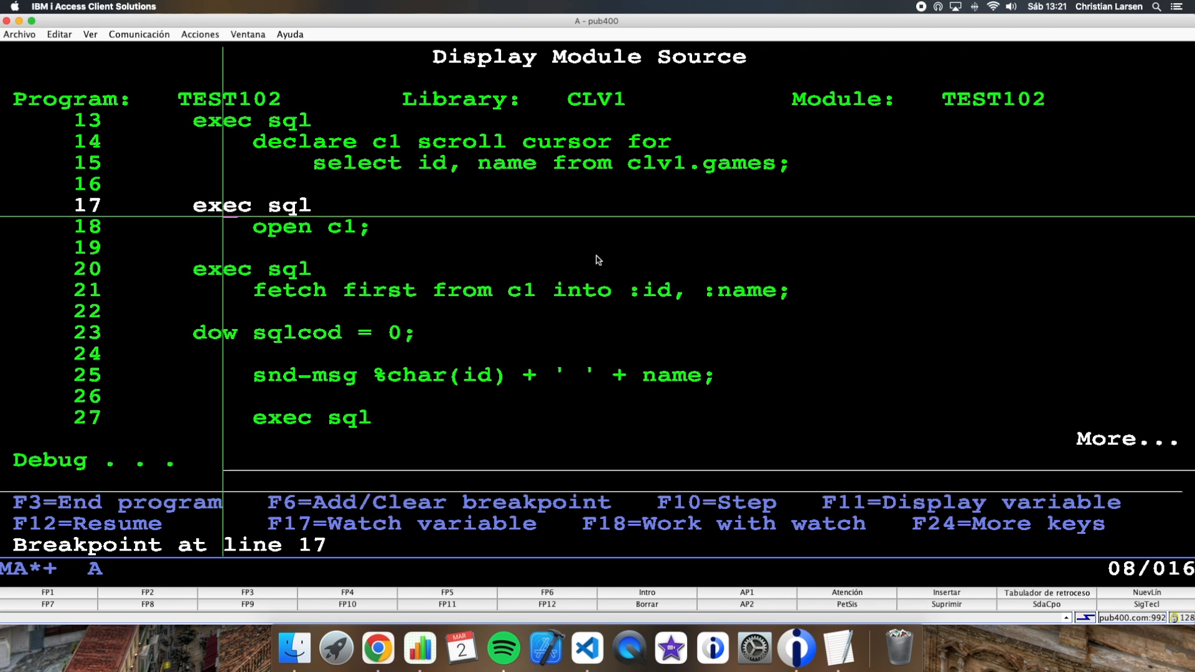
key(f10)
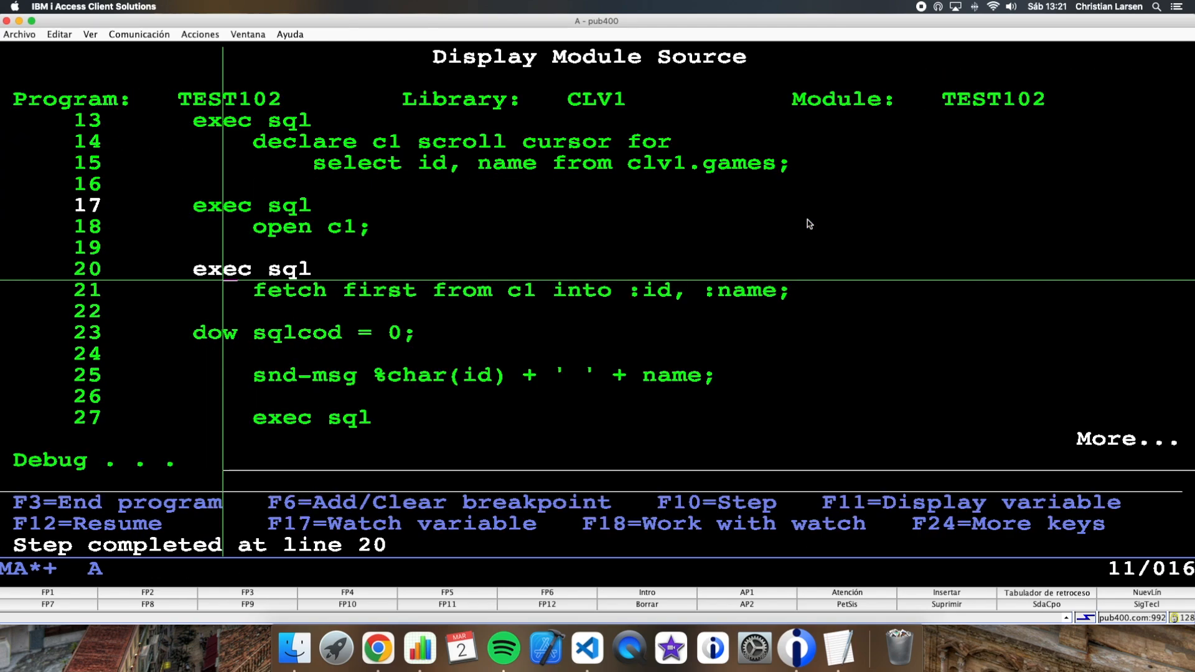
key(F10)
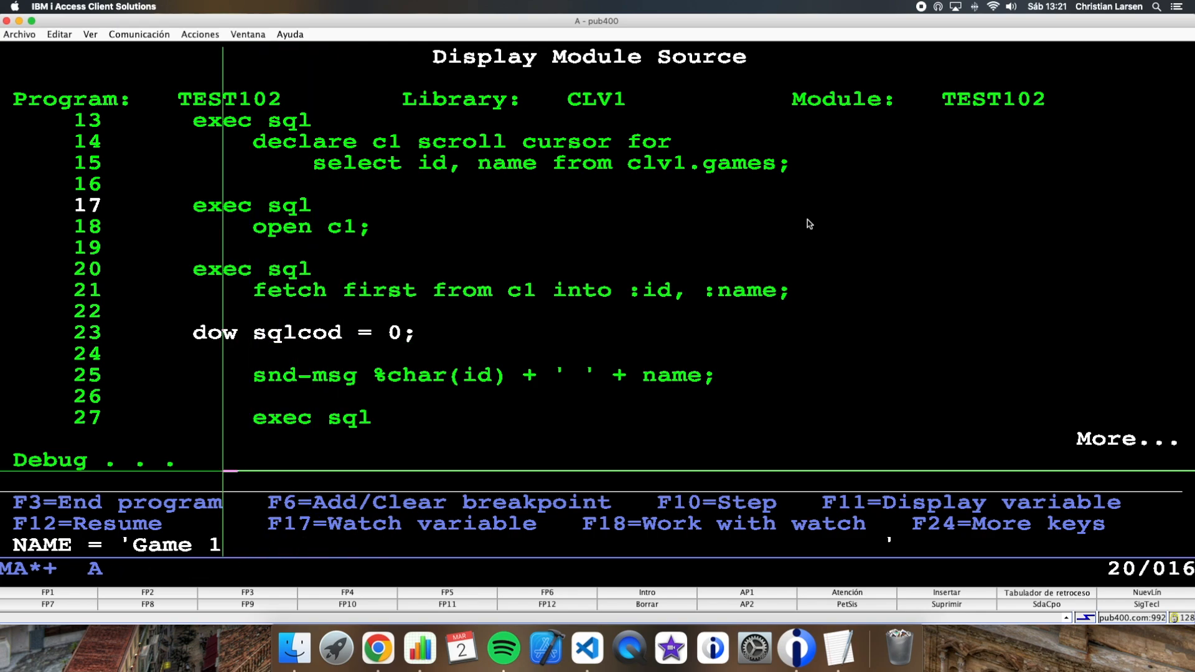
Step: Evaluate SQLCOD, step through the loop body, then let the program finish with F3
text(eval)
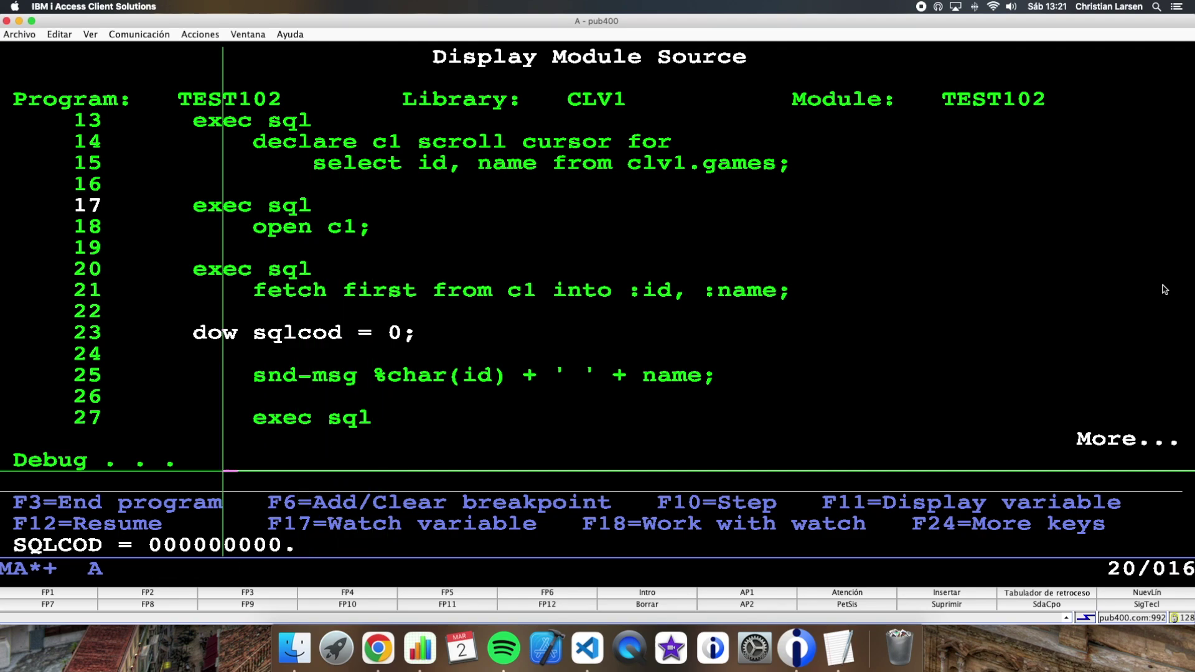
key(F10)
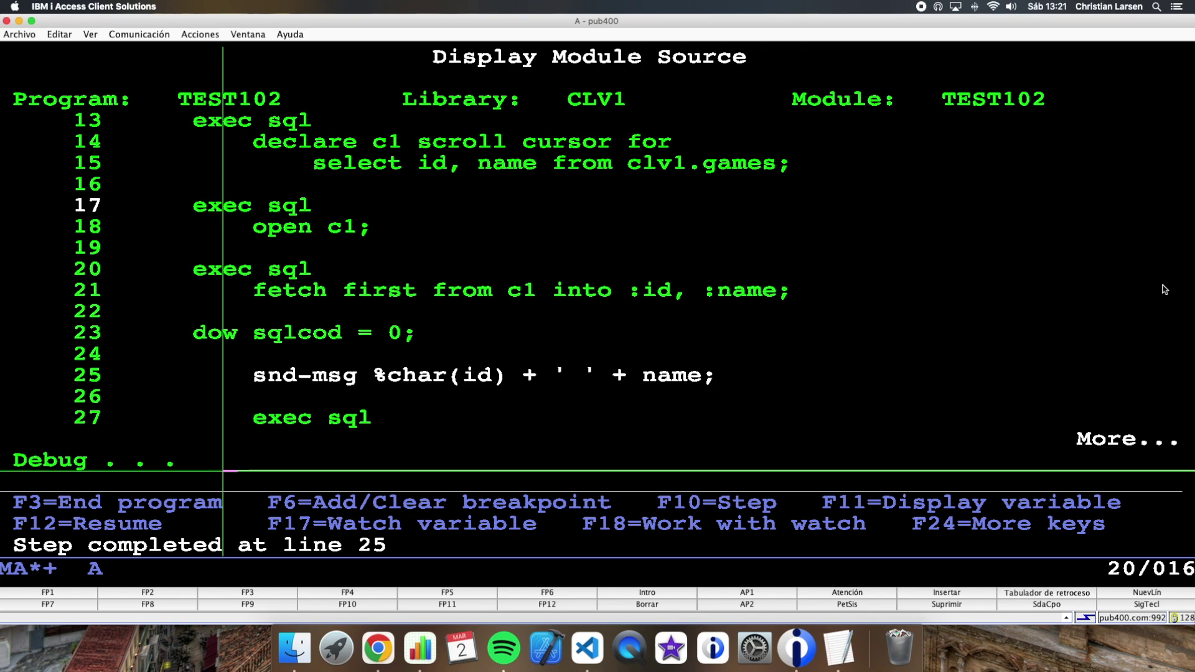
key(F10)
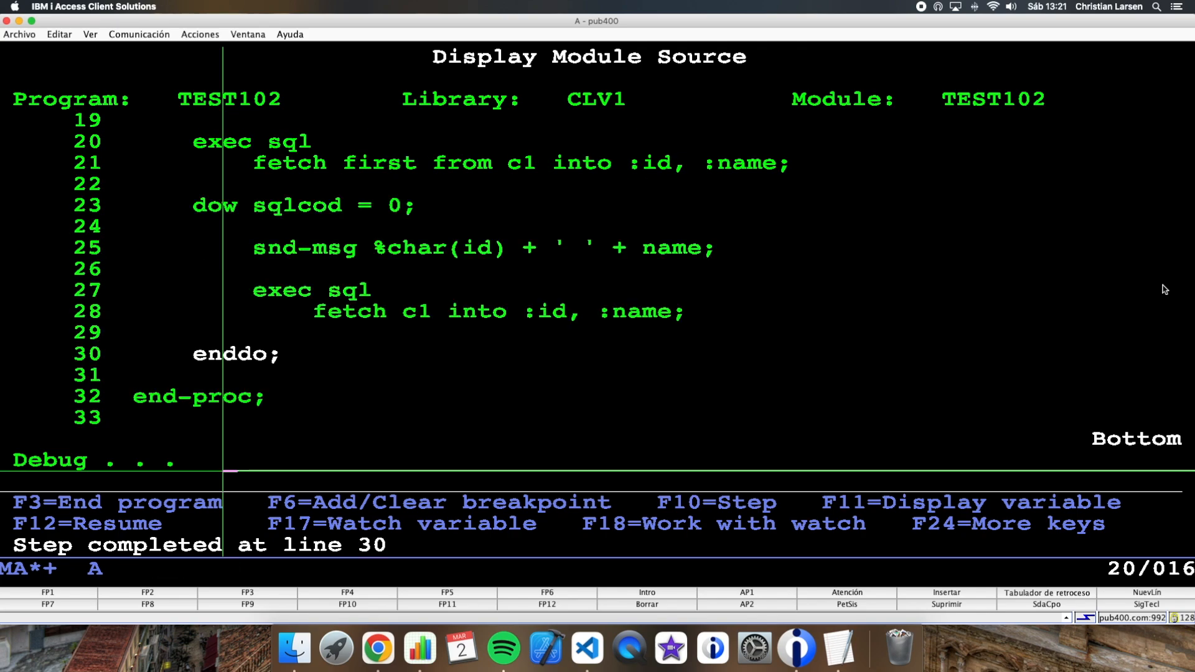
key(F10)
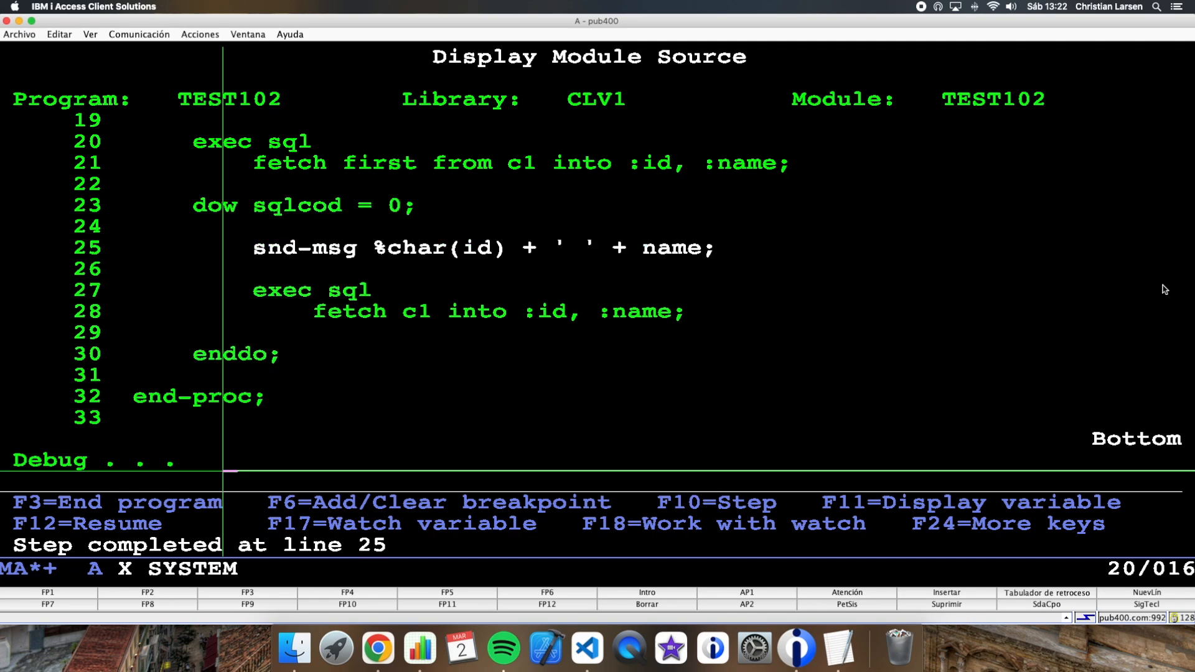
key(F10)
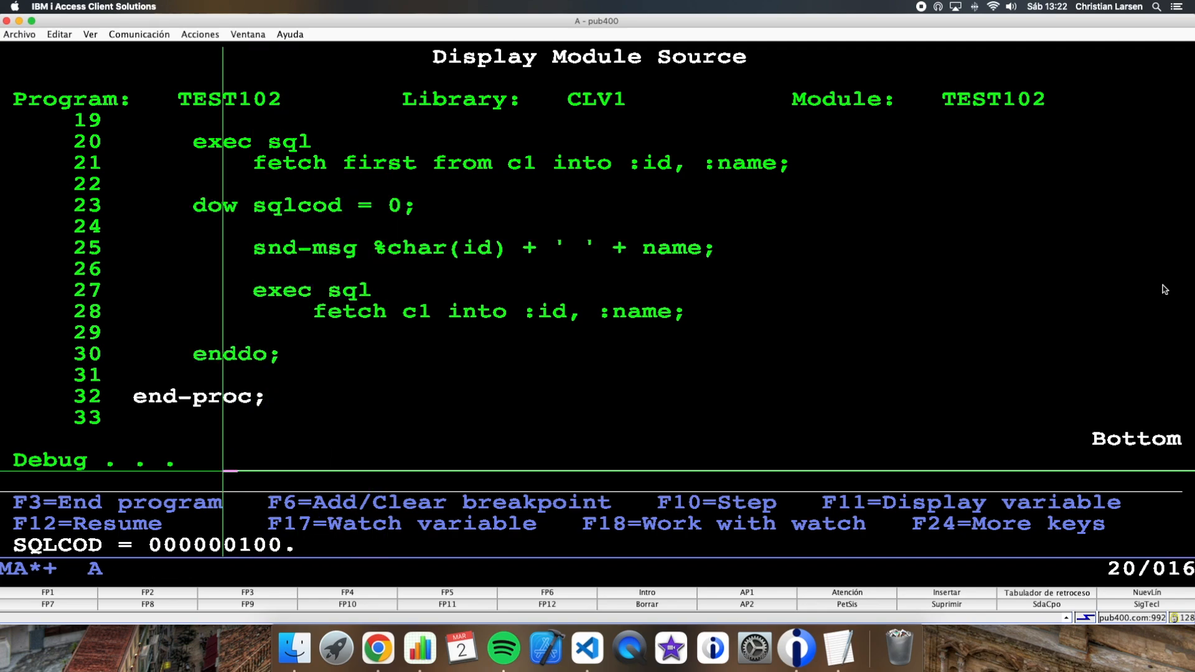
mouse_move(737, 384)
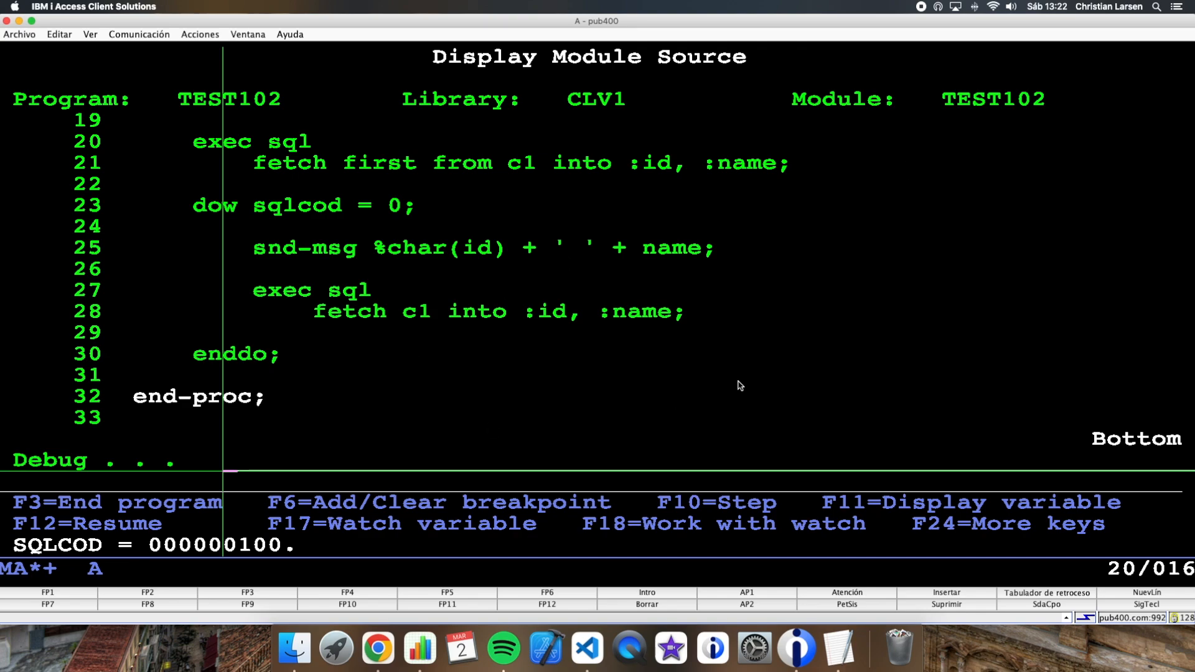
key(f3)
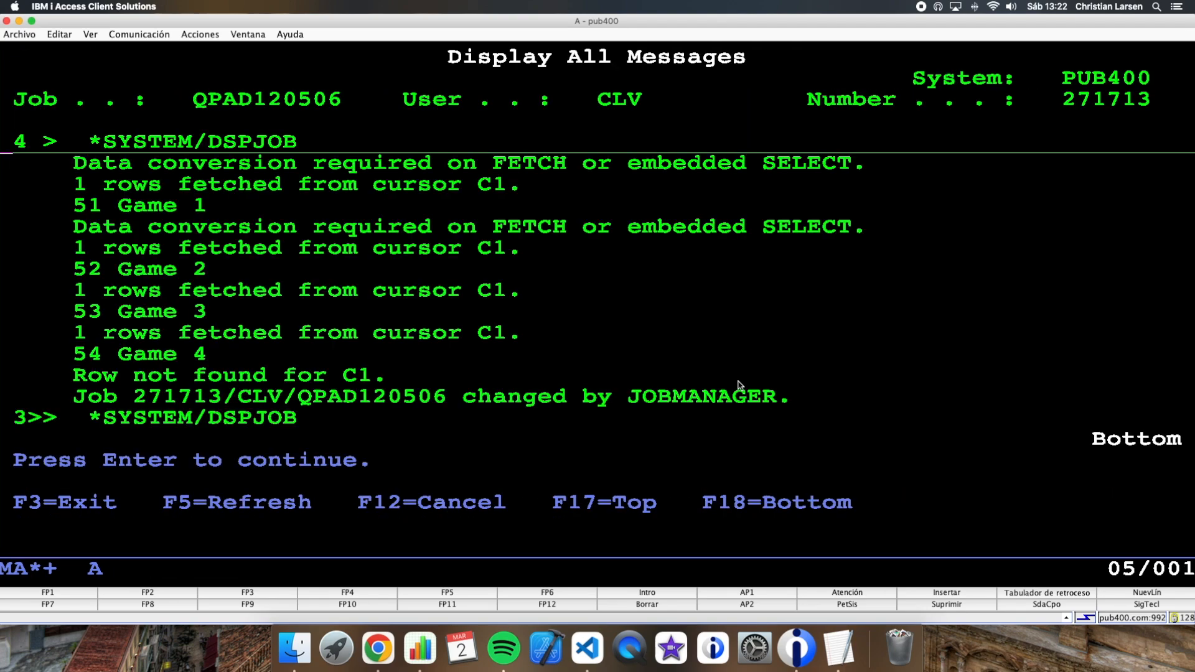
mouse_move(103, 175)
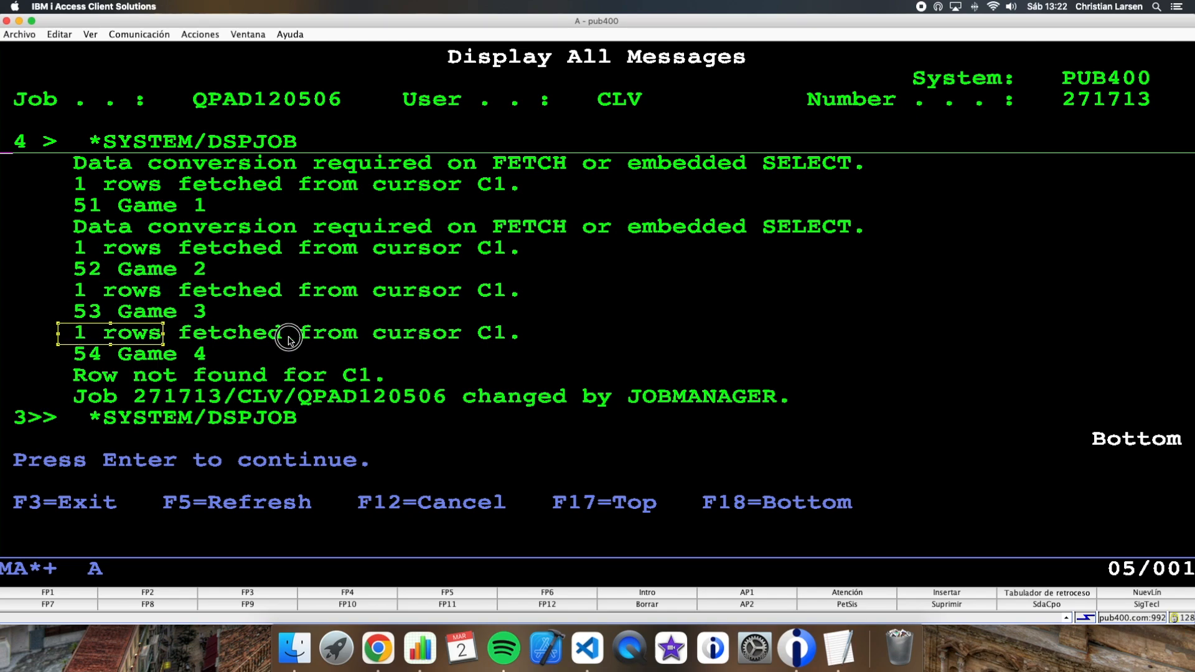
mouse_move(298, 374)
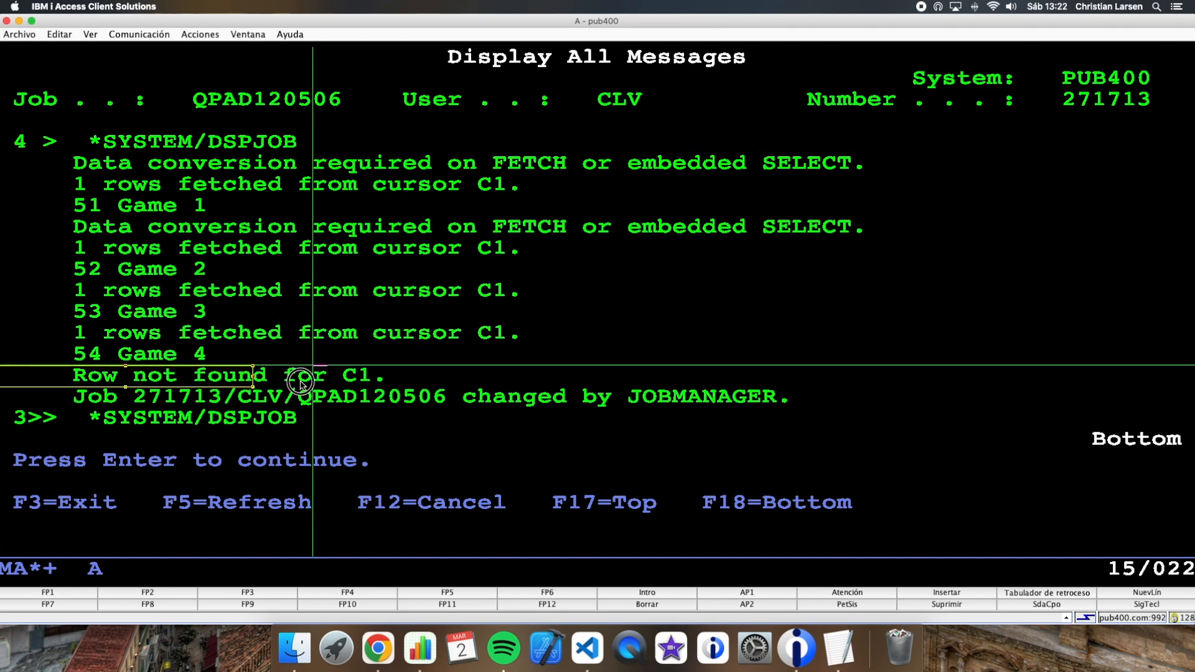
mouse_move(594, 343)
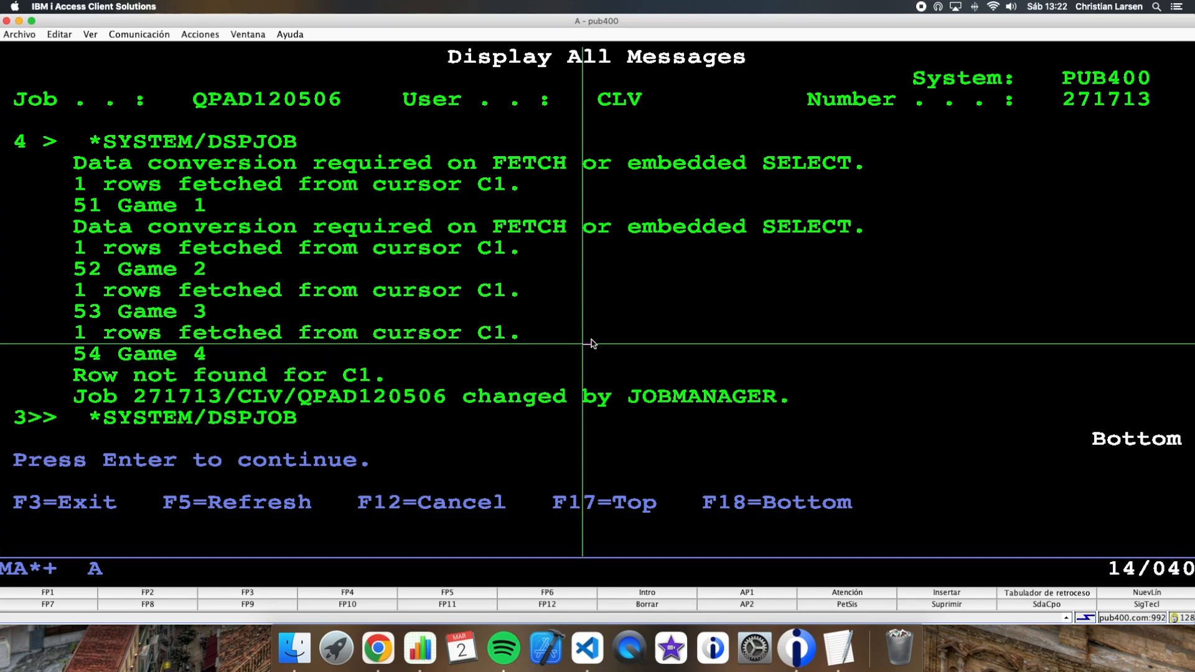
Step: Leave the job message list and Display Job to return to the IBM i main menu
key(Return)
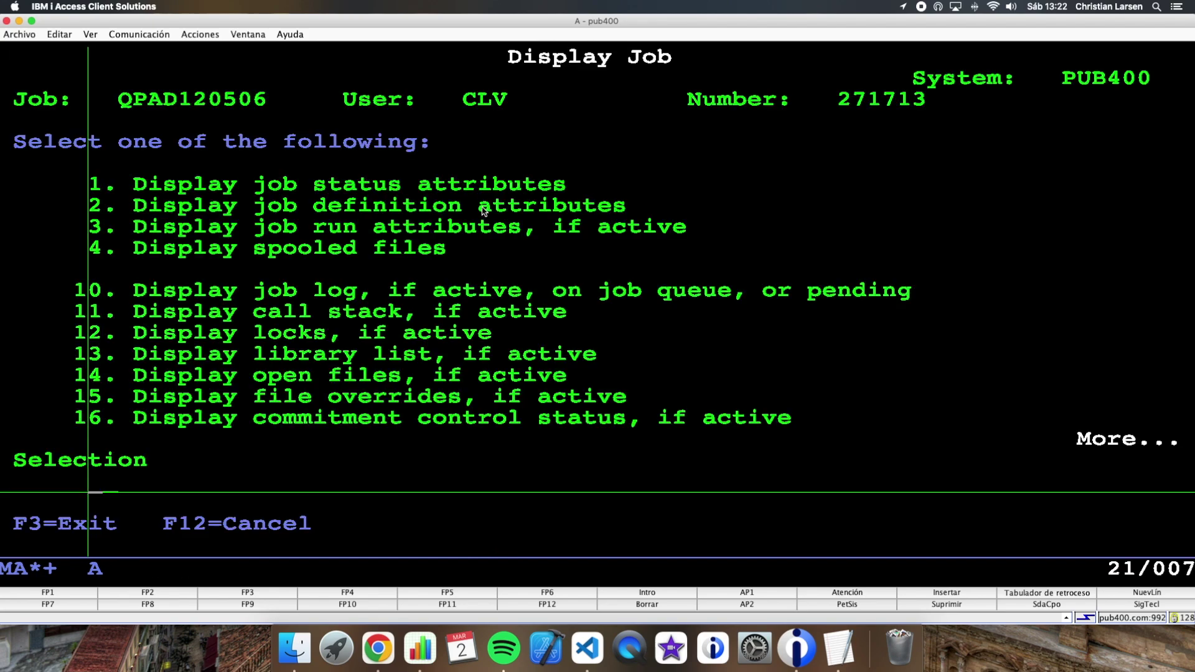
key(F3)
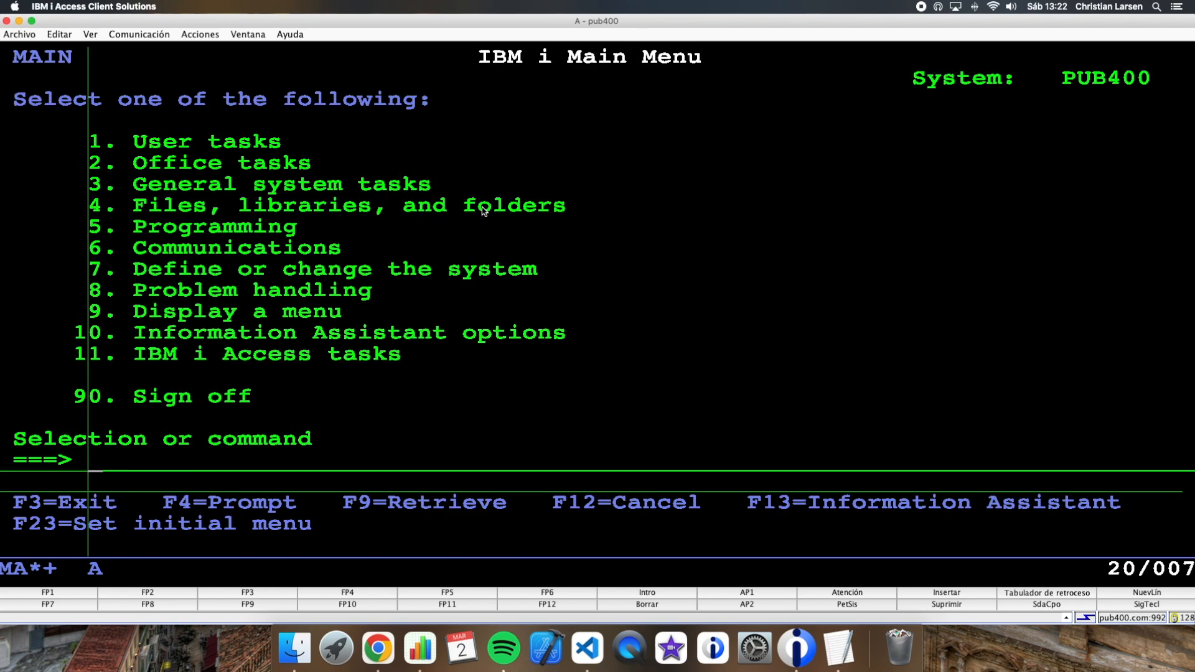
Step: Run CALL TEST102 again to re-enter the debug source view
text(call test102)
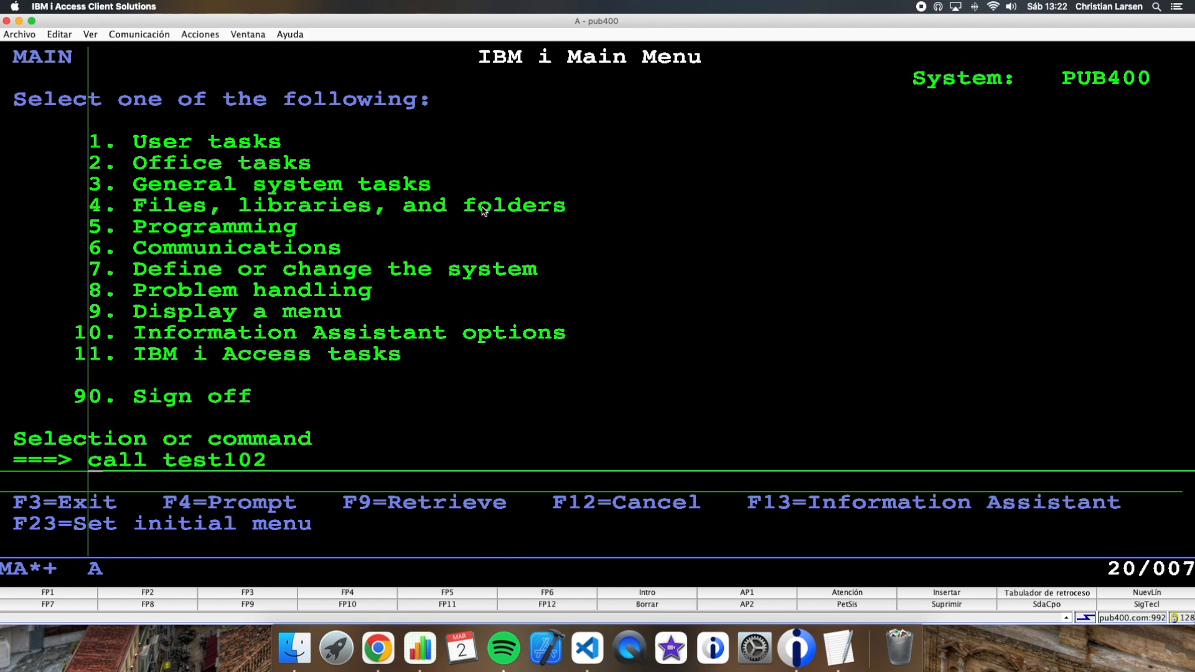
key(Return)
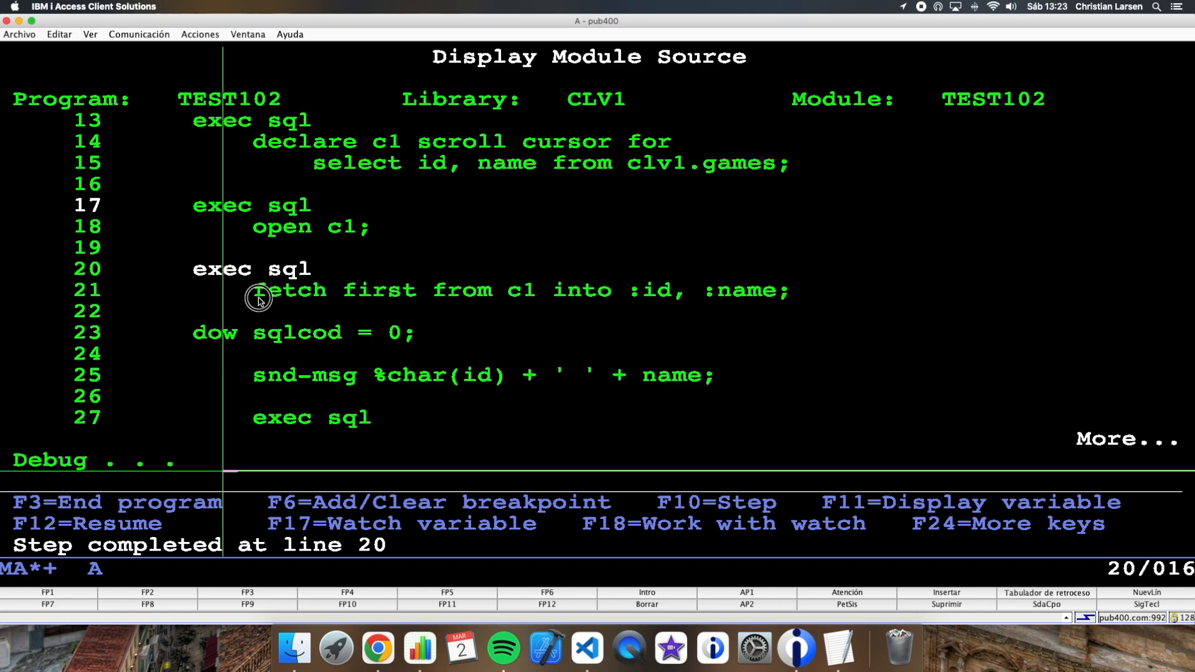
mouse_move(411, 265)
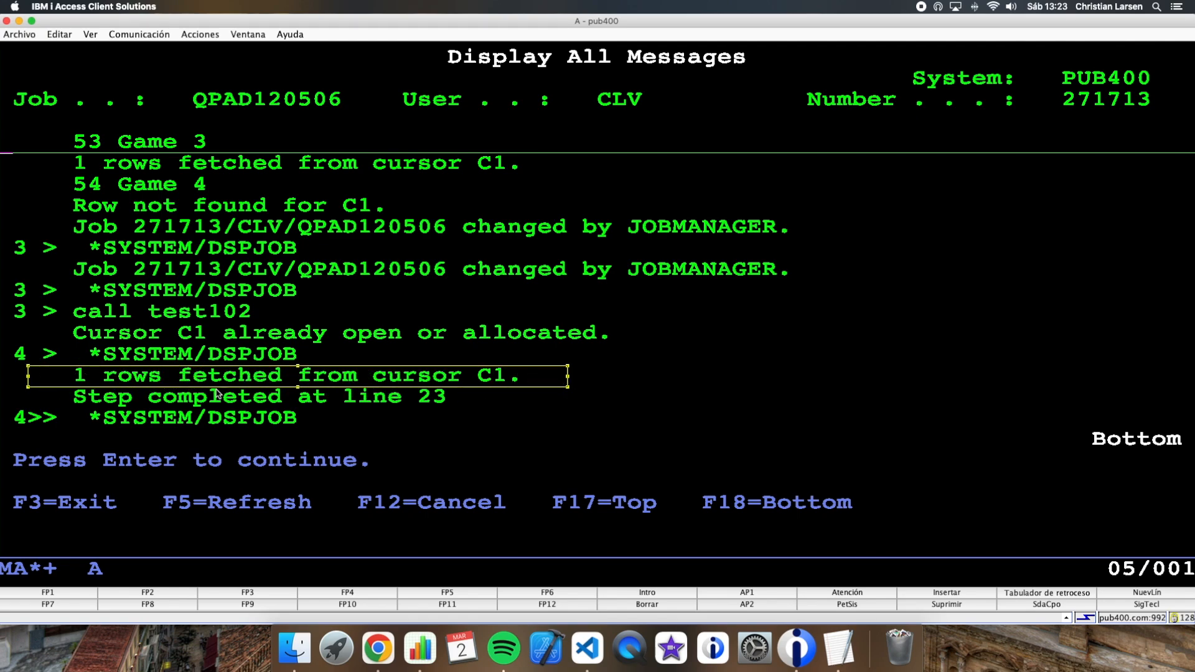
mouse_move(537, 373)
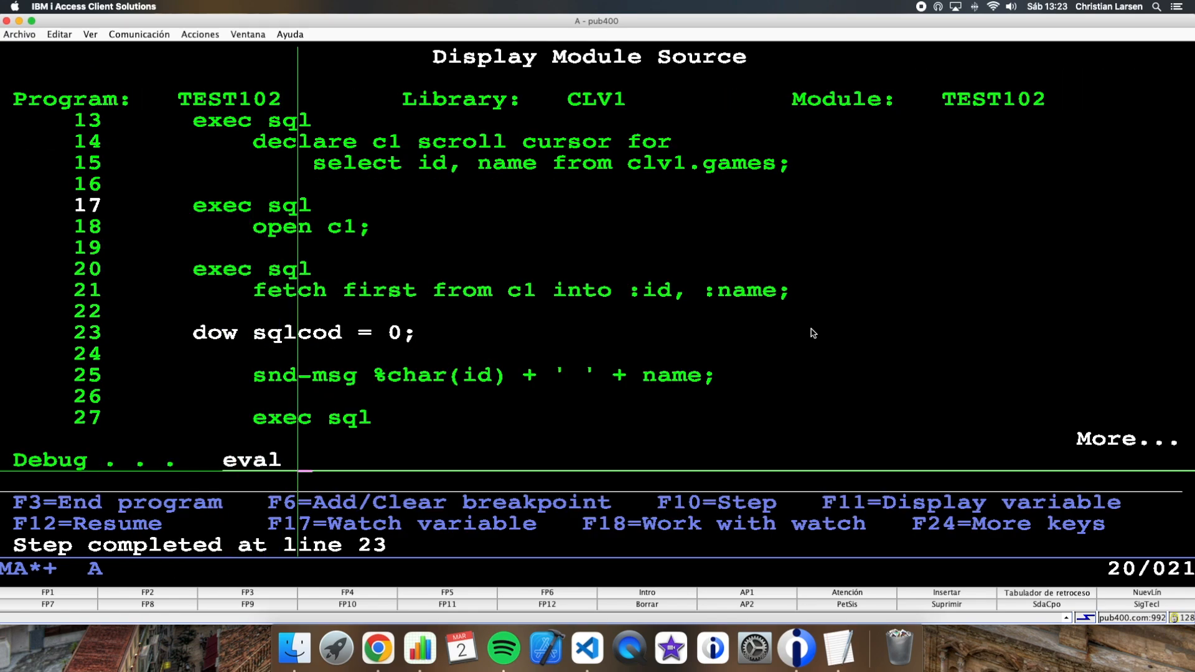
Step: Evaluate id and name in the debugger, then step forward to the loop at line 23
text(id)
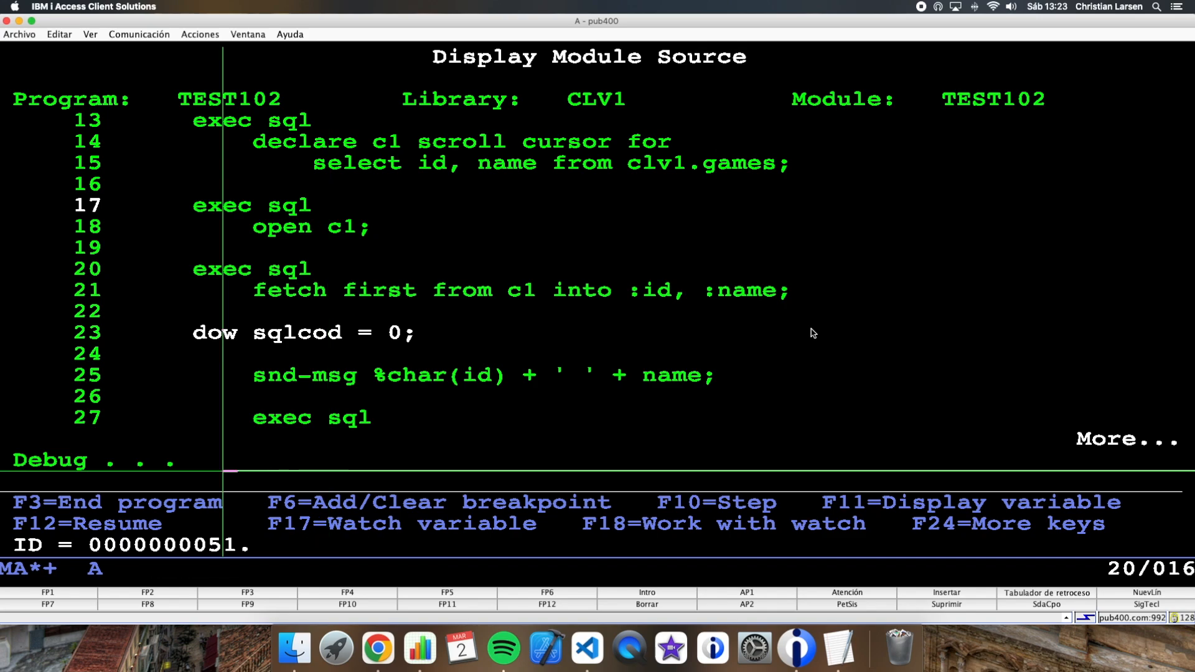
text(eval name)
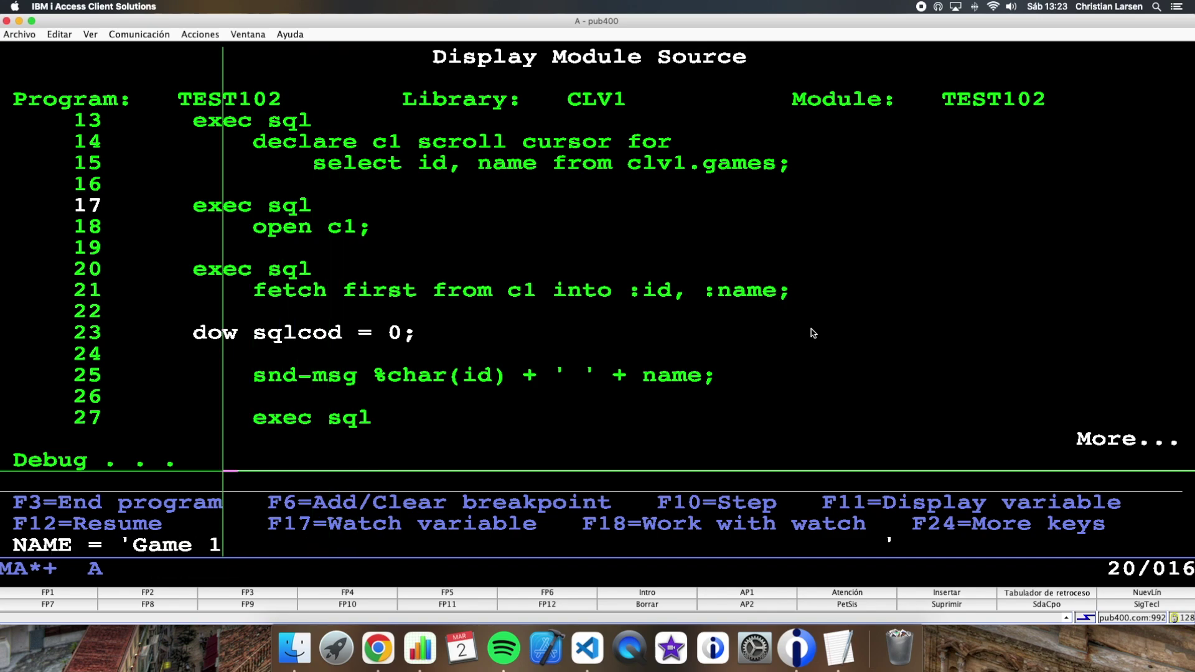
key(F10)
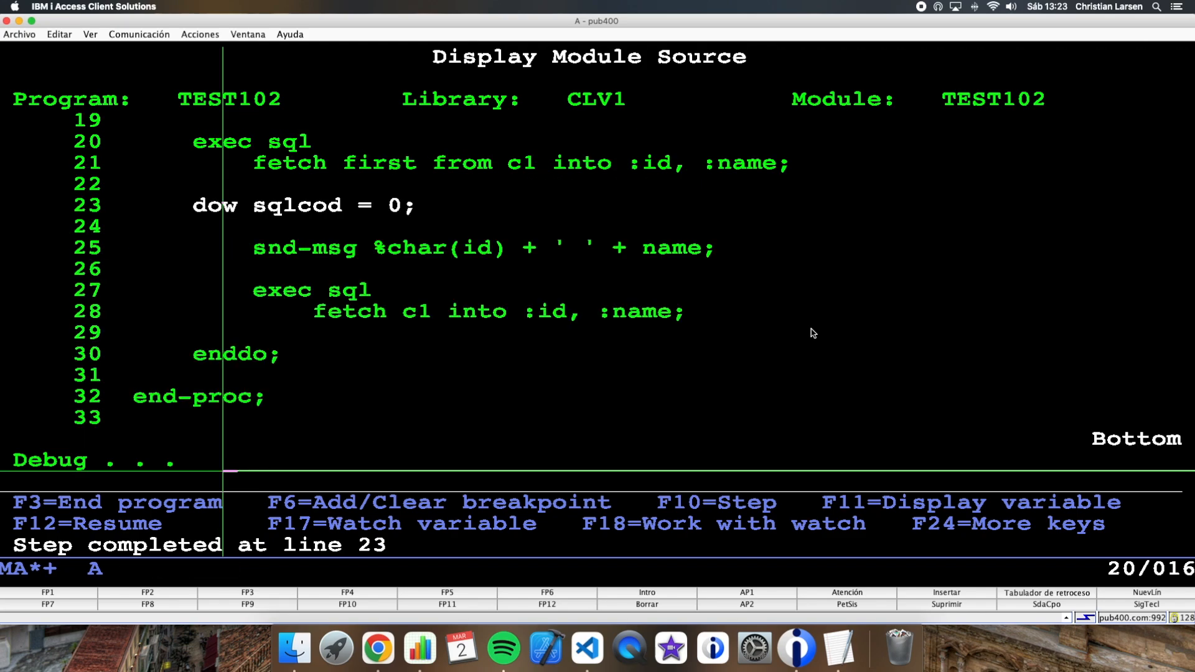
key(F10)
text(enddb)
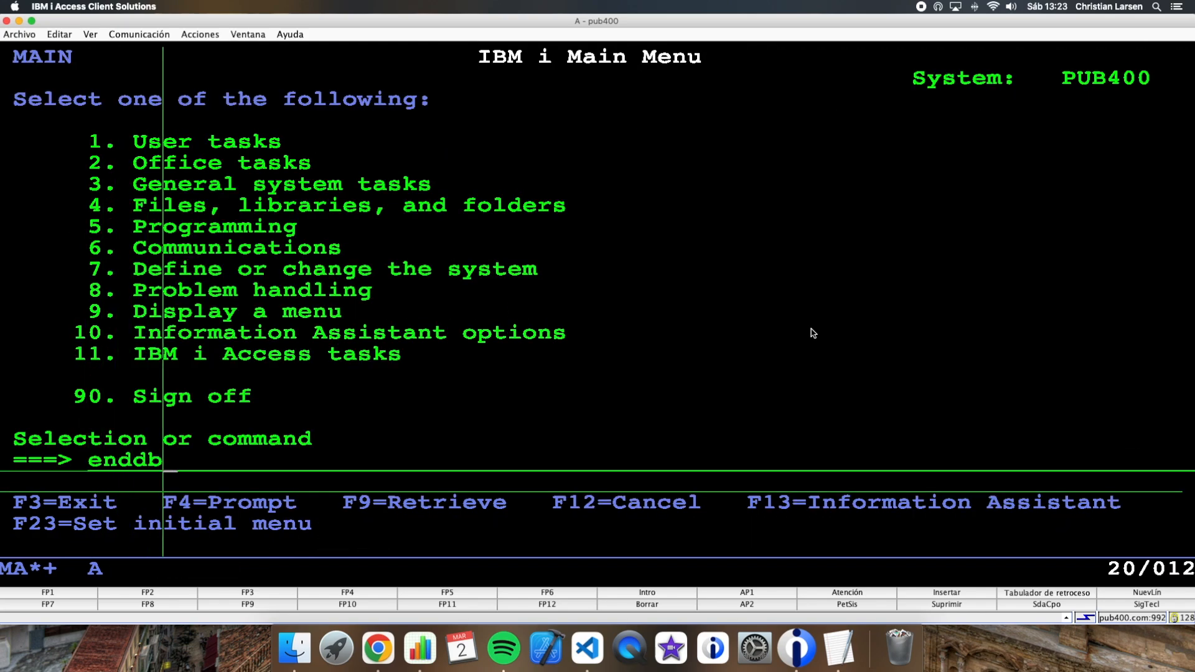
Step: Call TEST102 again and check the job with DSPJOB before ending debug
text(call t)
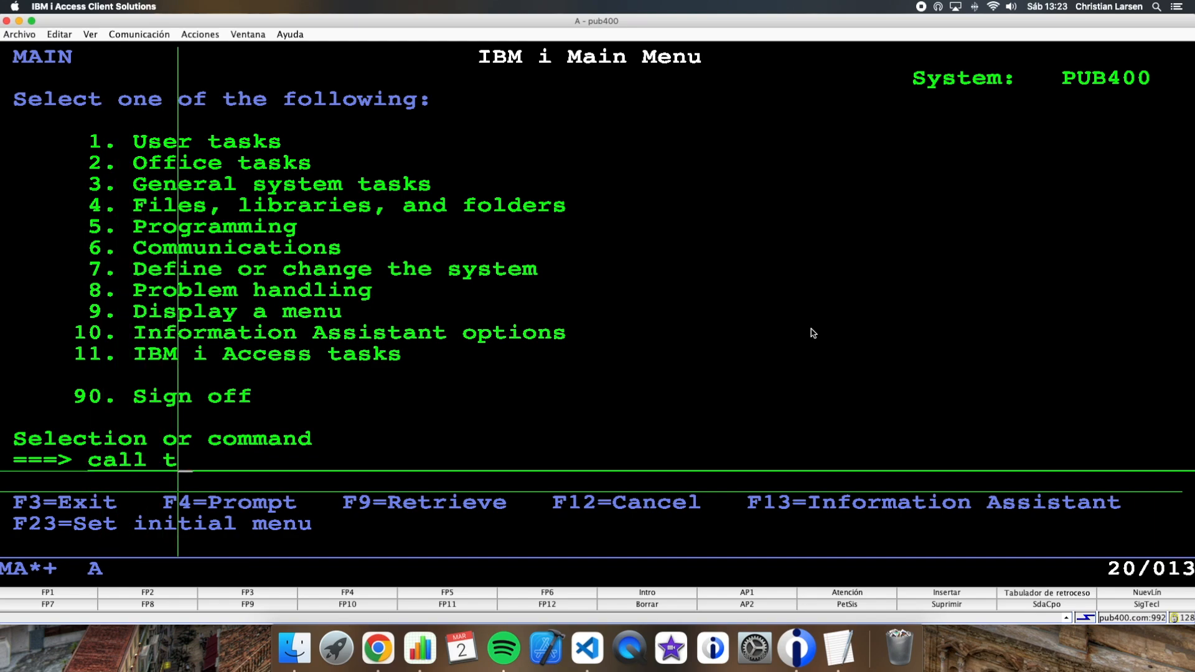
key(Return)
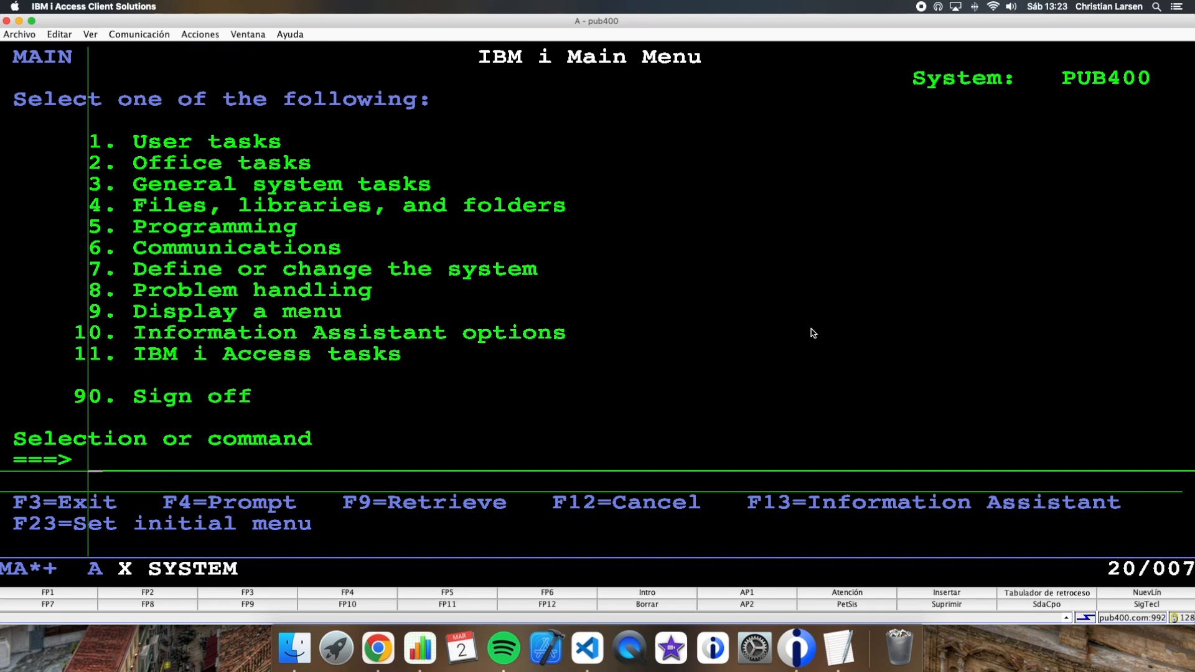
text(dspj)
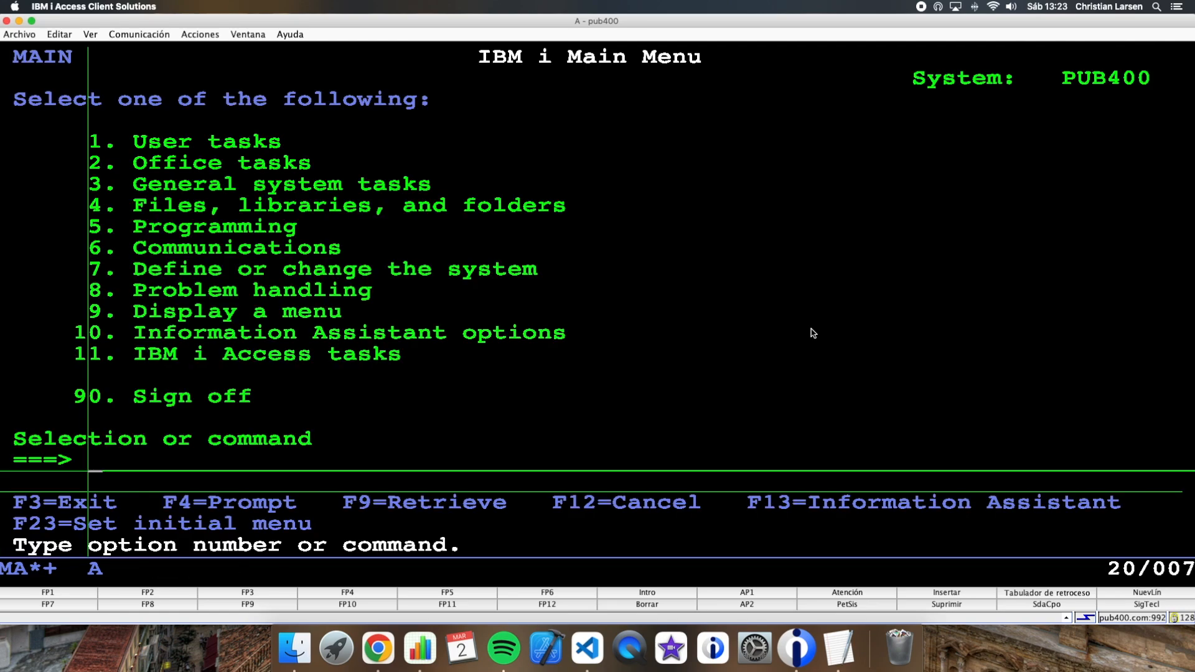
text(e)
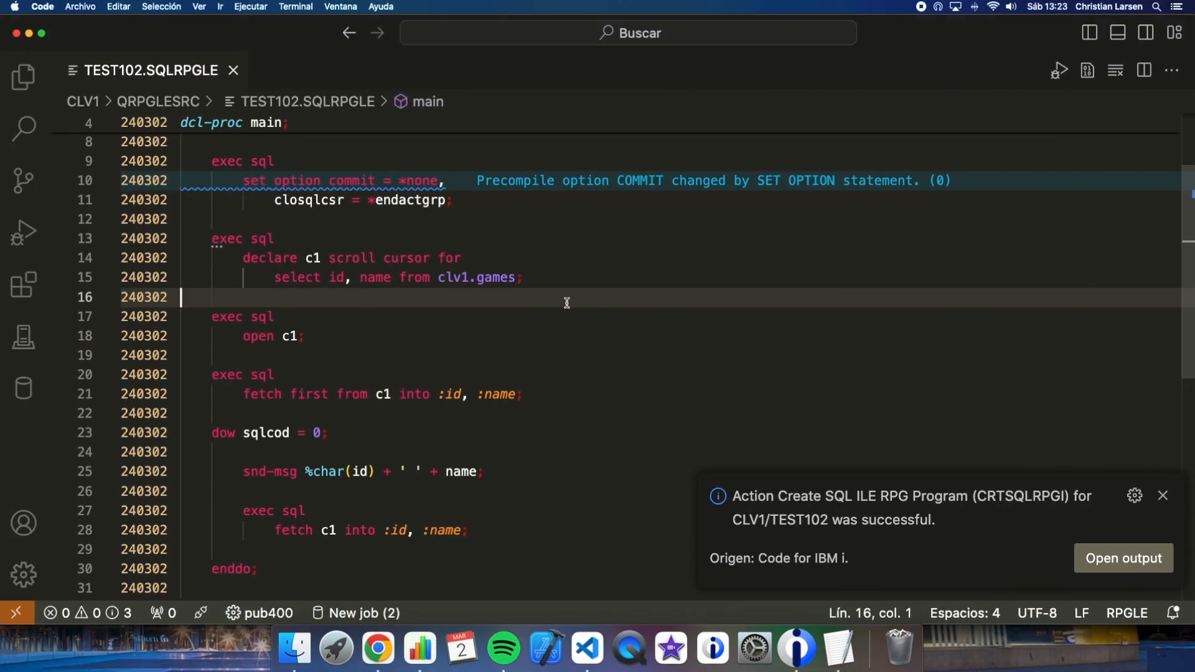
Step: Change ctl-opt actgrp to 'MYACTGRP' and rebuild TEST102 with CRTSQLRPGI
scroll(up, 3)
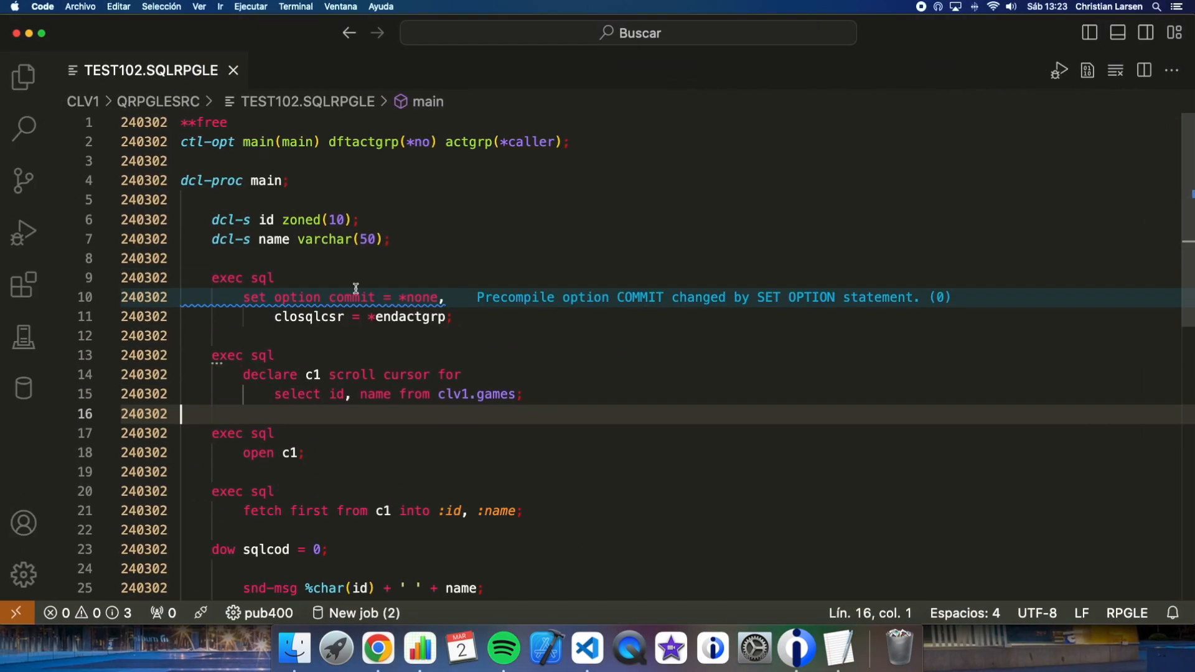
double_click(531, 142)
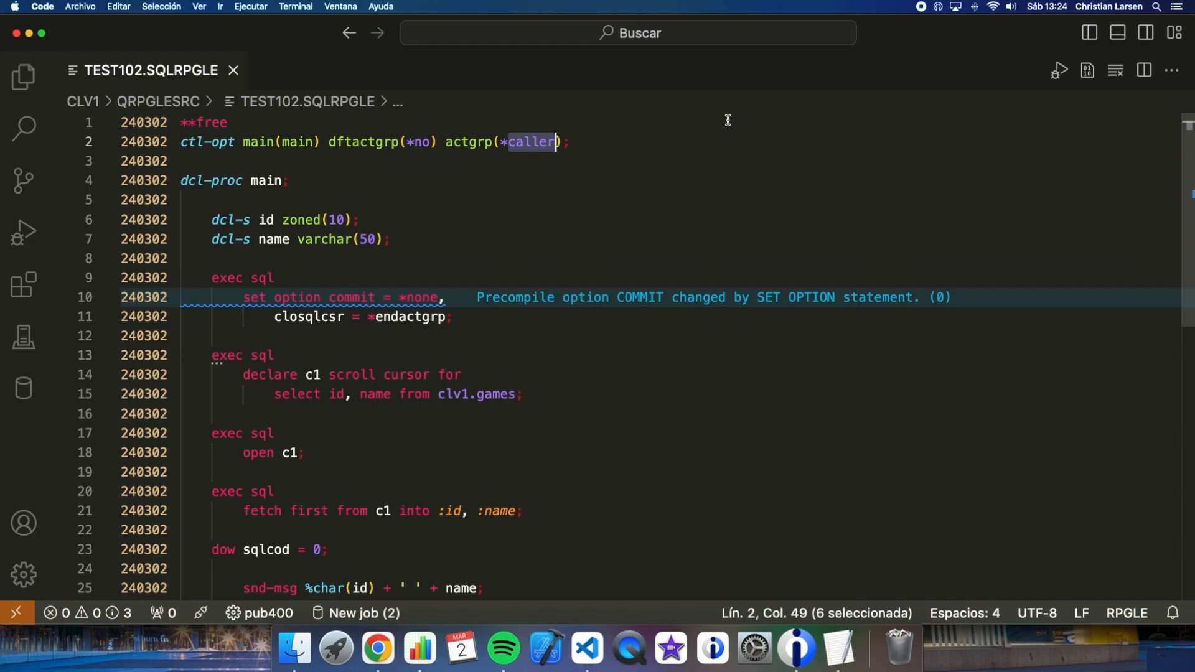
text('')
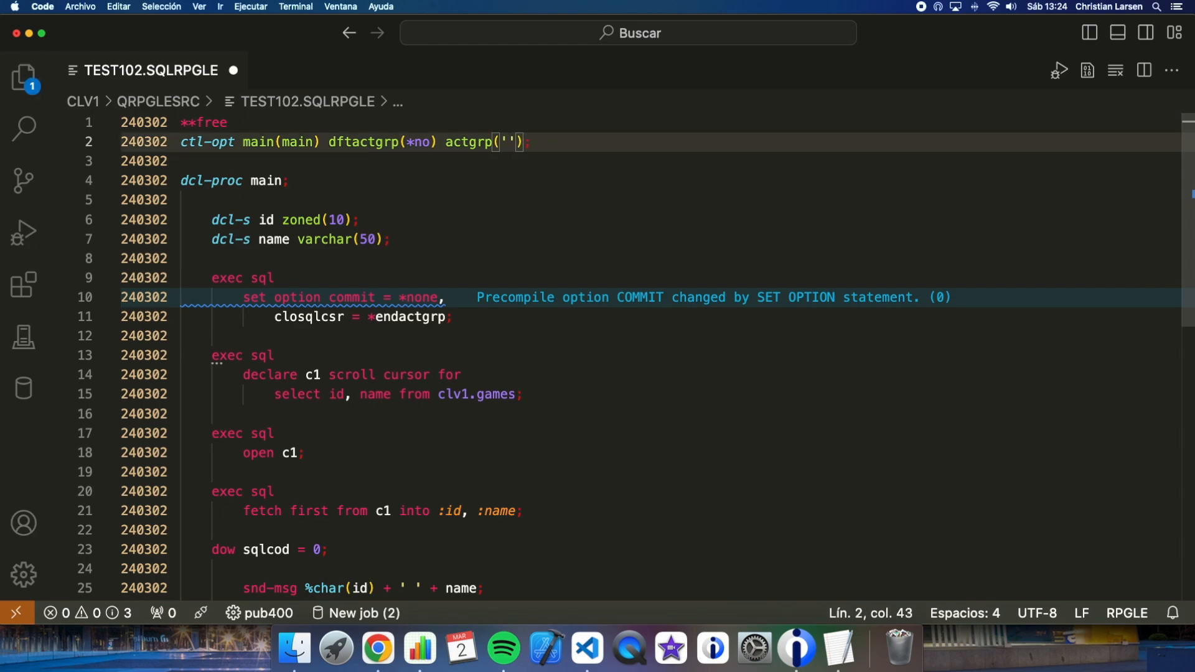
text(MYACT)
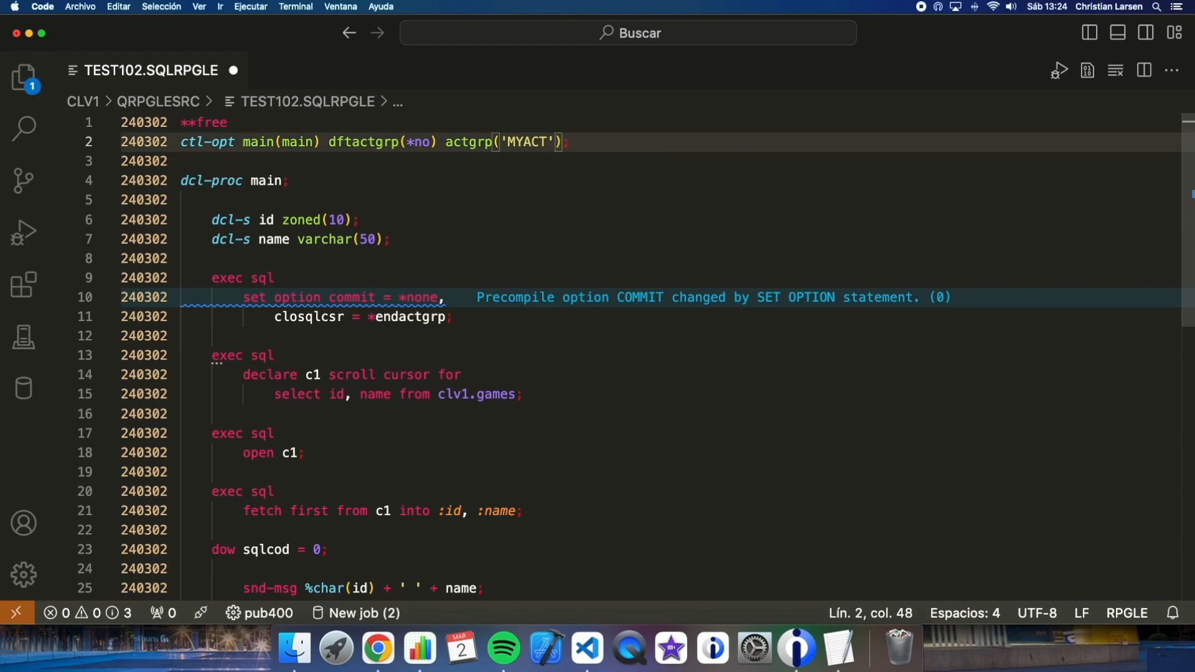
text(GRP)
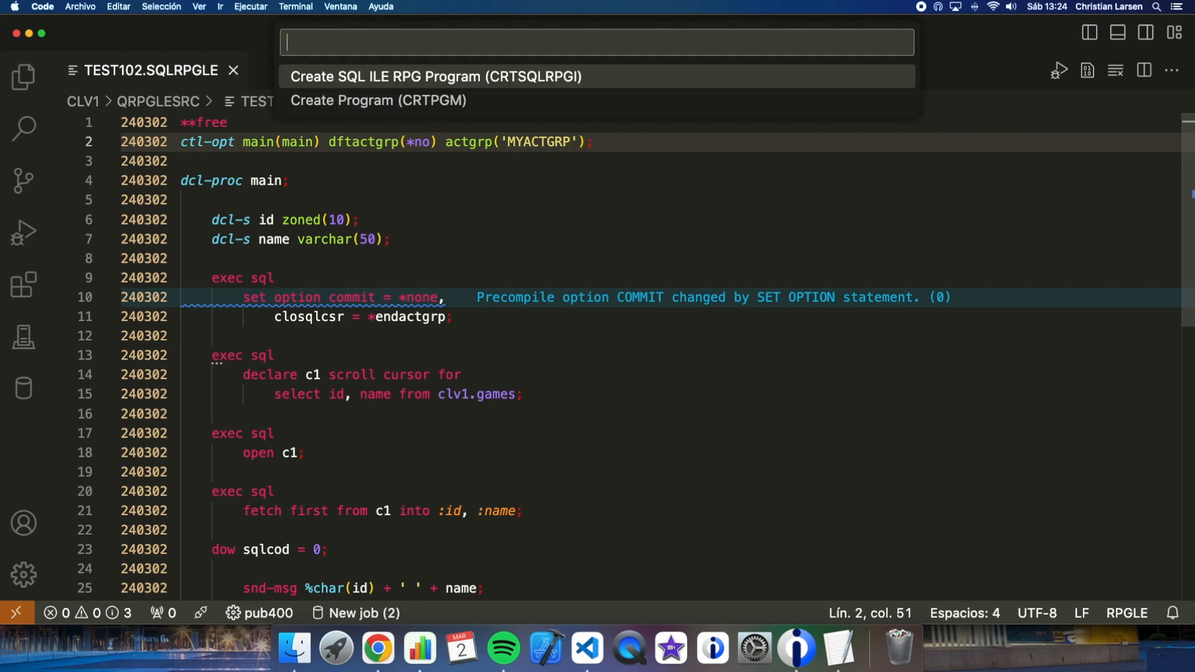
click(435, 76)
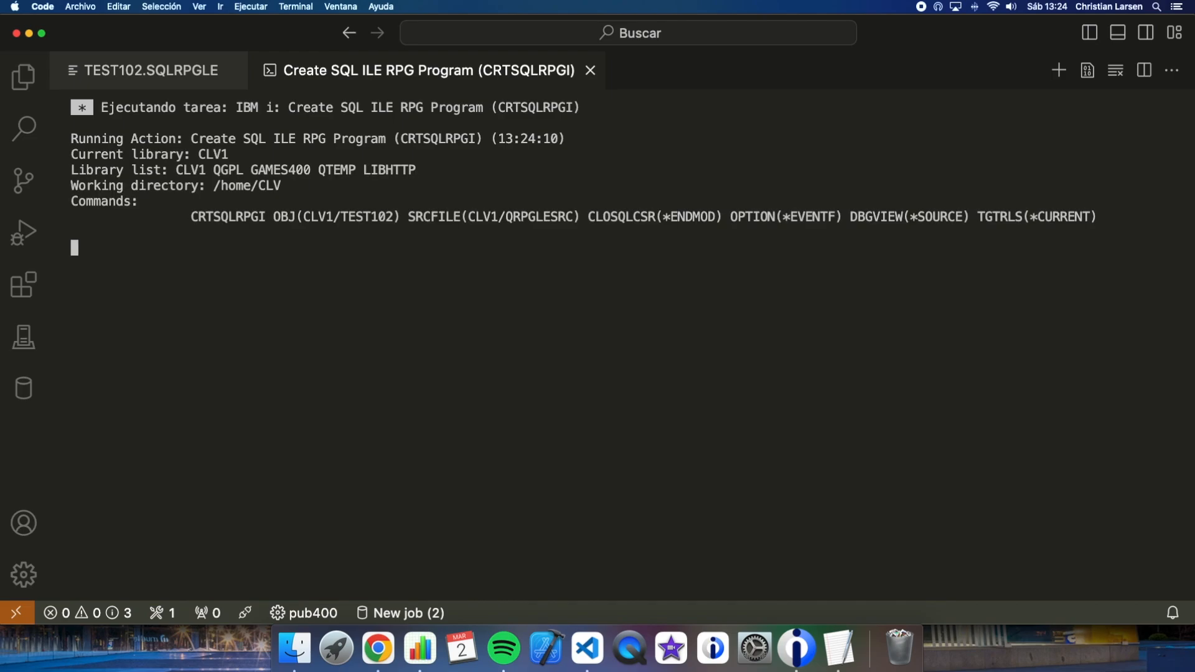
click(150, 70)
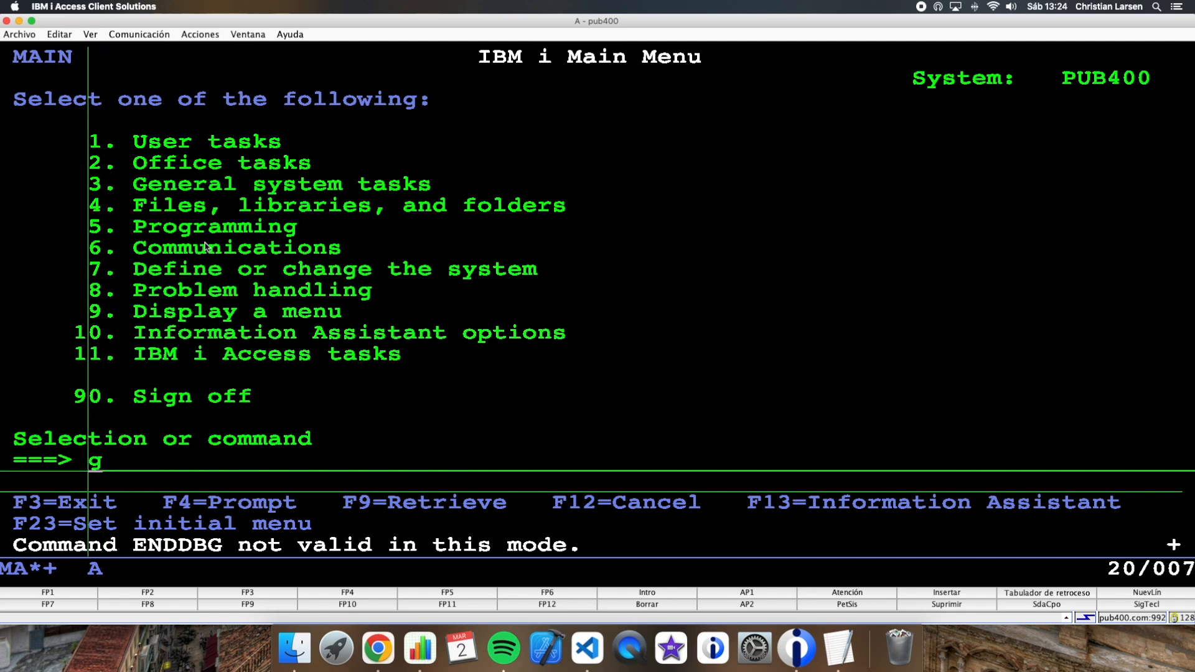
Step: Sign off, sign back on to PUB400, and call TEST102 again
text(signof)
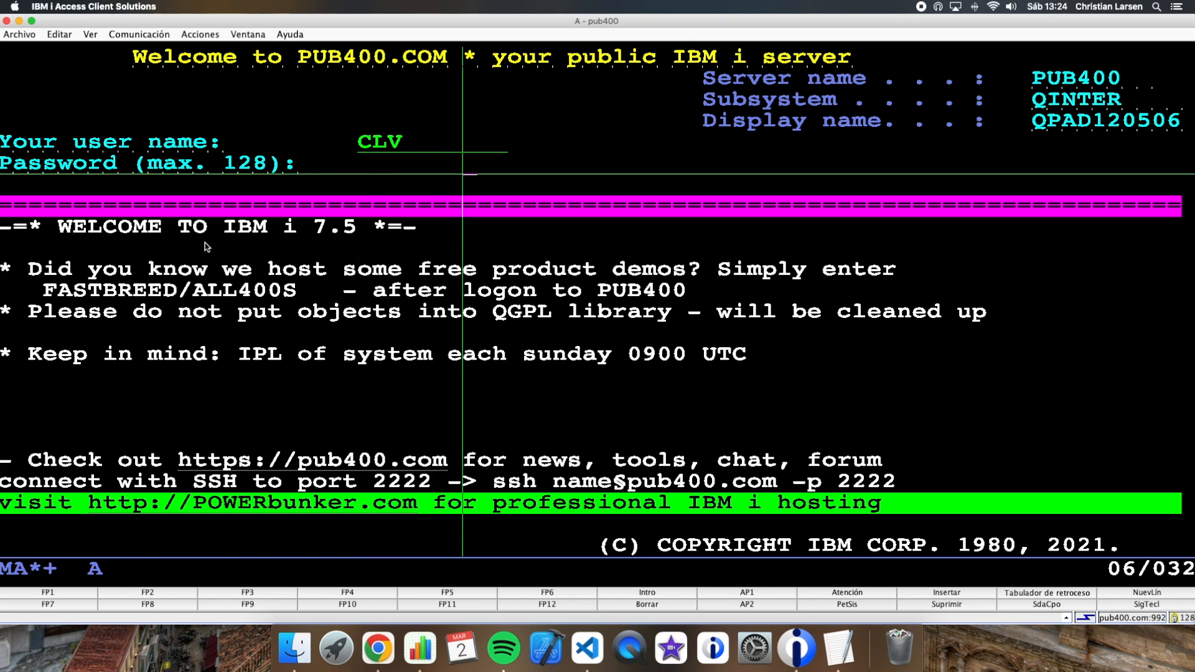
key(Return)
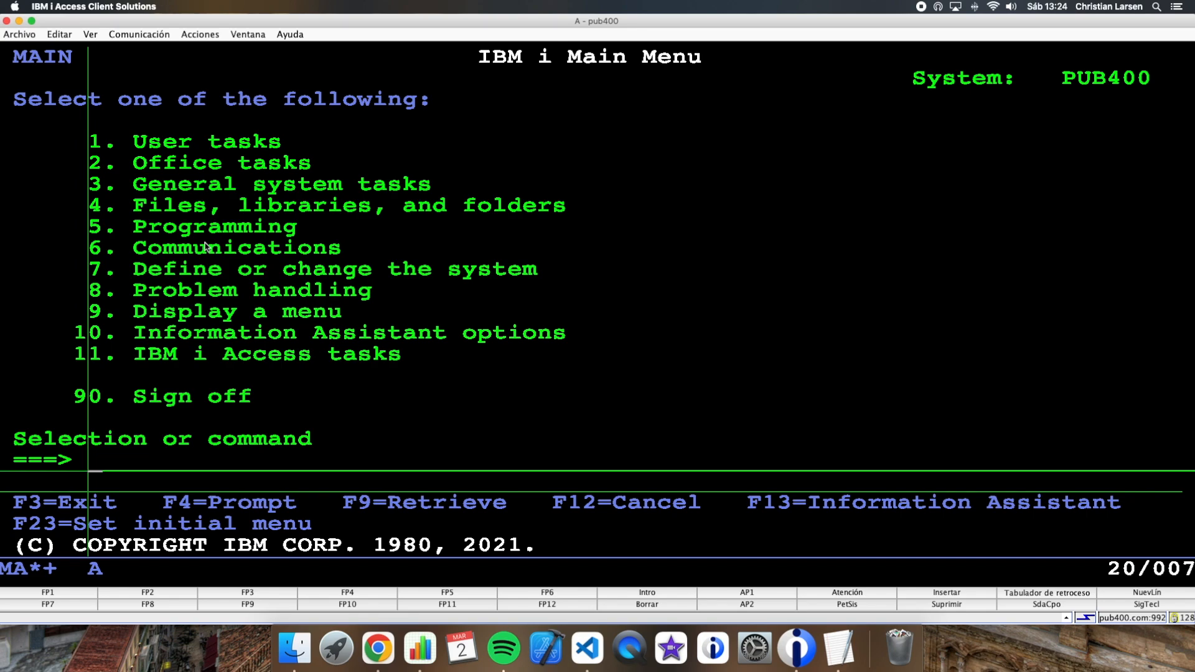
text(call test10)
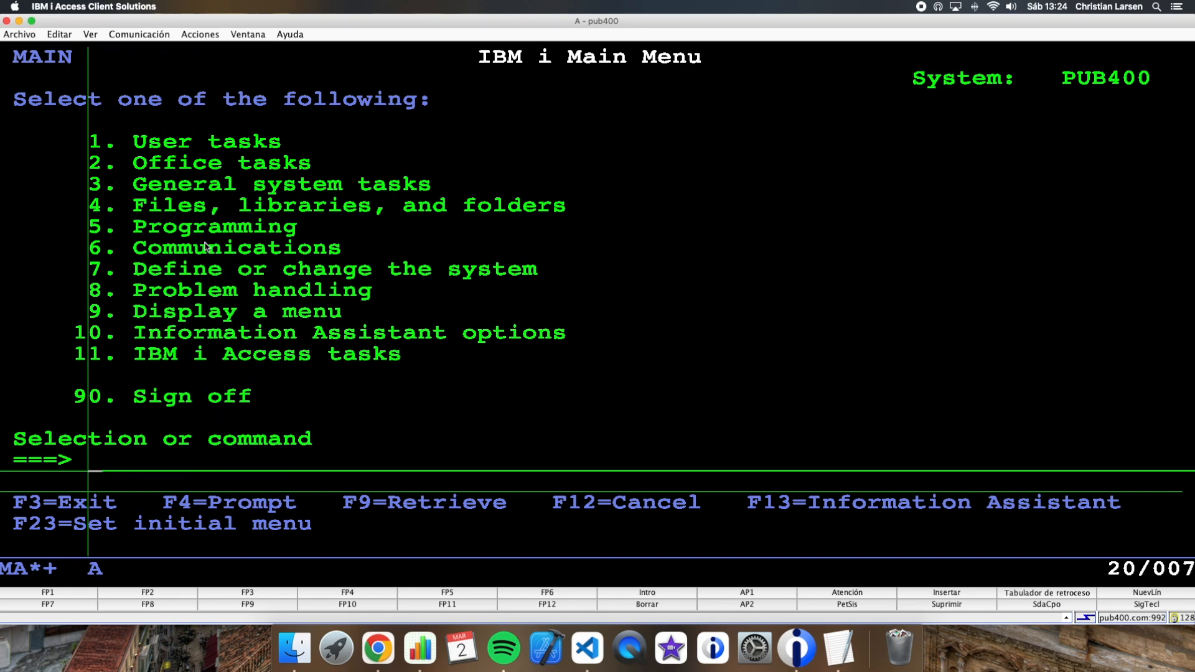
Step: Review the job with DSPJOB, then return to the main menu
text(dspjo)
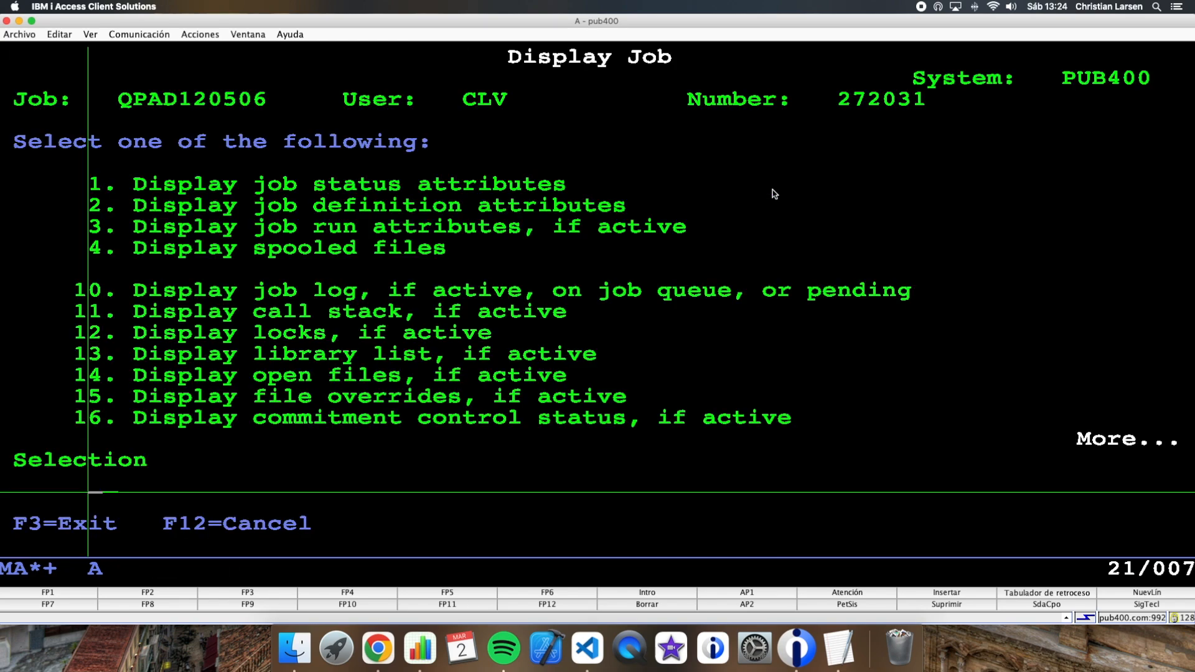
key(f3)
text(d)
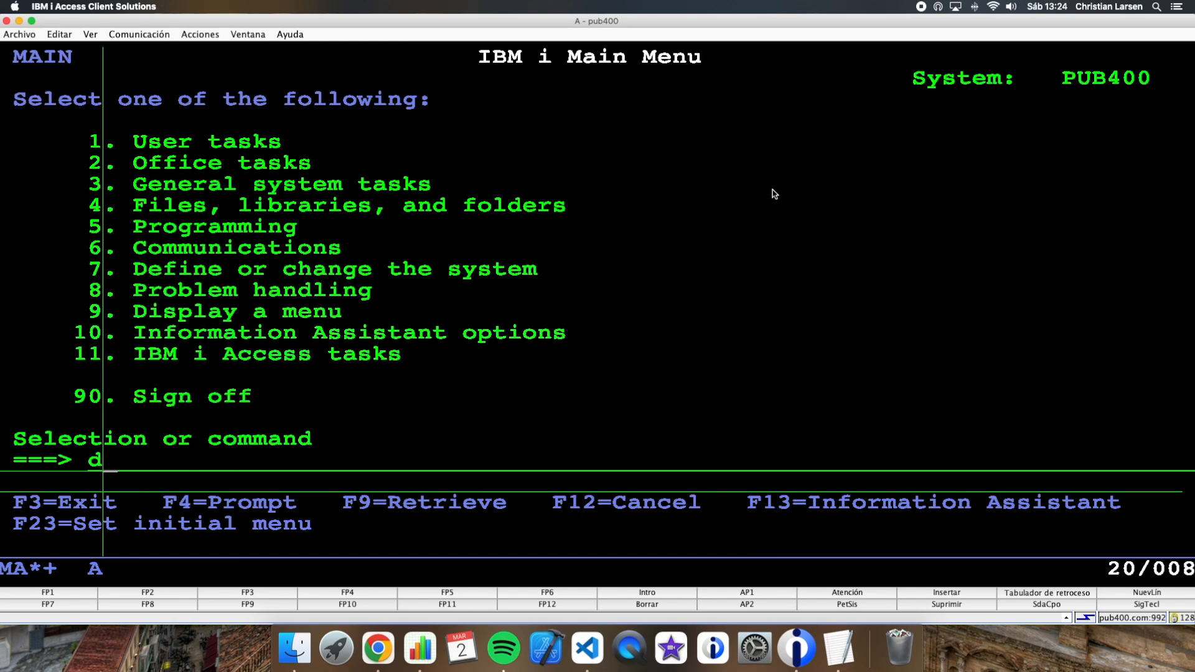
key(Return)
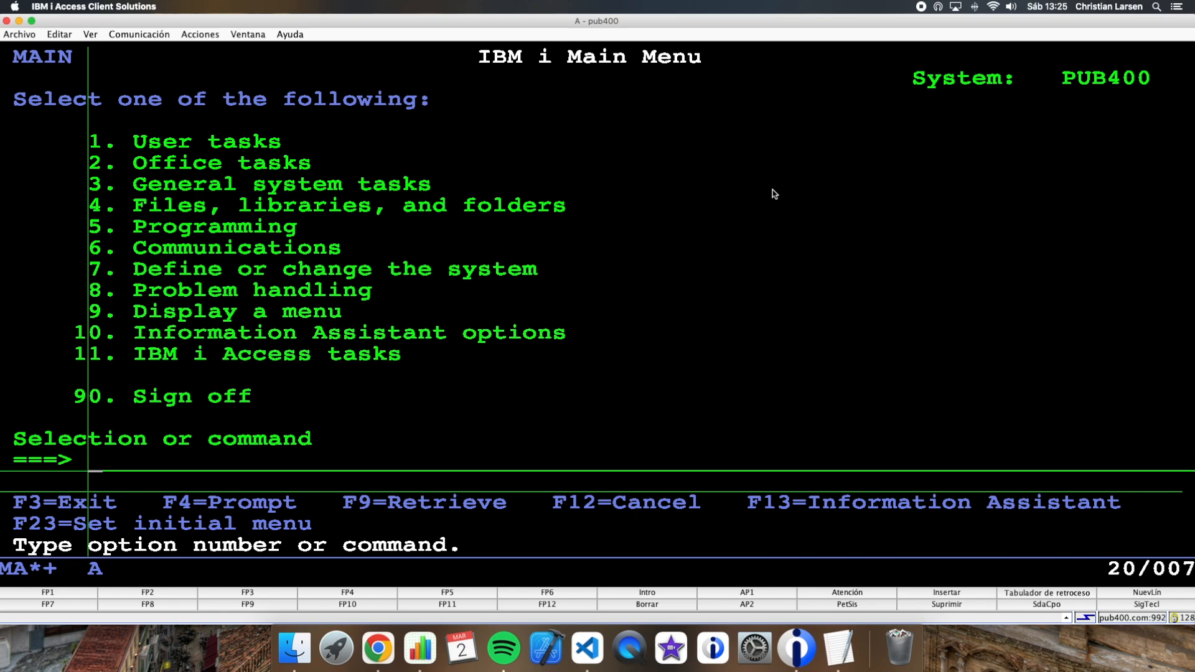
Step: Run RCLACTGRP MYACTGRP to reclaim the activation group
text(rcl)
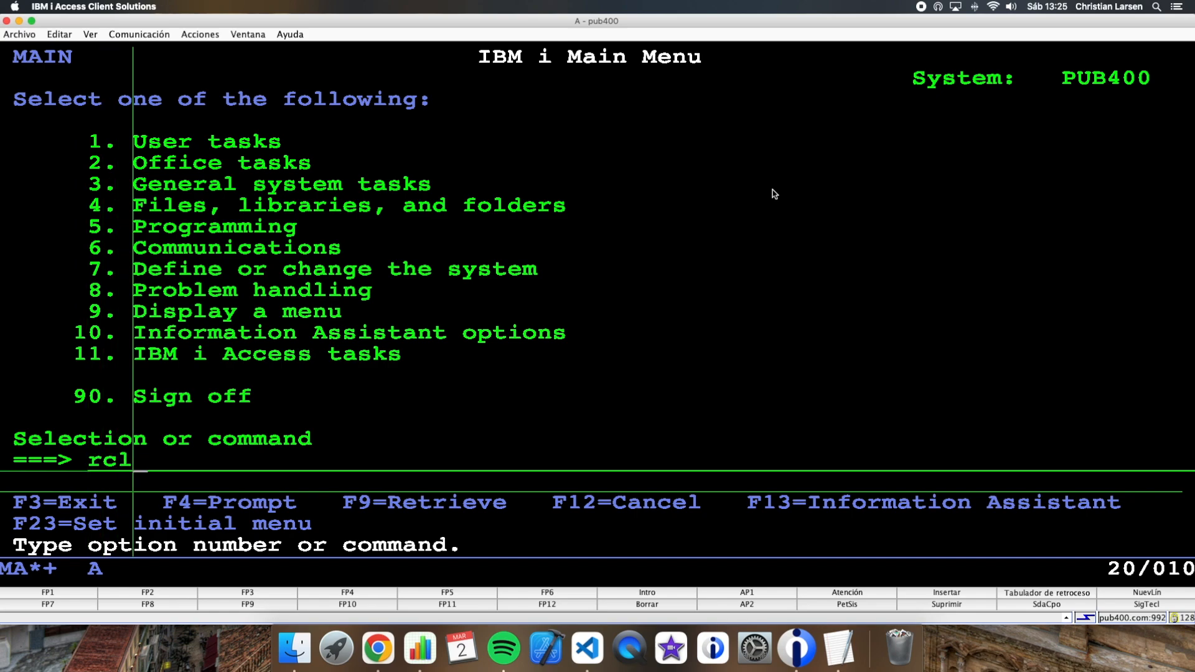
text(actgrp)
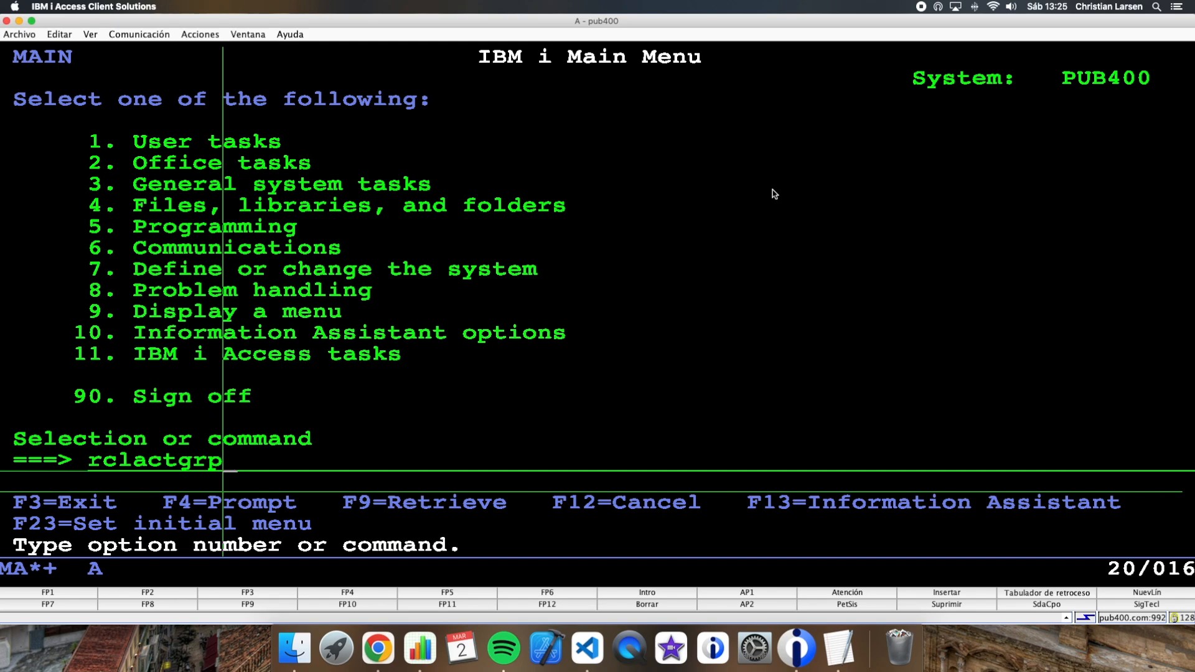
text(myactgrp)
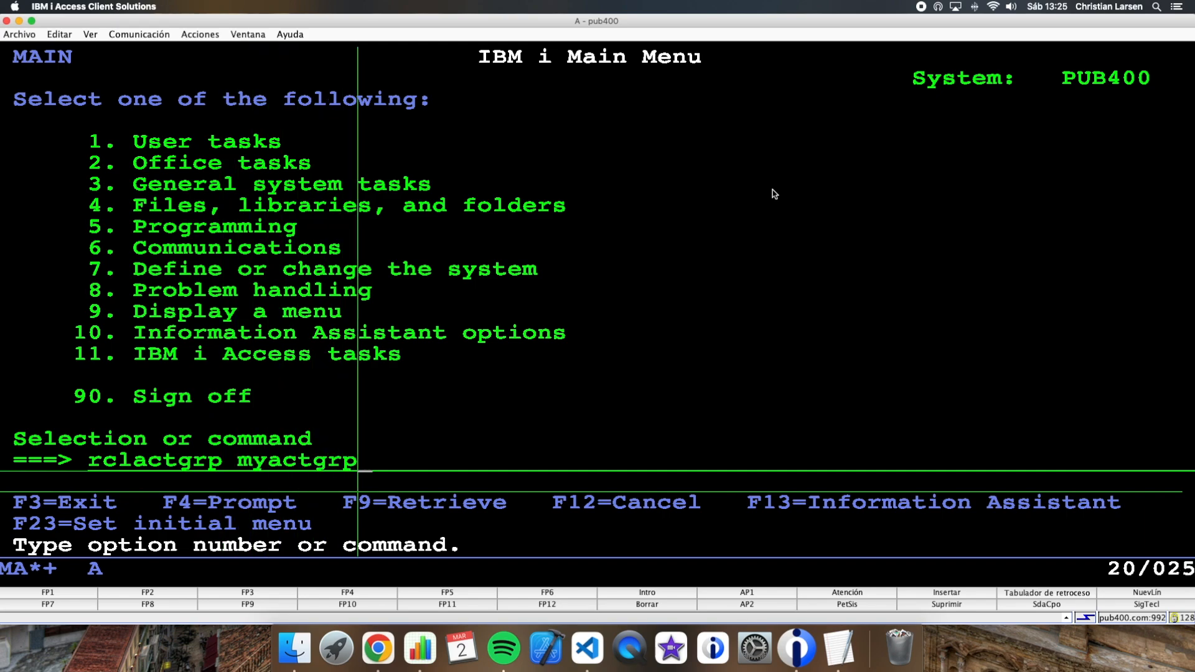
key(Return)
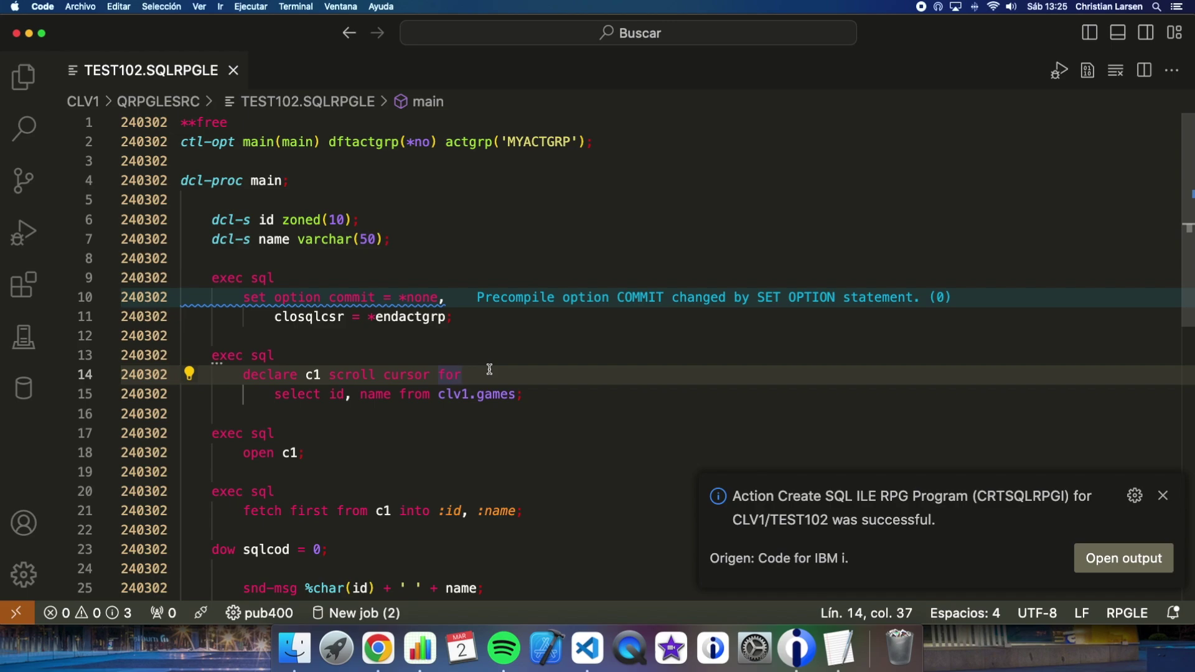
Step: Dismiss the CRTSQLRPGI success notification for TEST102
click(1161, 495)
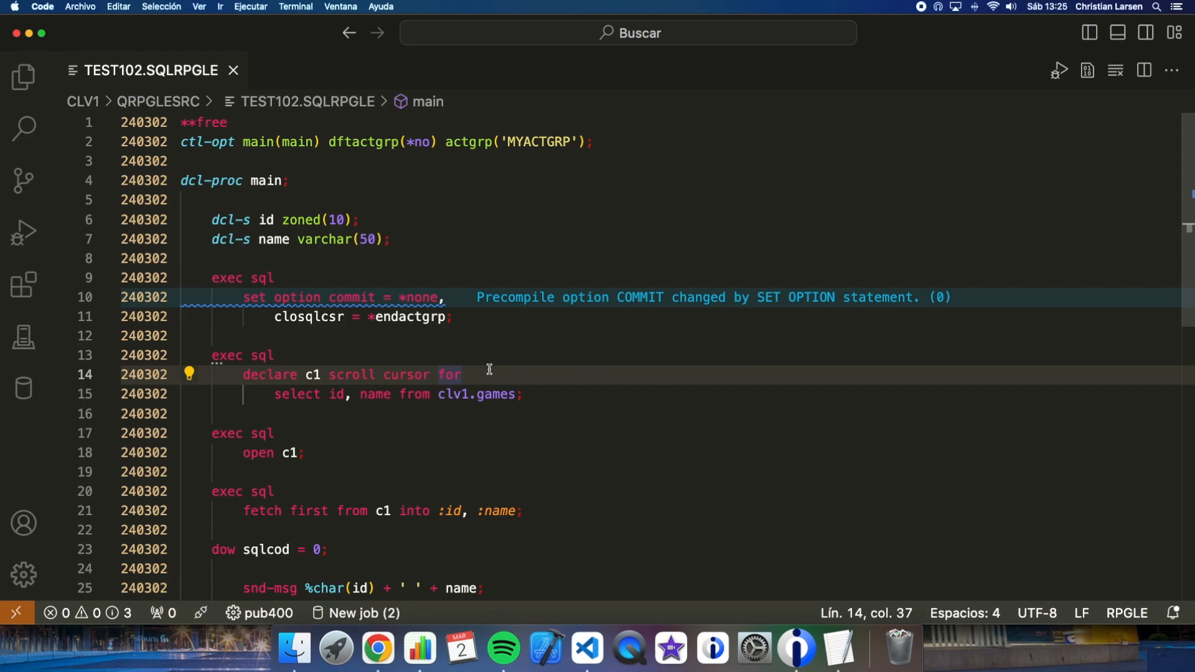